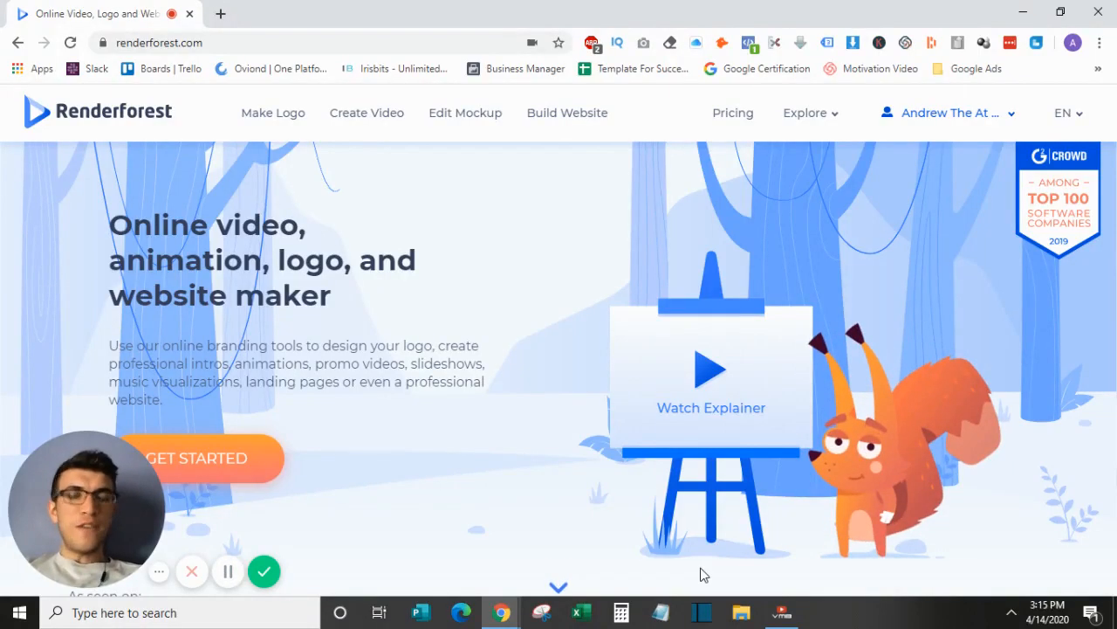
pyautogui.moveTo(533, 571)
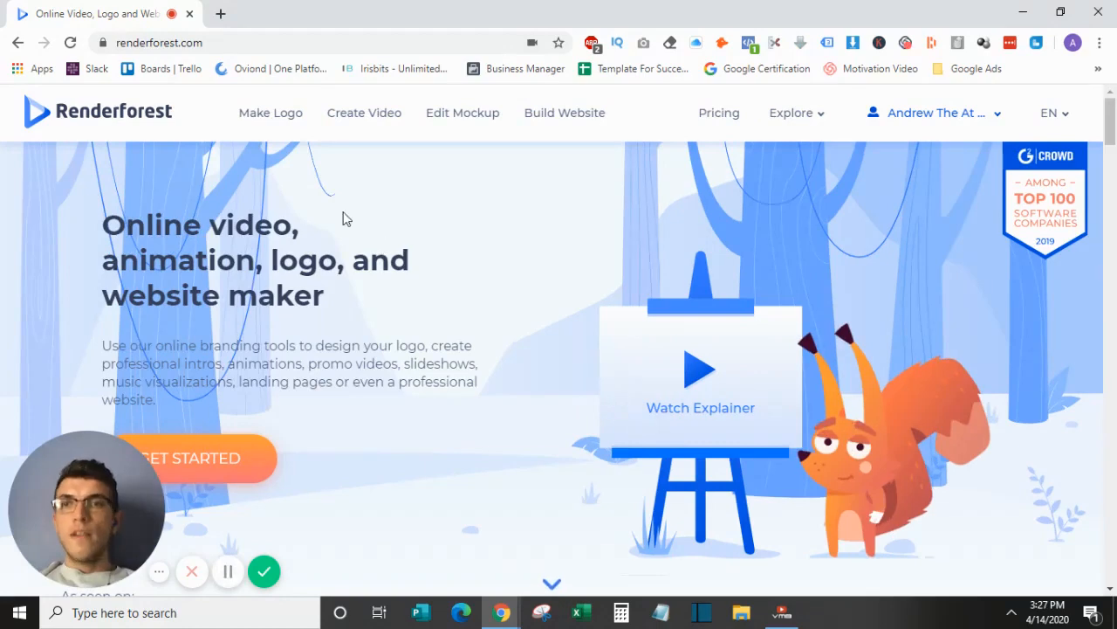
pyautogui.moveTo(272, 119)
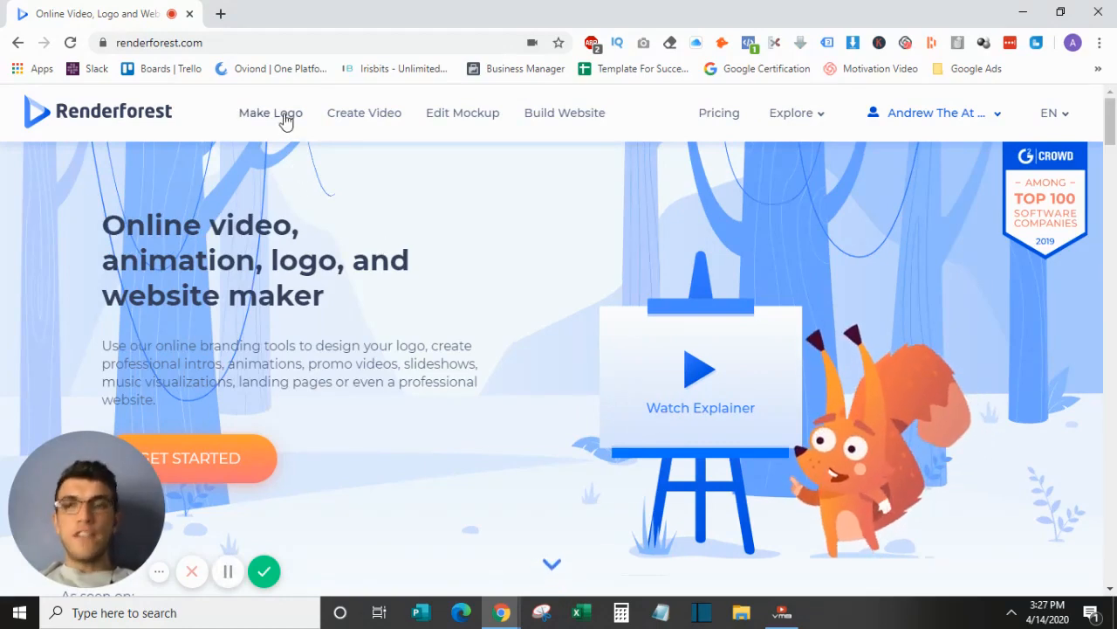
pyautogui.moveTo(478, 119)
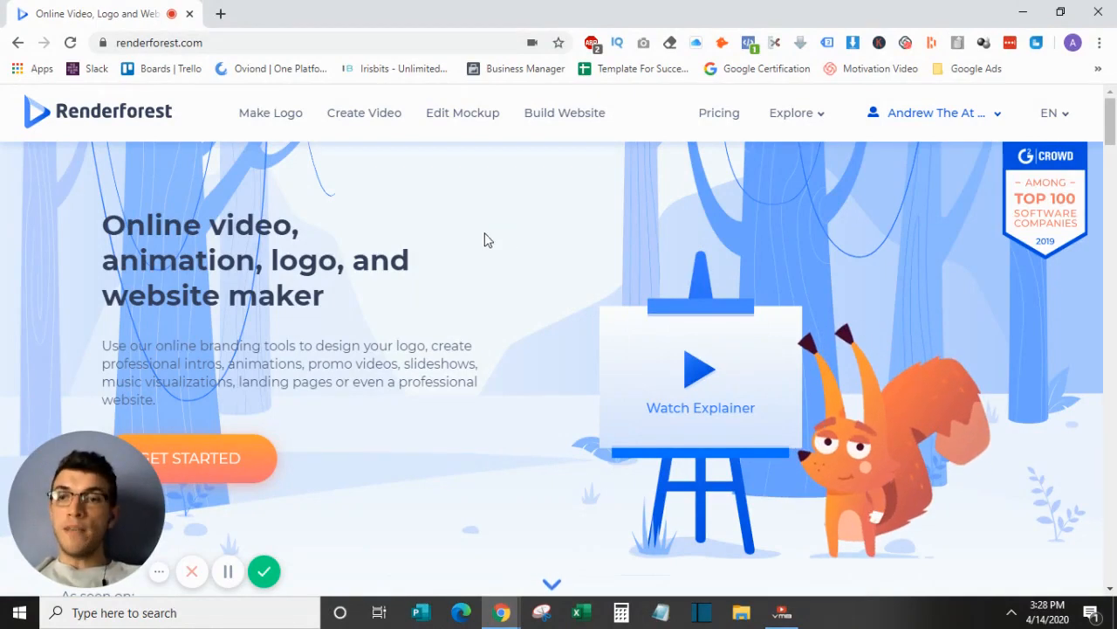
# Step: Go to Make Logo on the home page to reach the AI logo maker
pyautogui.click(270, 113)
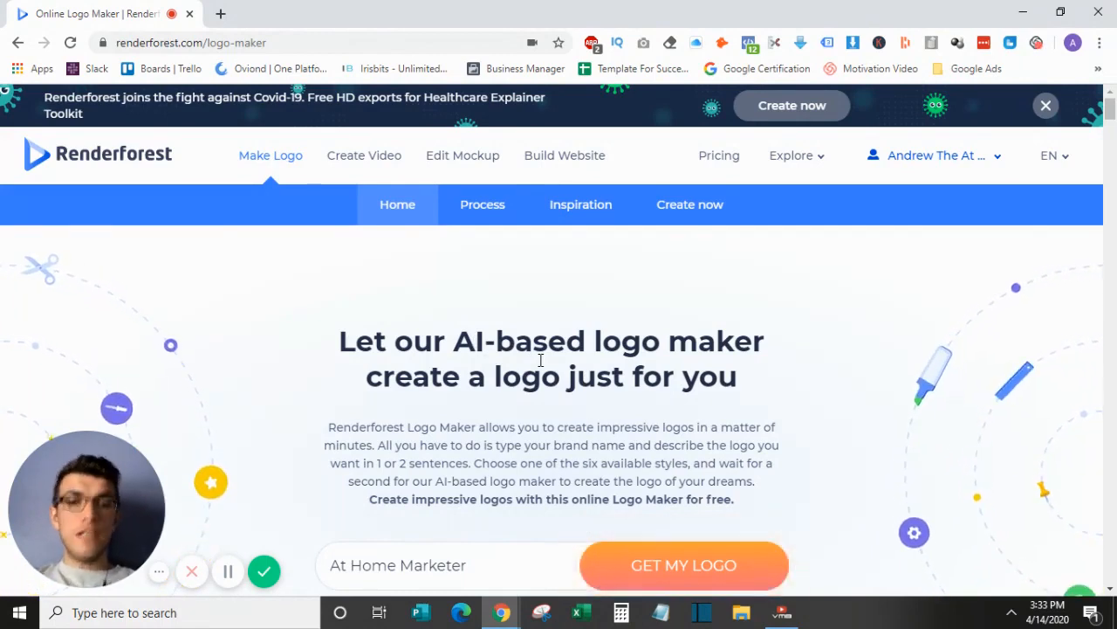
# Step: Dismiss the Covid banner, then enter tagline 'This Is My Tagline' and description 'This is an example'
pyautogui.click(1045, 105)
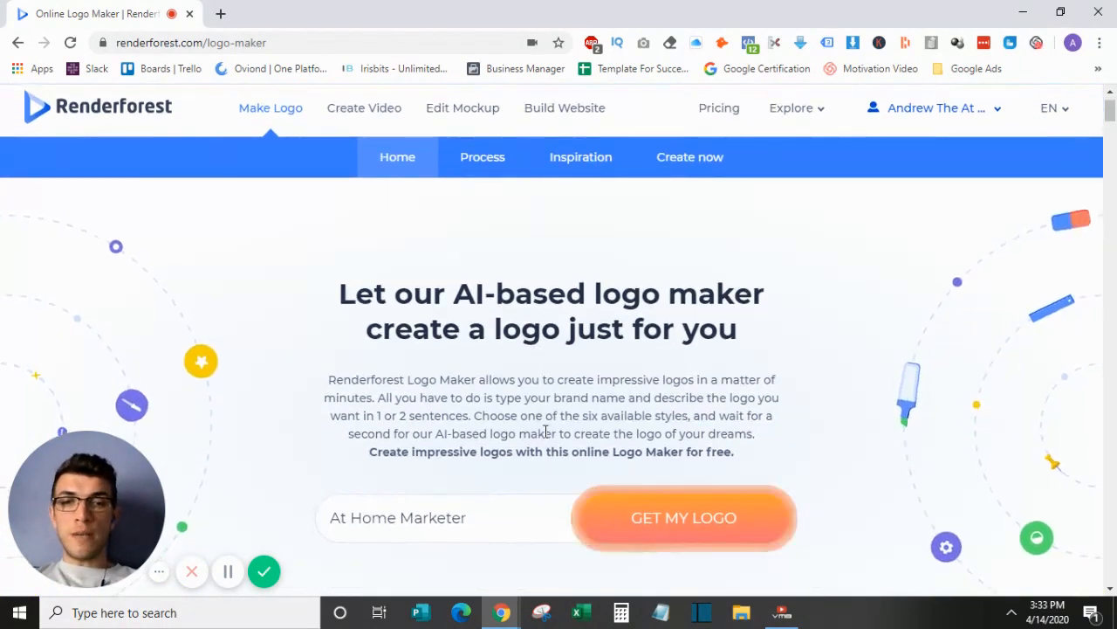
pyautogui.click(684, 518)
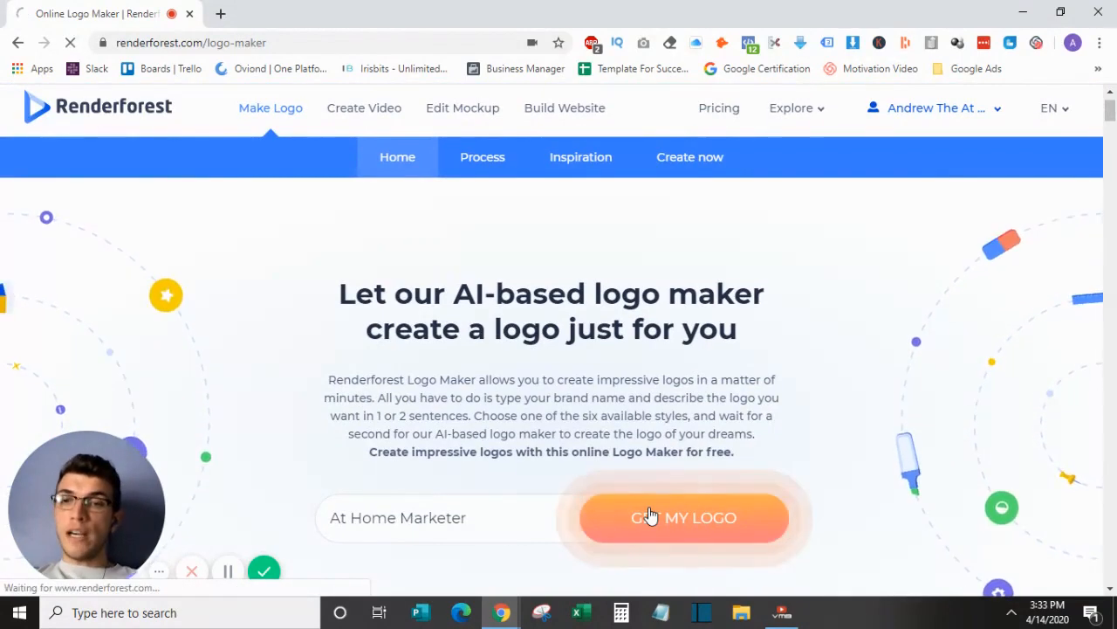
pyautogui.click(685, 517)
pyautogui.write('T')
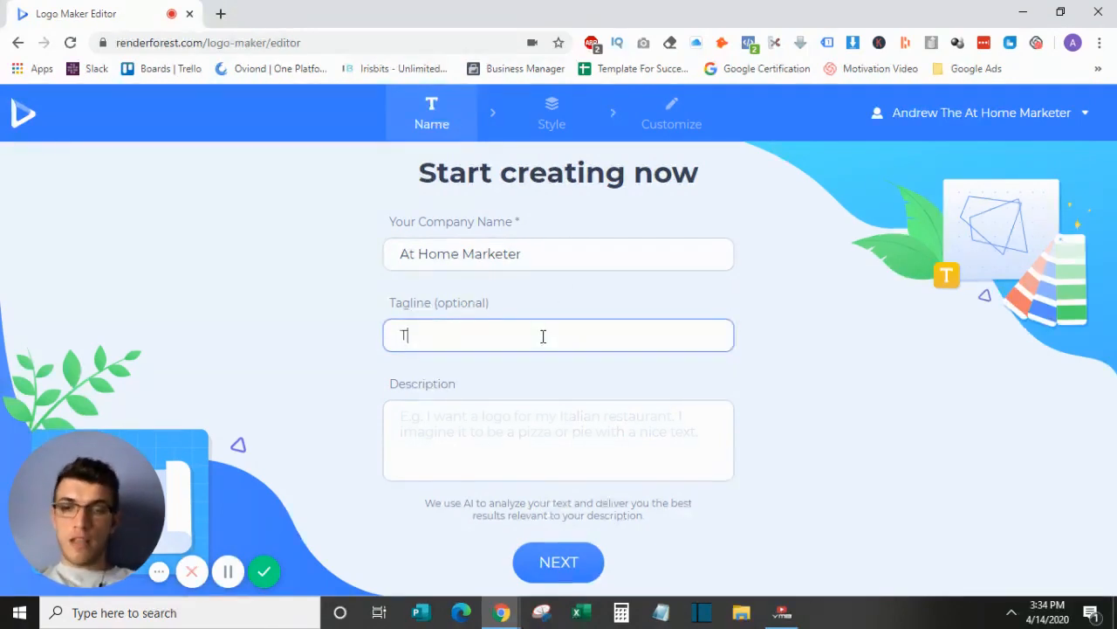
pyautogui.write('his Is My Tagline')
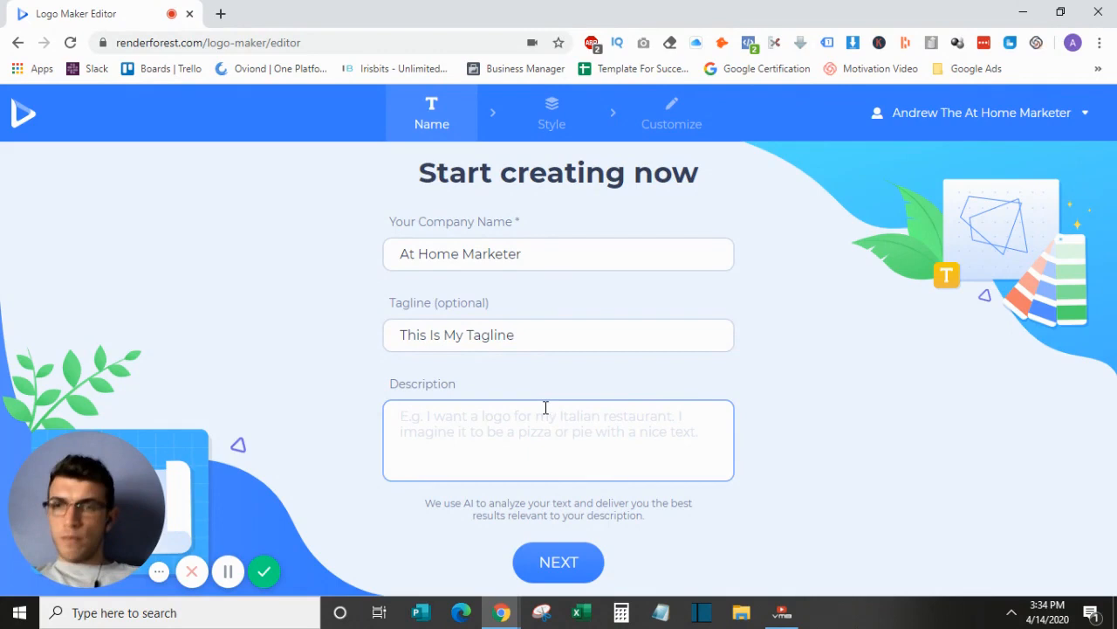
pyautogui.write('This a')
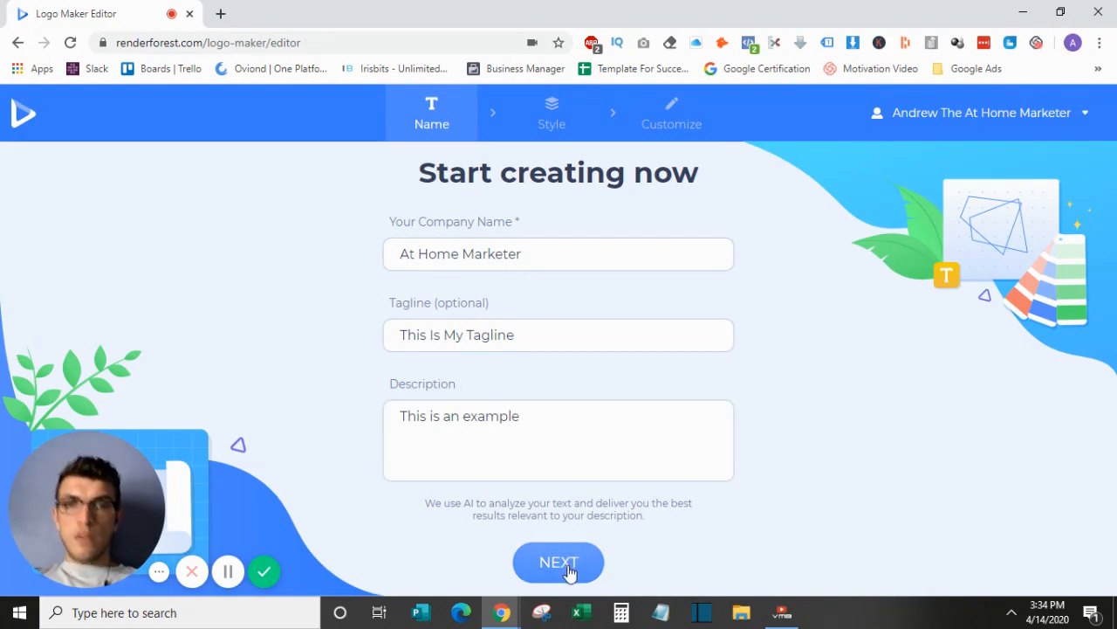
# Step: Submit the company details, select the Alphabetical style, and generate logo options
pyautogui.click(558, 563)
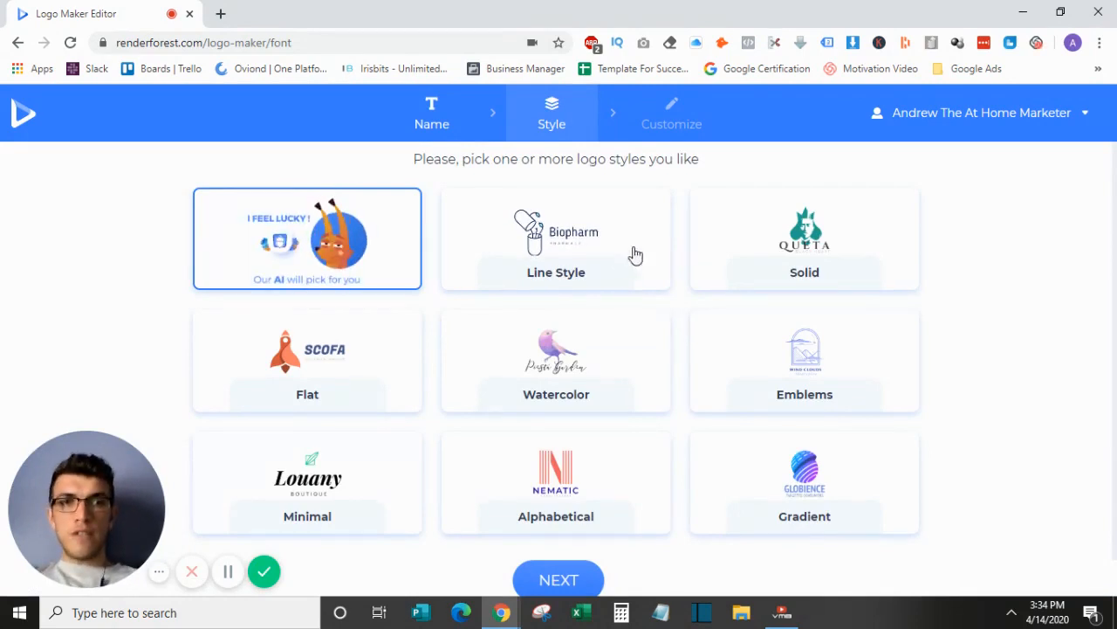
pyautogui.moveTo(949, 303)
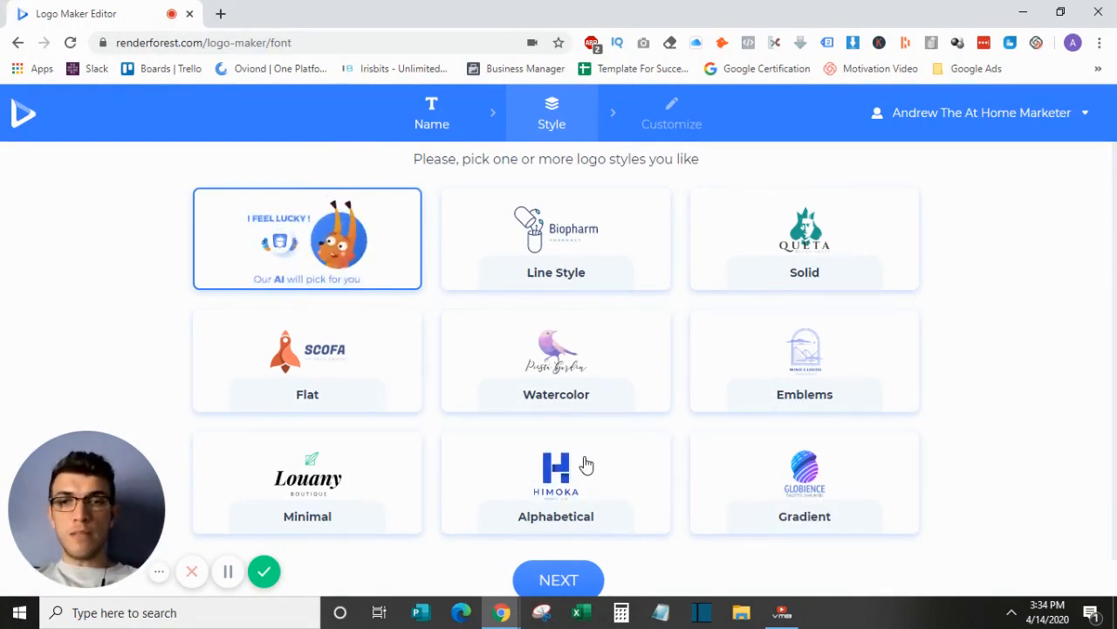
pyautogui.click(556, 482)
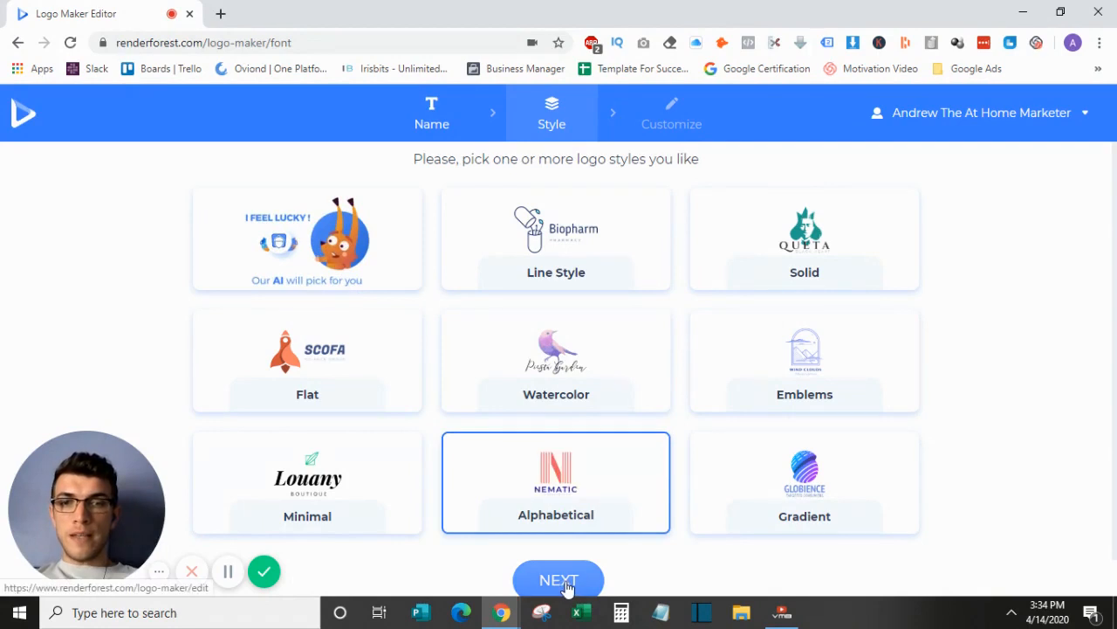
pyautogui.click(557, 580)
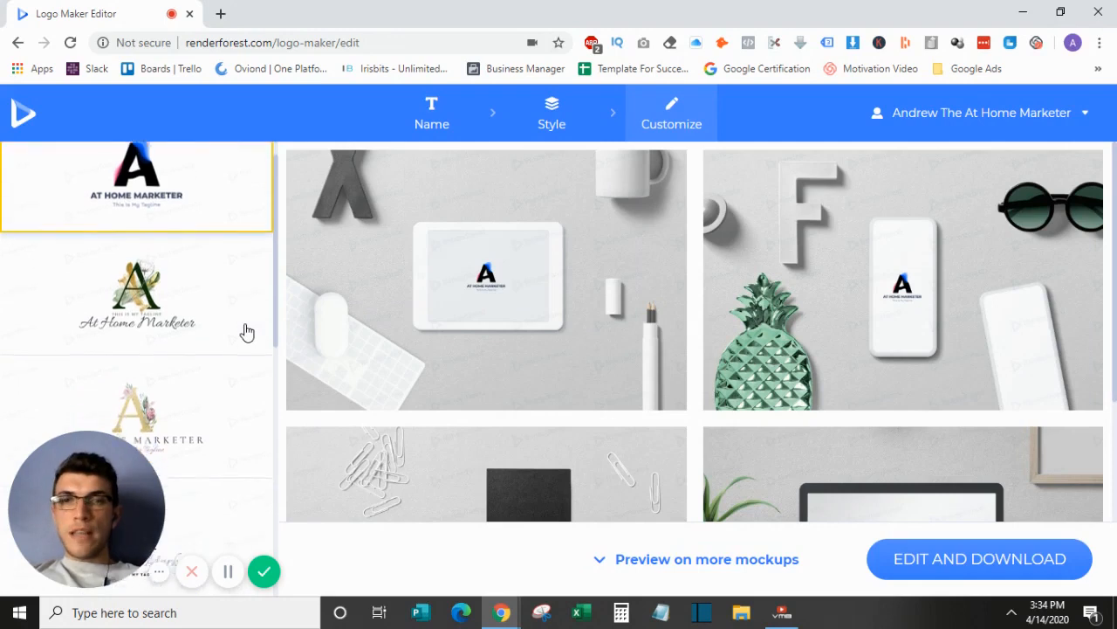
# Step: Scroll the logo list, choose the floral A design, and choose Edit and Download
pyautogui.scroll(-3)
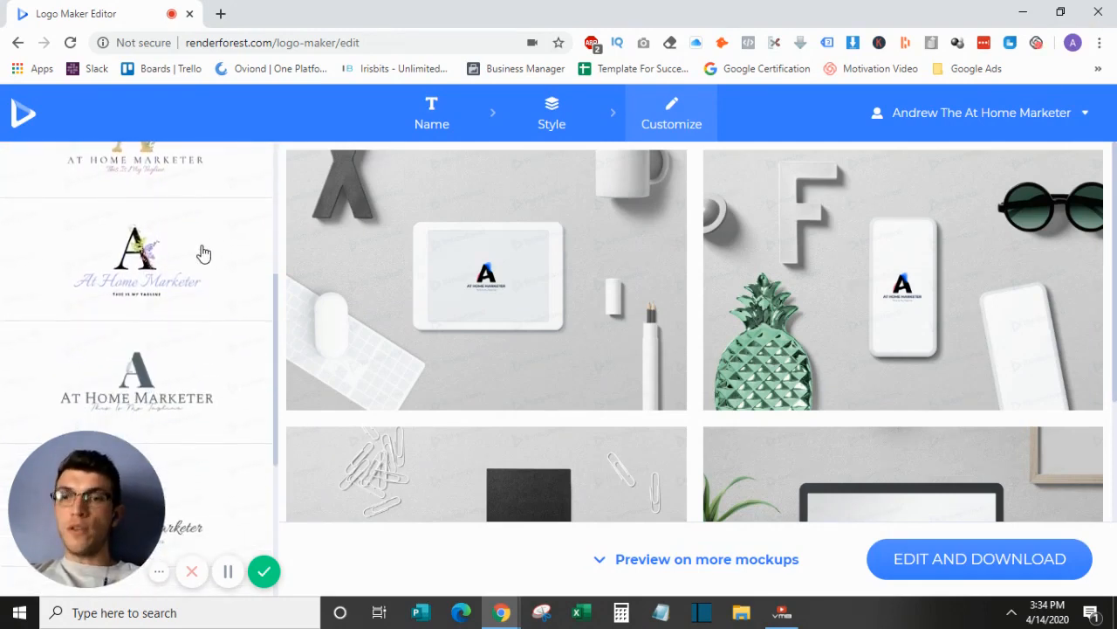
pyautogui.scroll(-3)
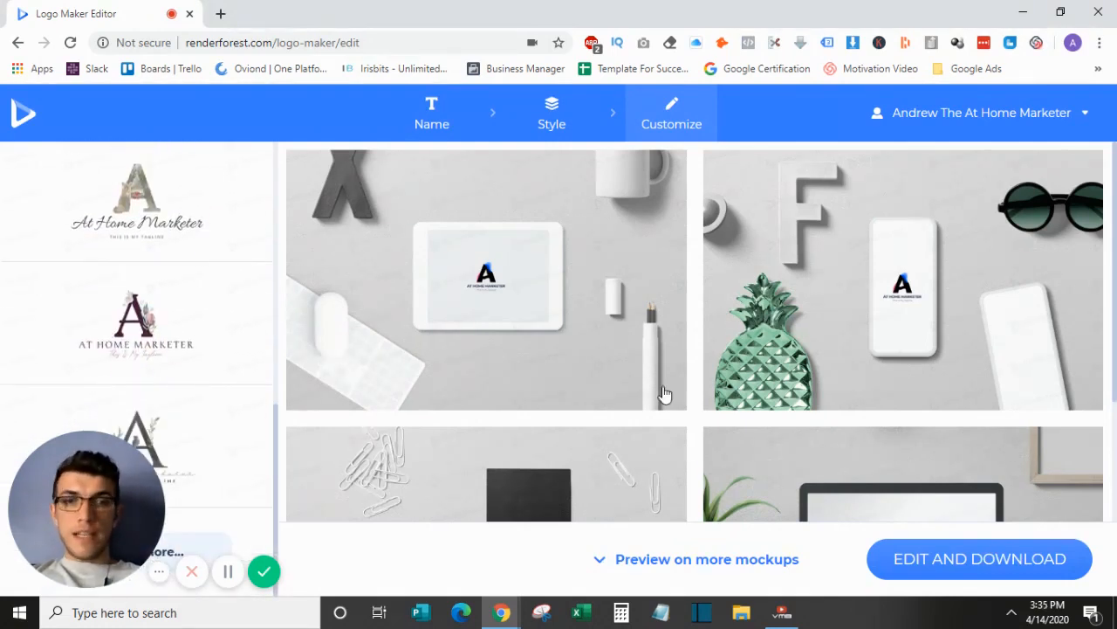
pyautogui.scroll(-3)
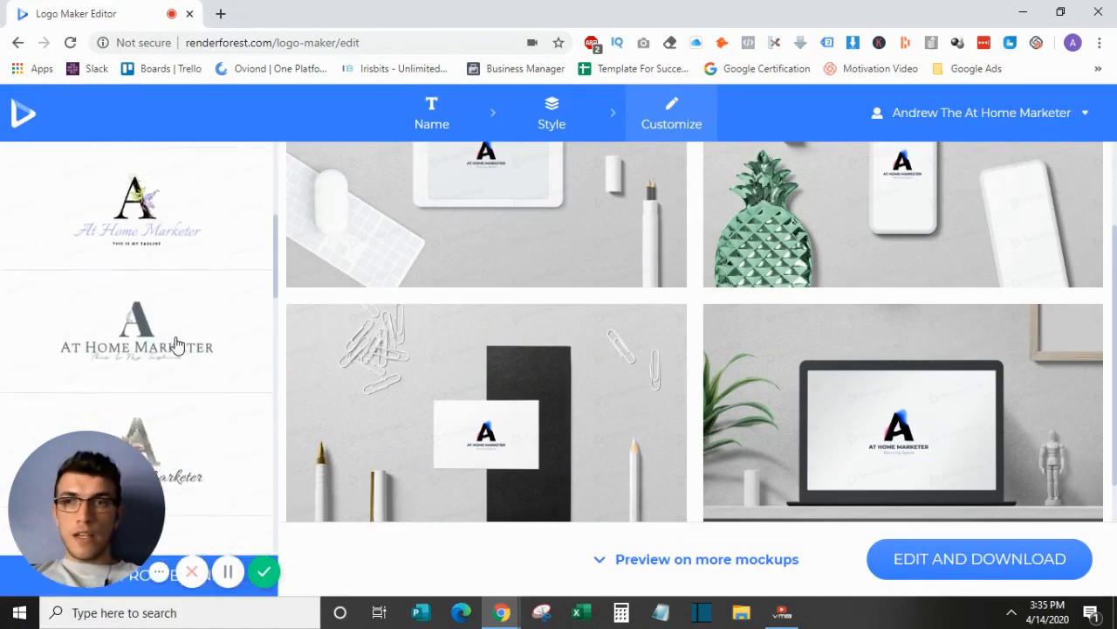
pyautogui.click(158, 333)
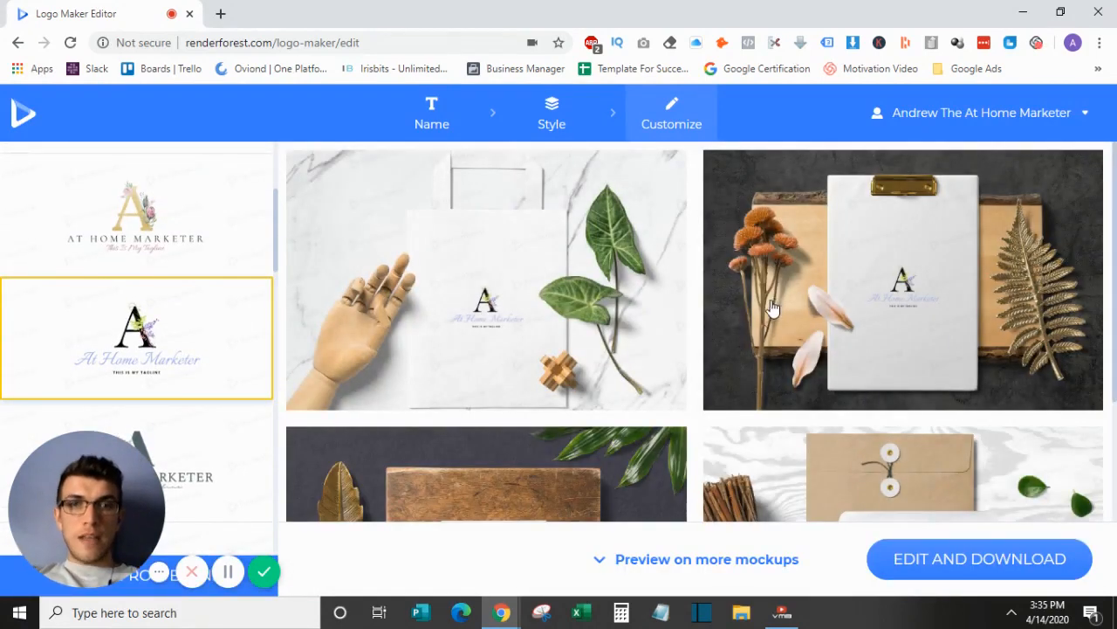
pyautogui.moveTo(888, 461)
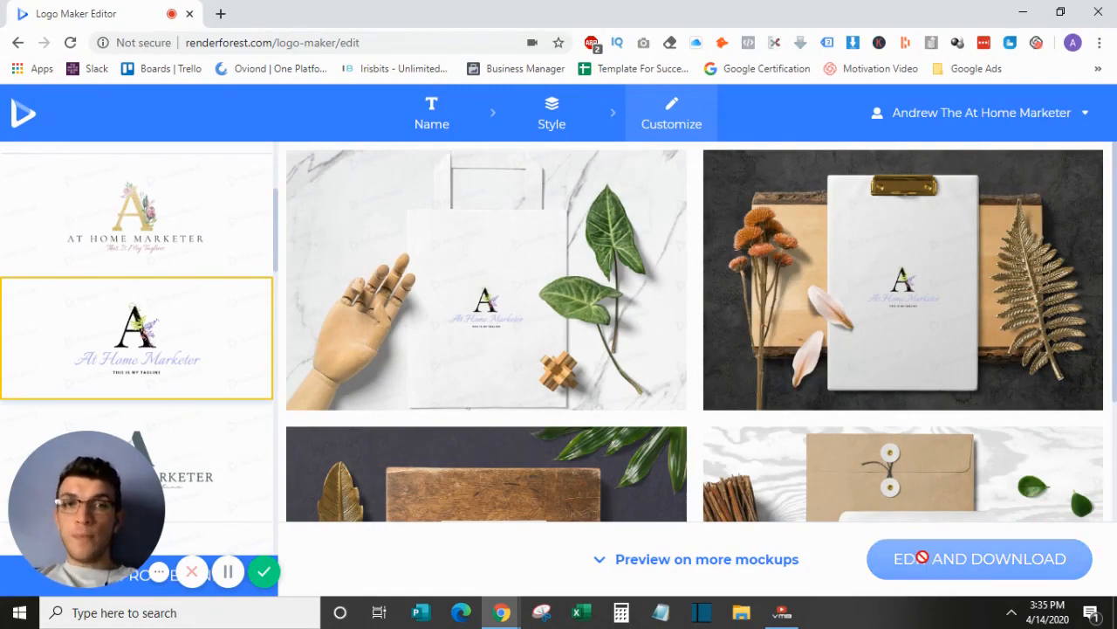
pyautogui.moveTo(892, 438)
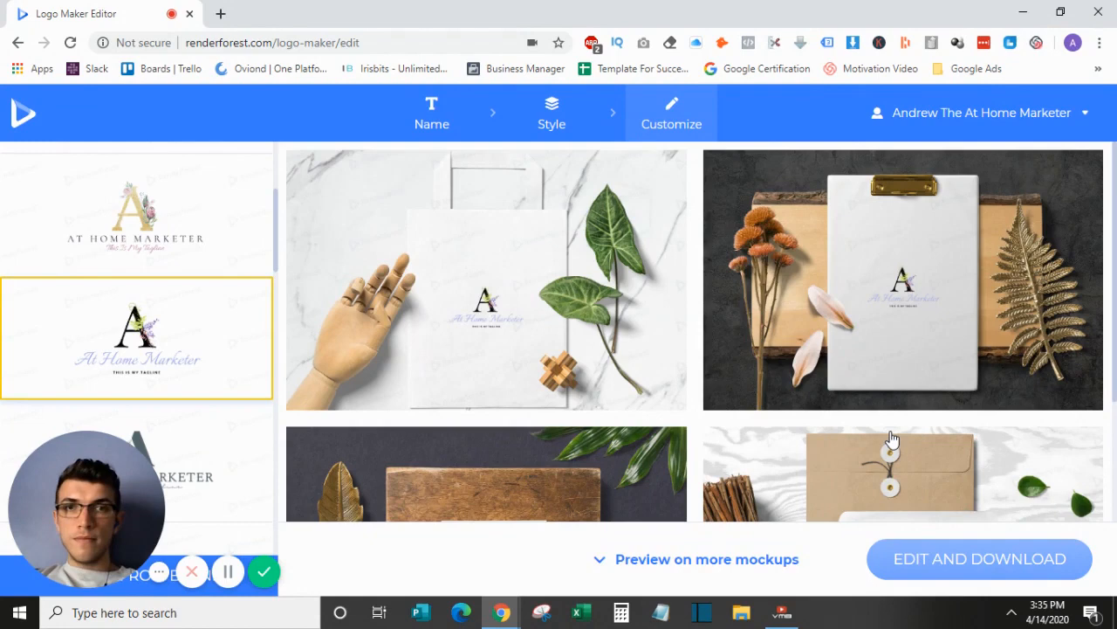
pyautogui.click(980, 559)
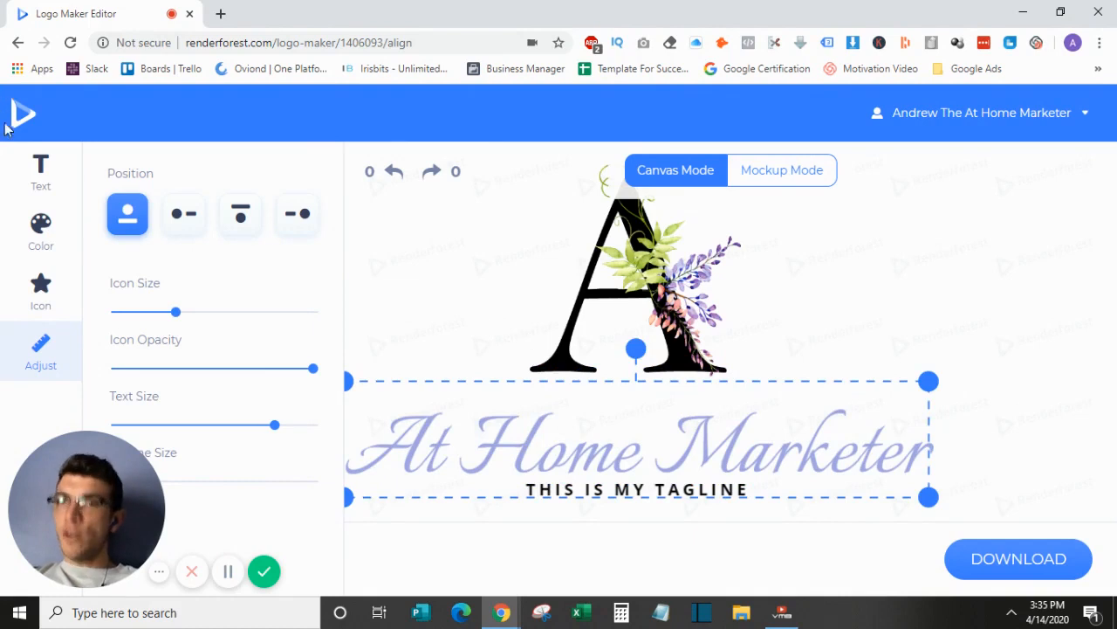
# Step: Browse the logo's text, colour, icon and layout settings panels
pyautogui.click(40, 166)
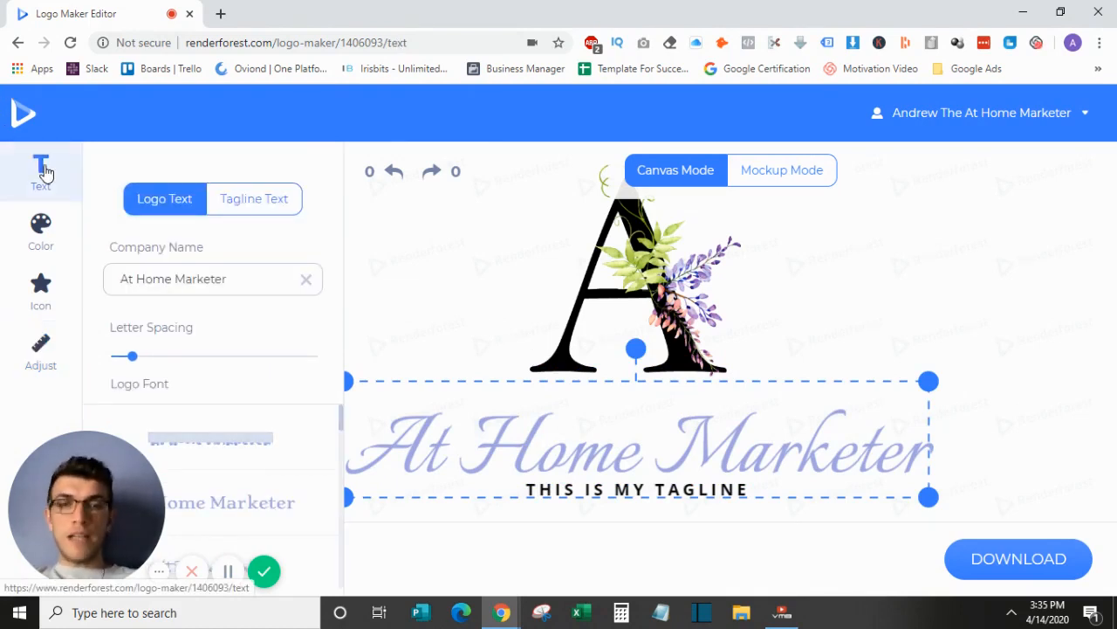
pyautogui.click(41, 227)
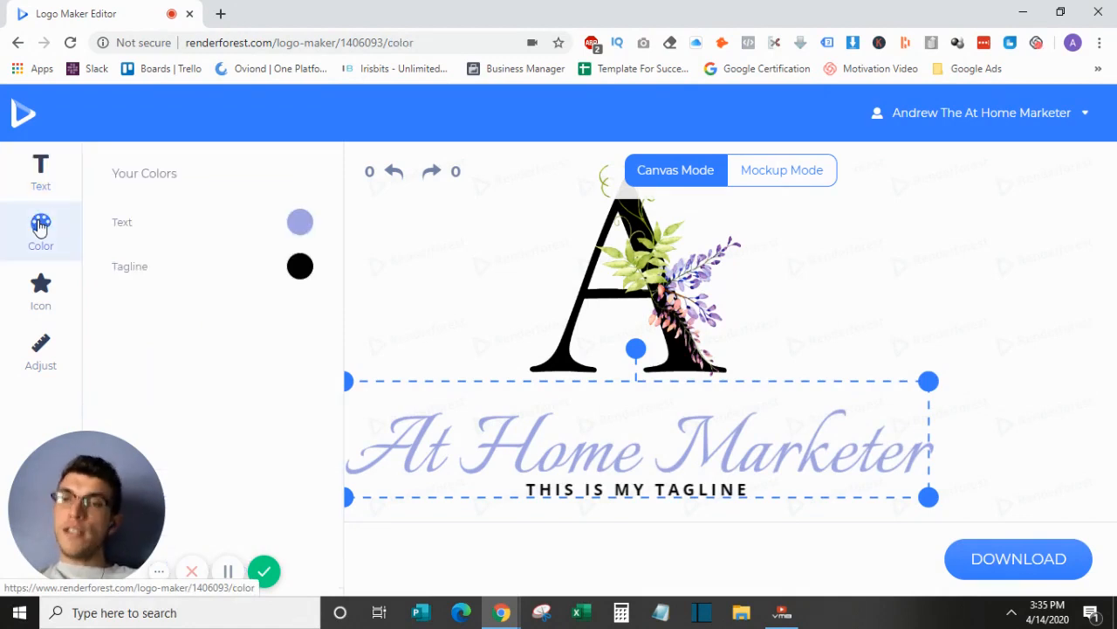
pyautogui.click(41, 283)
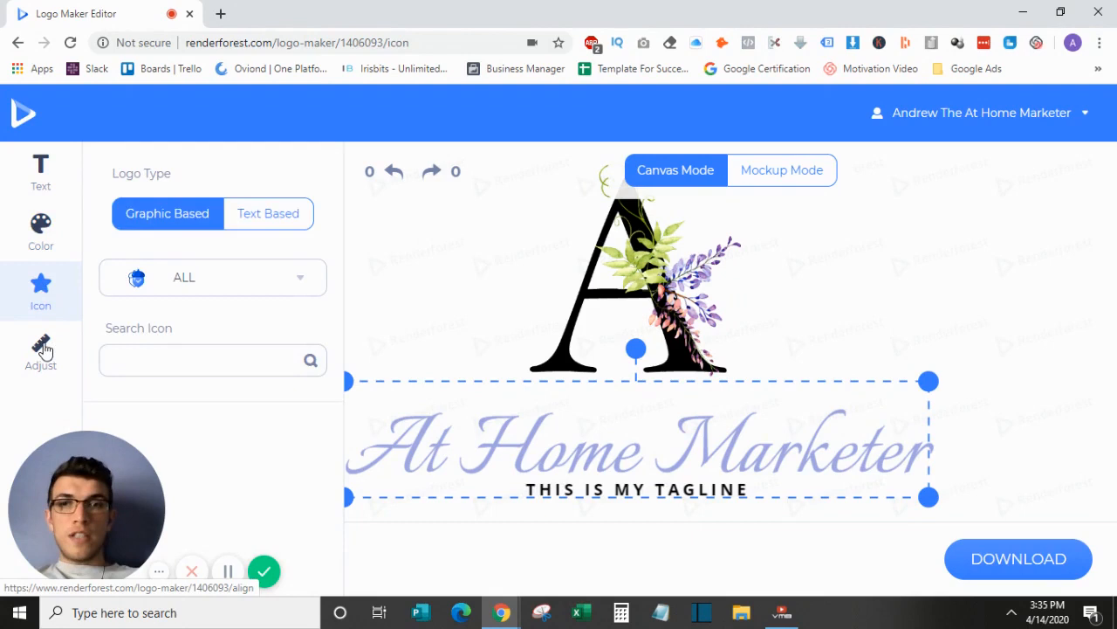
pyautogui.click(40, 350)
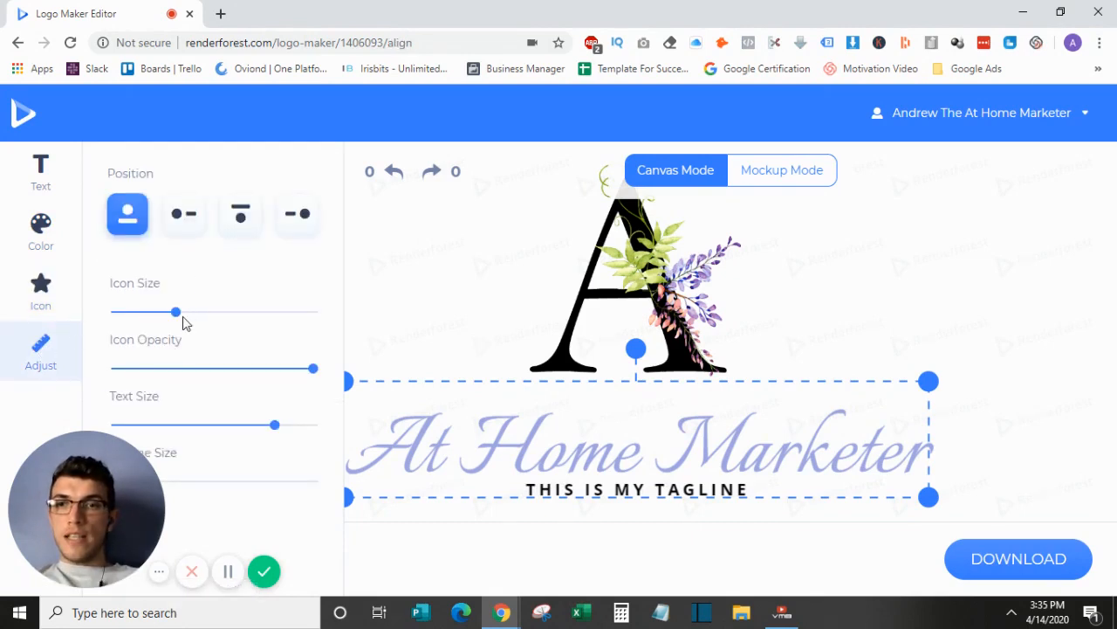
pyautogui.moveTo(186, 346)
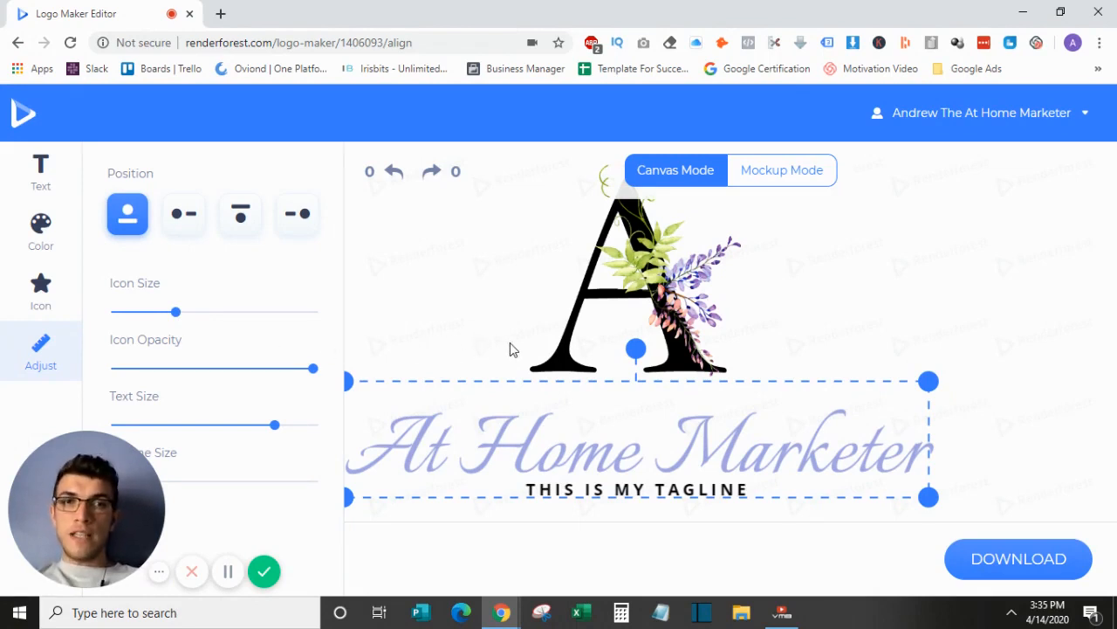
# Step: Preview the logo on stationery mockups, then switch back to Canvas Mode
pyautogui.click(782, 169)
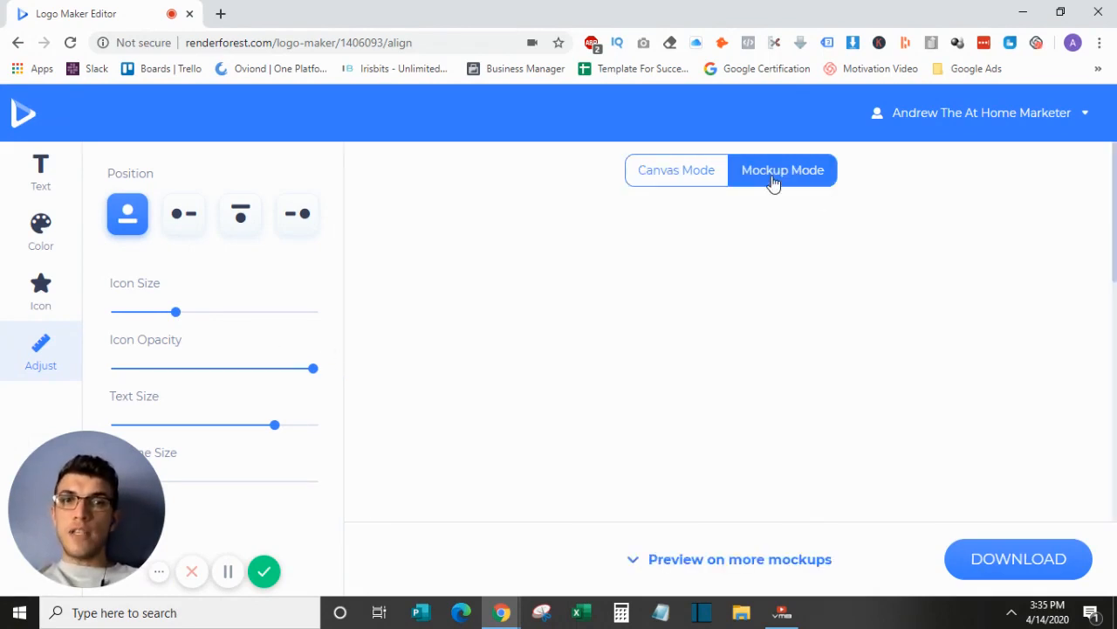
pyautogui.click(782, 169)
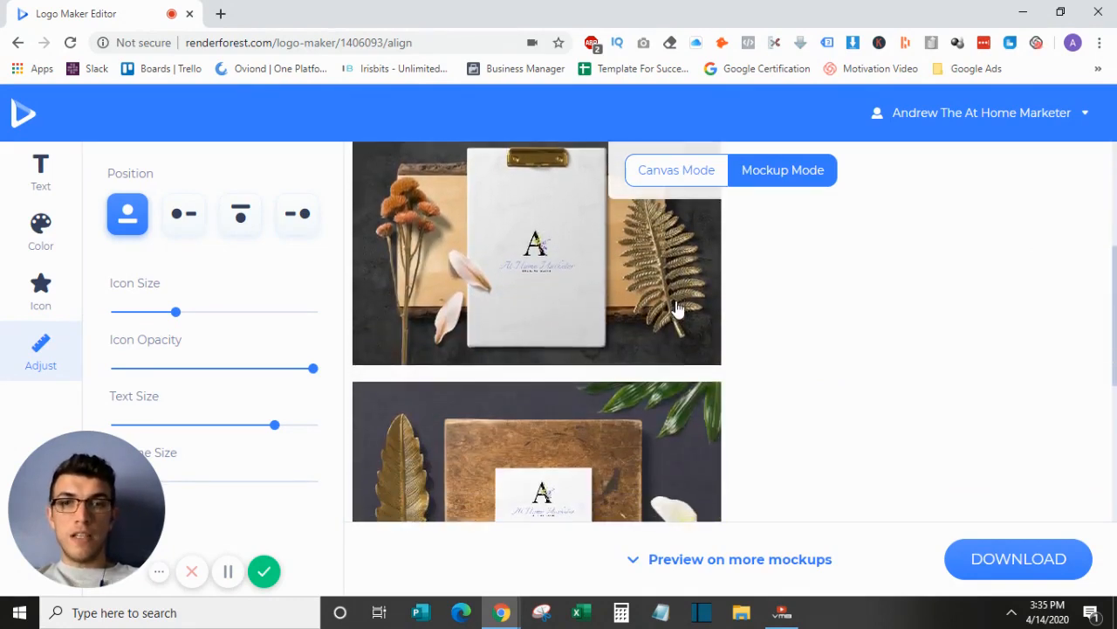
pyautogui.click(675, 169)
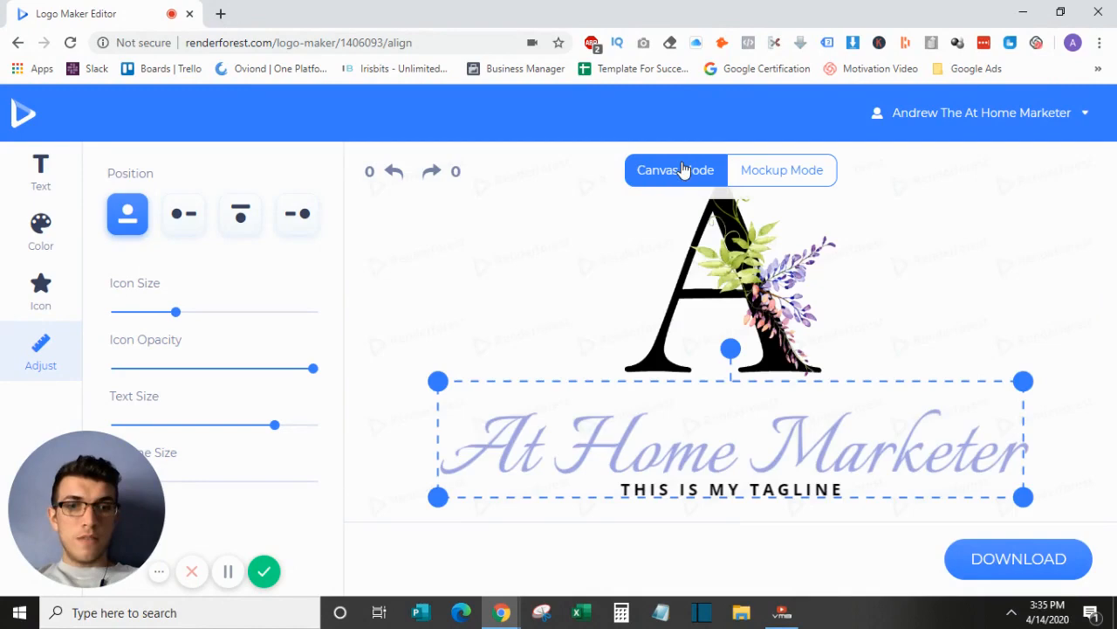
pyautogui.moveTo(1008, 559)
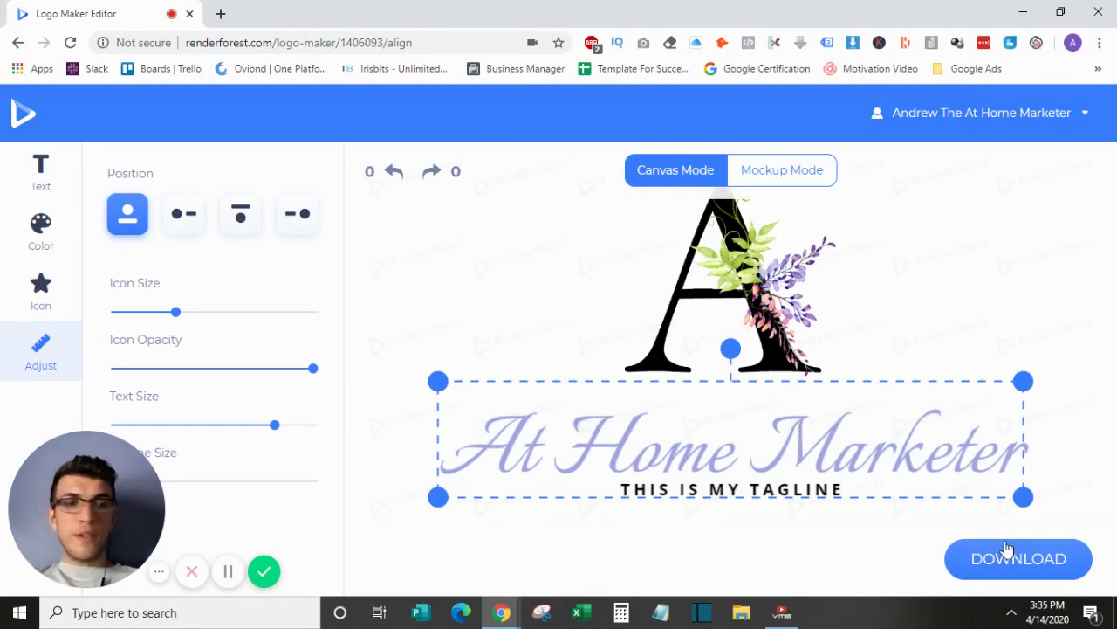
# Step: Show download plans: Free, Basic $9.99, Vector Logo $19.99, Premium Logo $39.99
pyautogui.click(1017, 559)
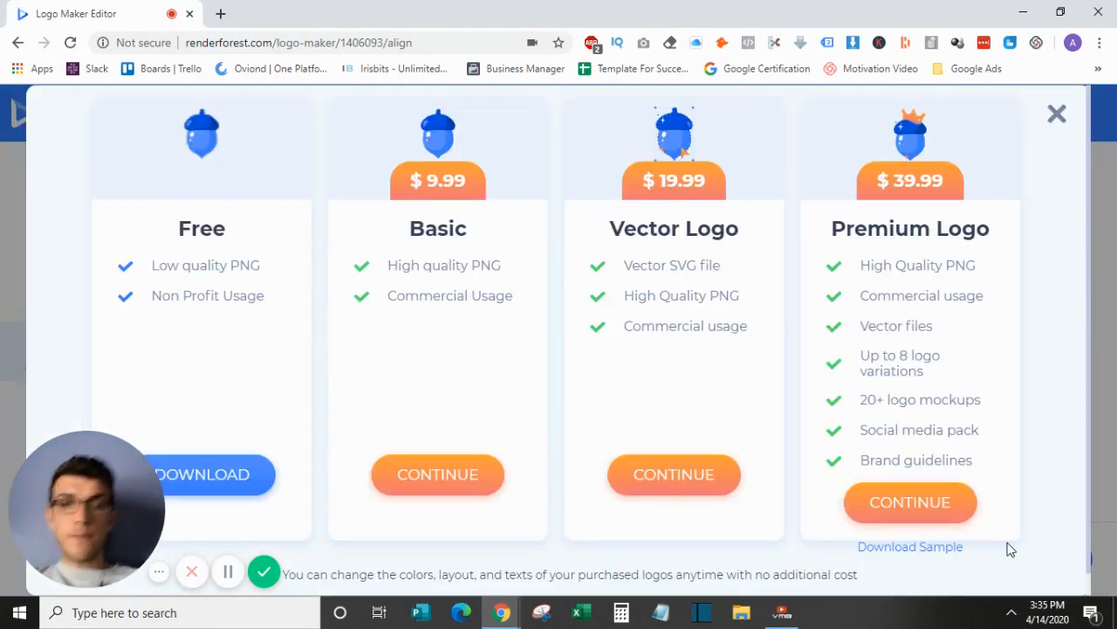
pyautogui.moveTo(535, 346)
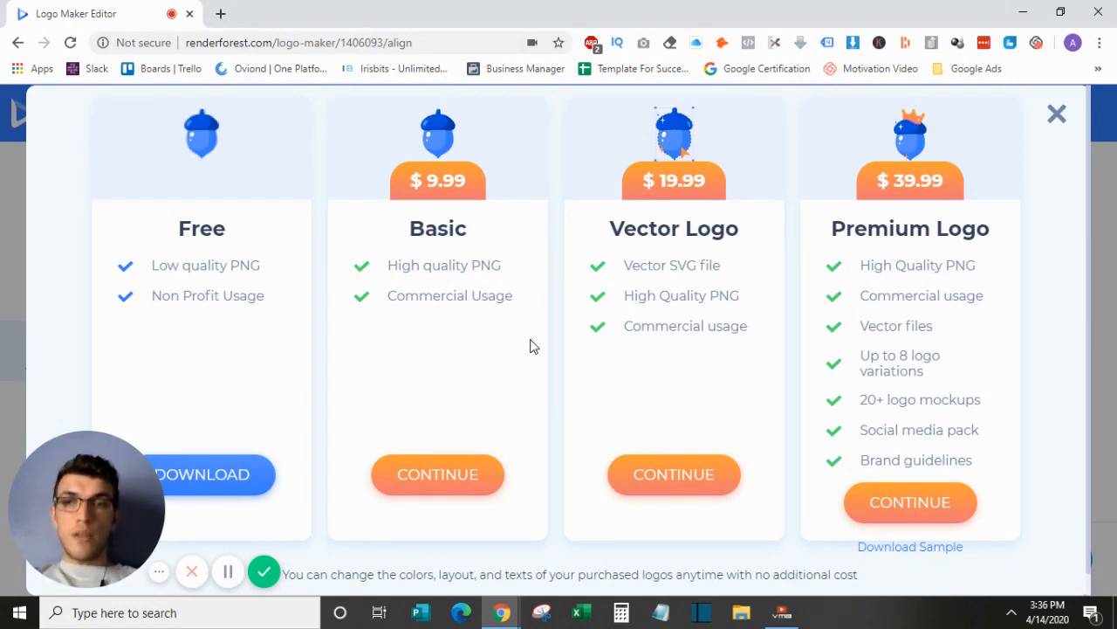
pyautogui.moveTo(601, 292)
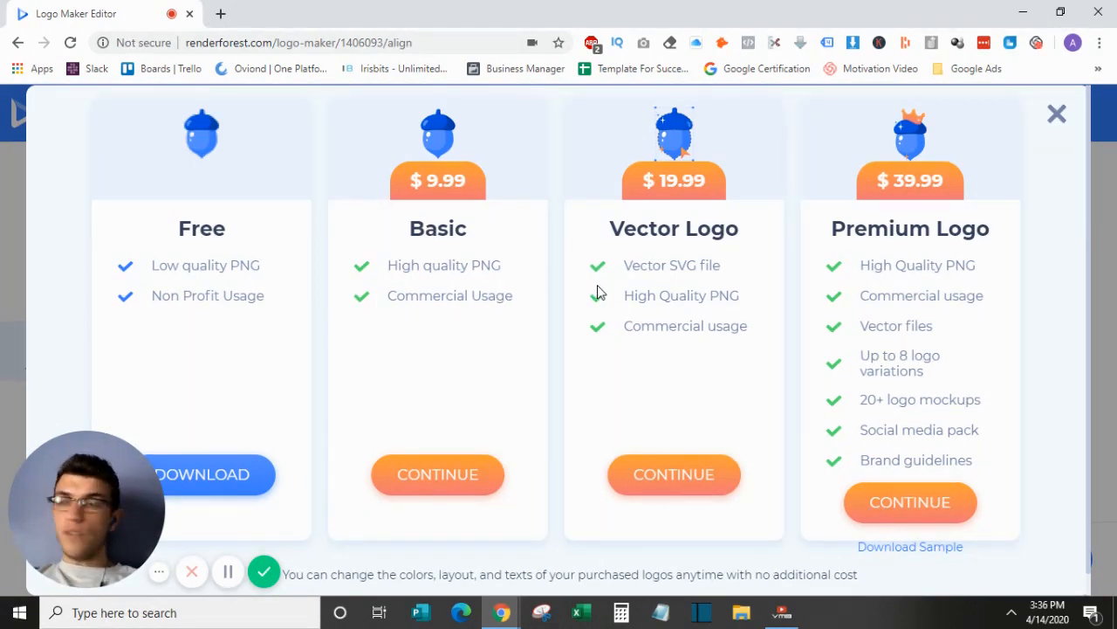
pyautogui.moveTo(673, 279)
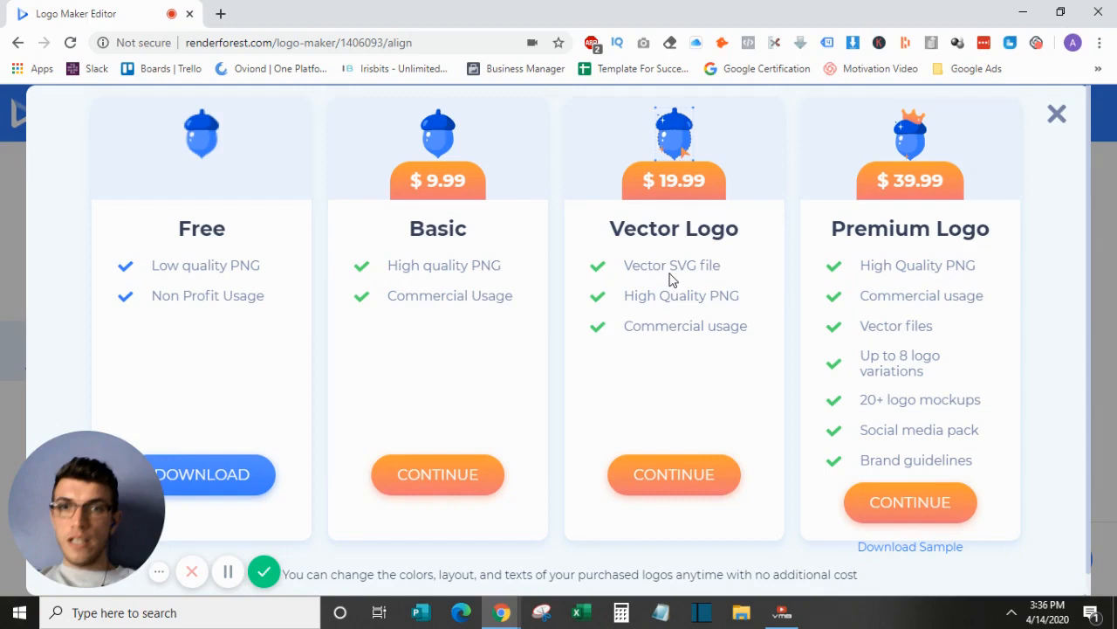
pyautogui.moveTo(888, 247)
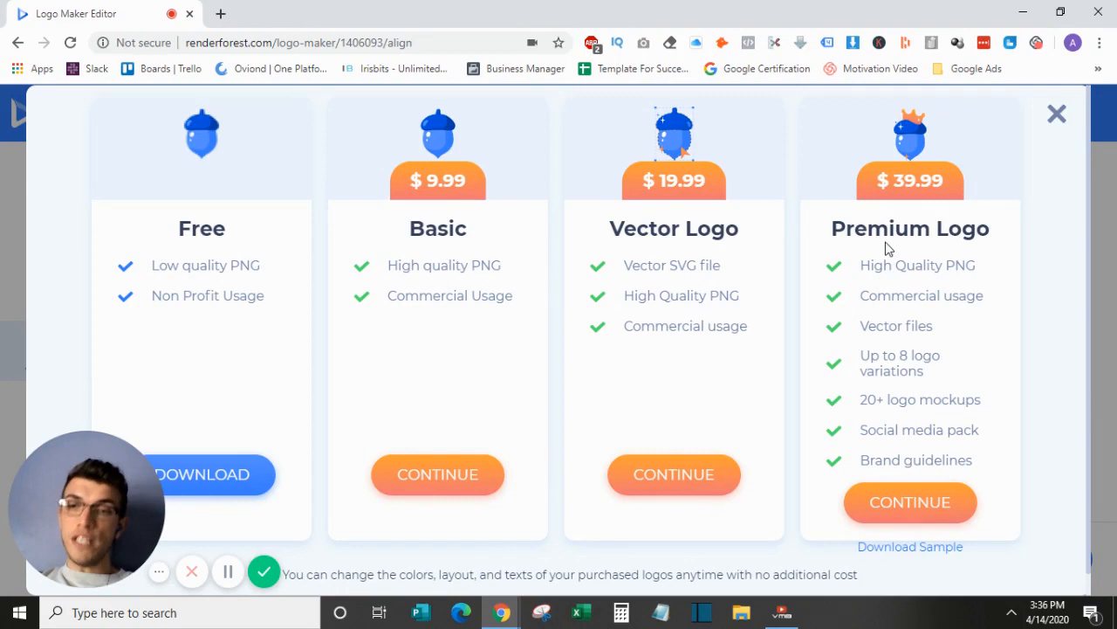
pyautogui.moveTo(912, 254)
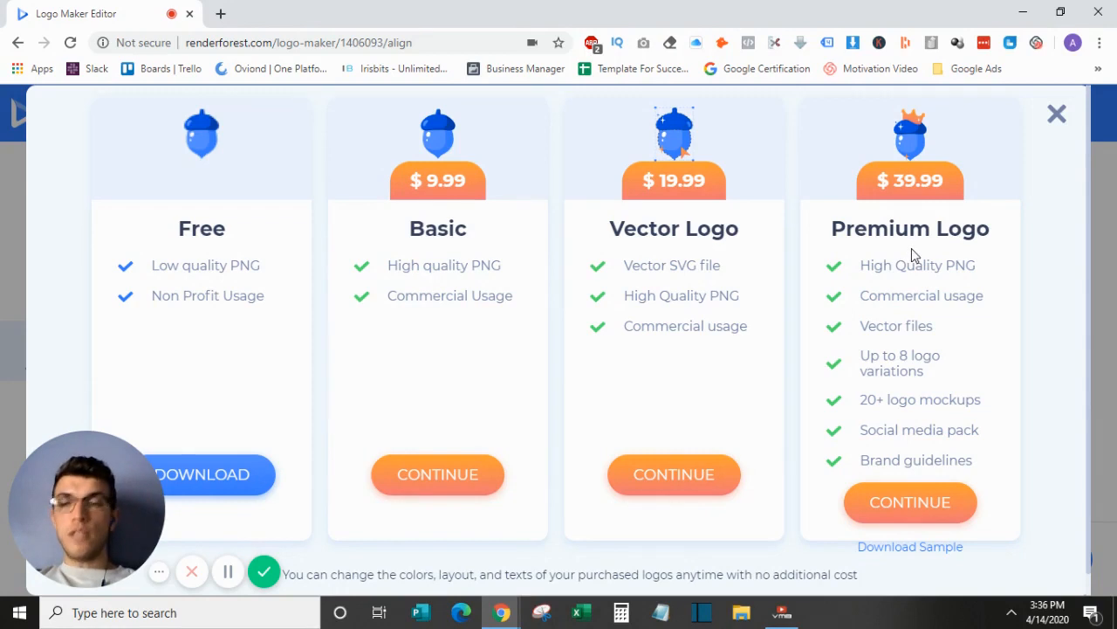
pyautogui.moveTo(1008, 237)
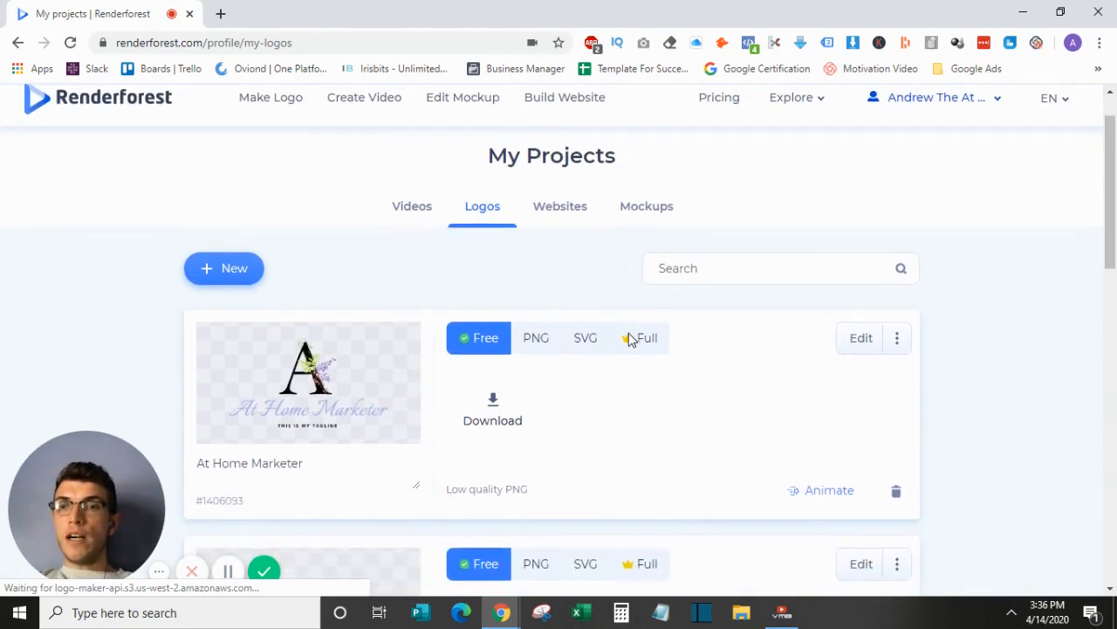
# Step: Scroll through My Projects logos to see the saved At Home Marketer logo
pyautogui.scroll(-3)
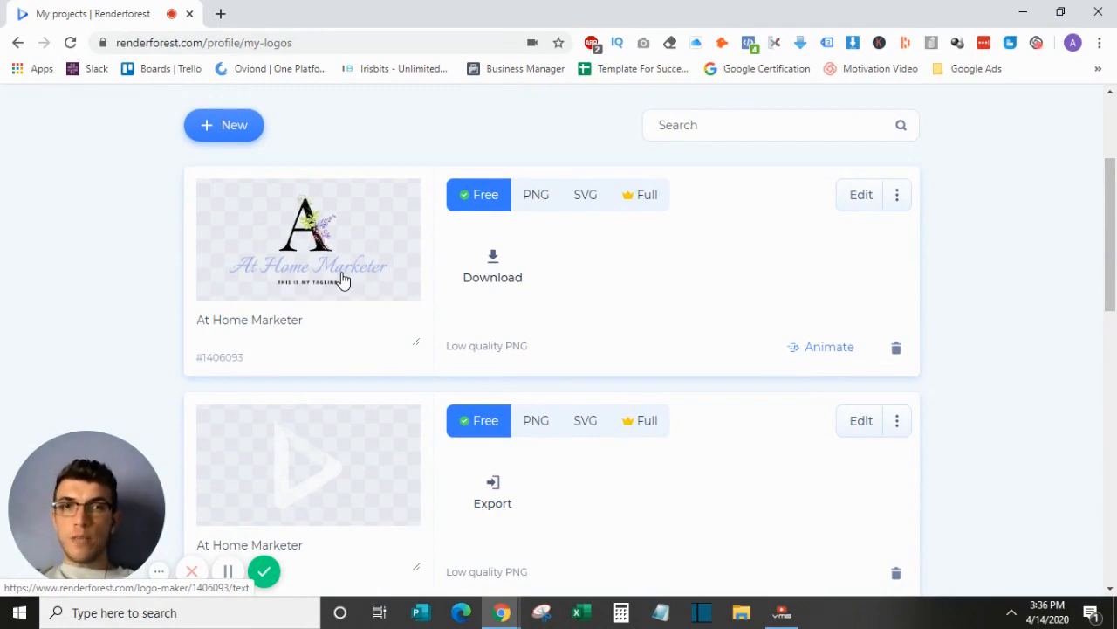
pyautogui.scroll(-3)
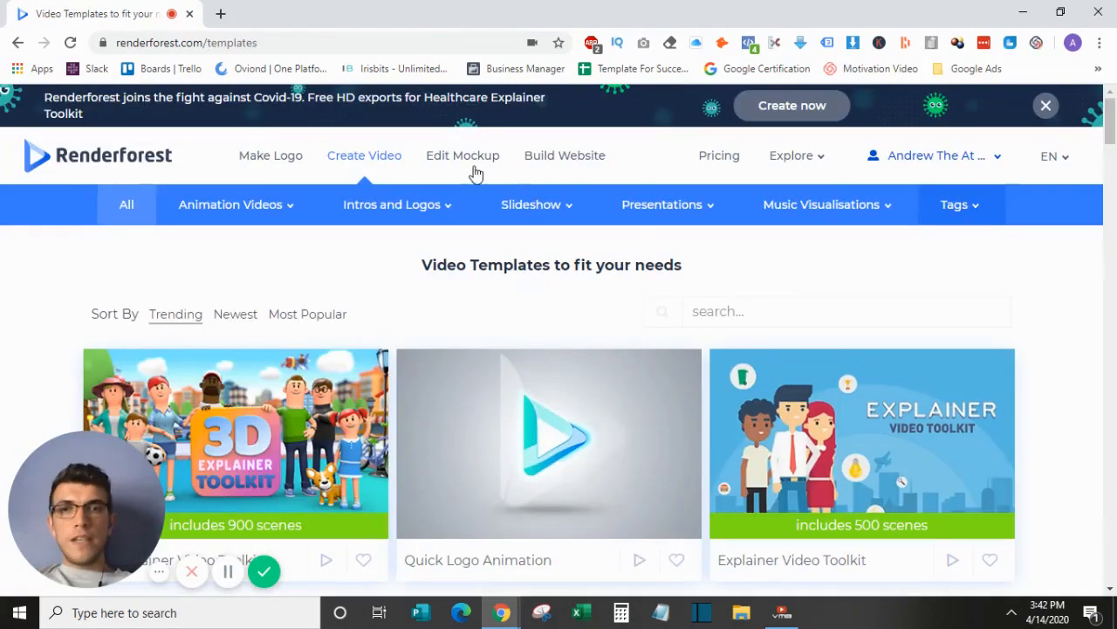
pyautogui.moveTo(382, 155)
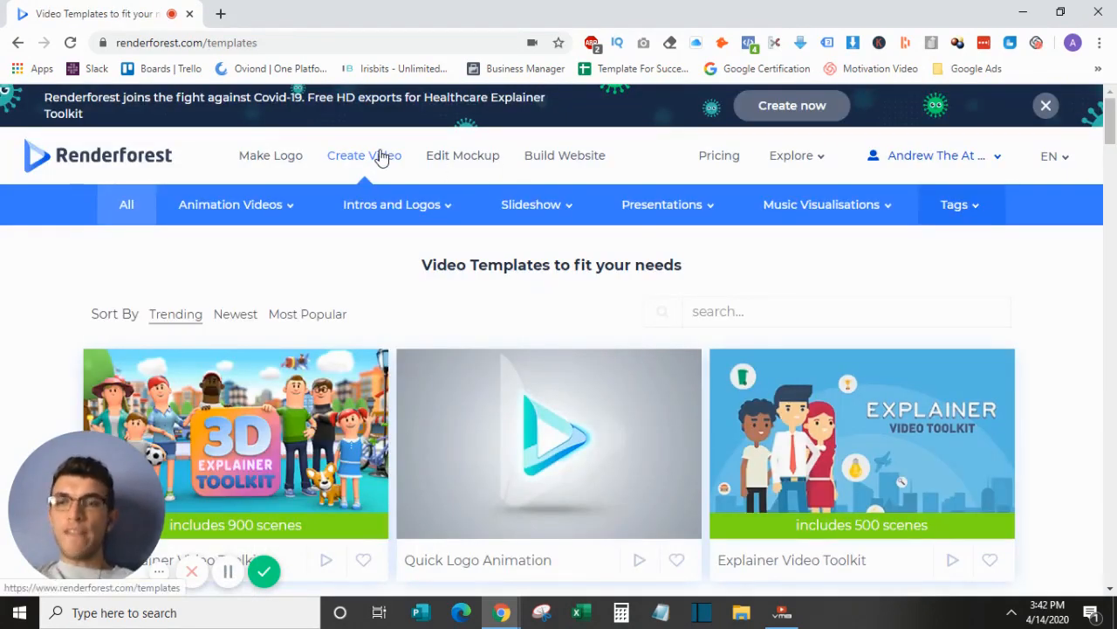
# Step: Open Create Video and browse the Animation Videos and Music Visualisations categories
pyautogui.click(392, 204)
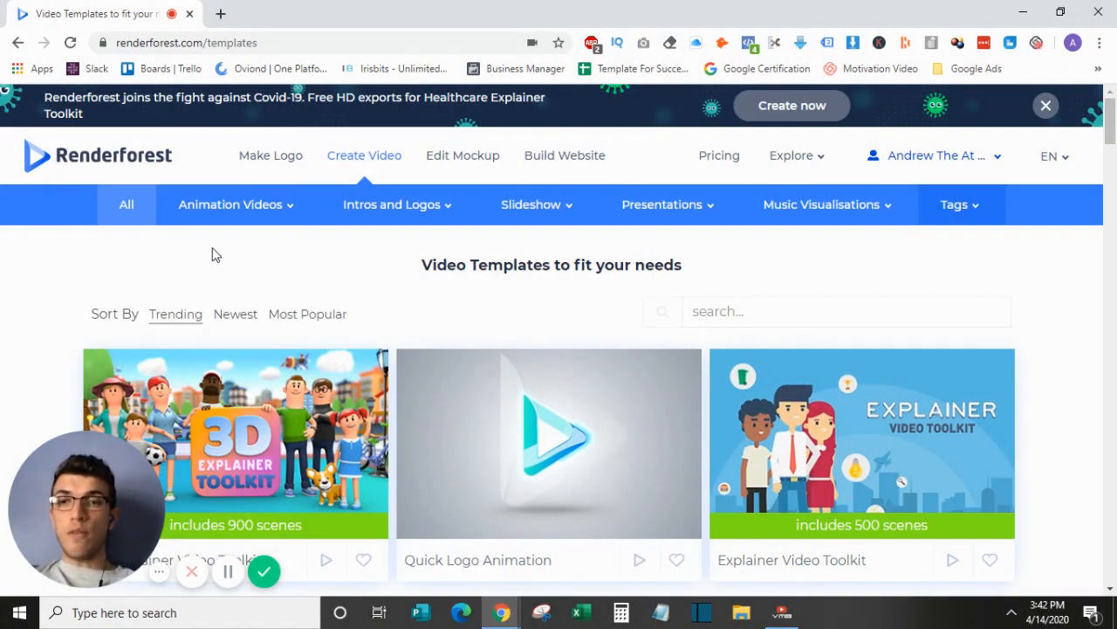
pyautogui.click(231, 204)
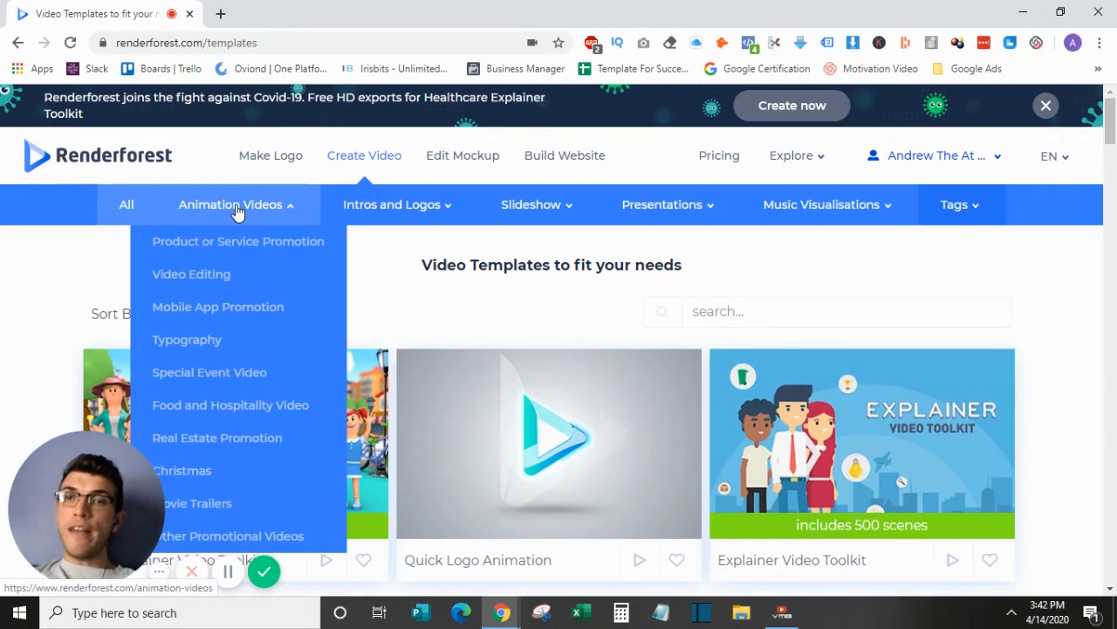
pyautogui.moveTo(229, 275)
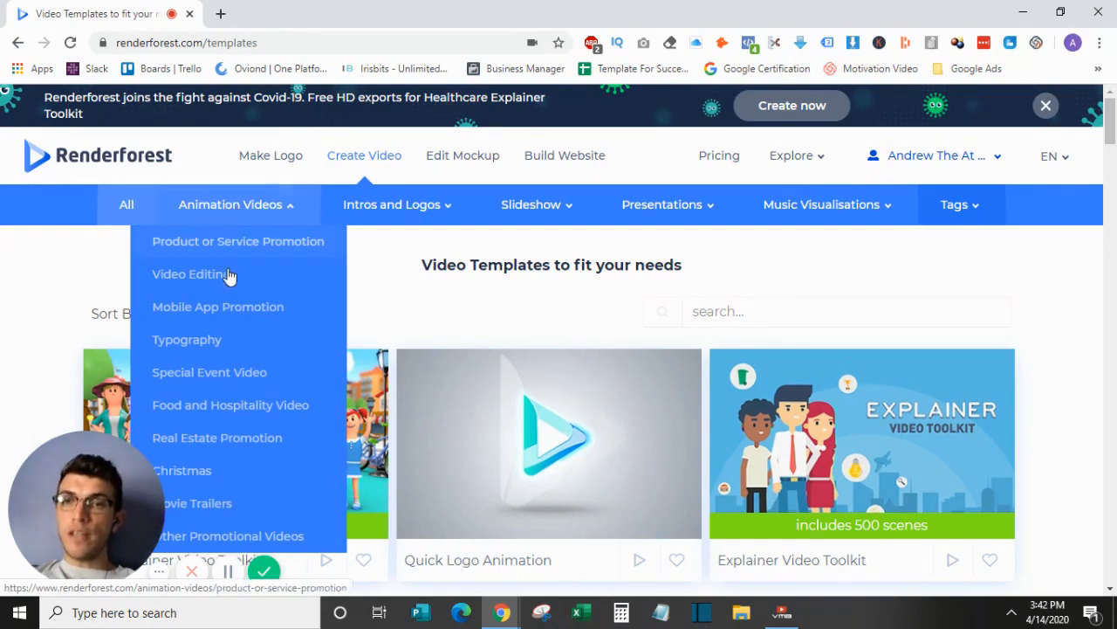
pyautogui.click(391, 204)
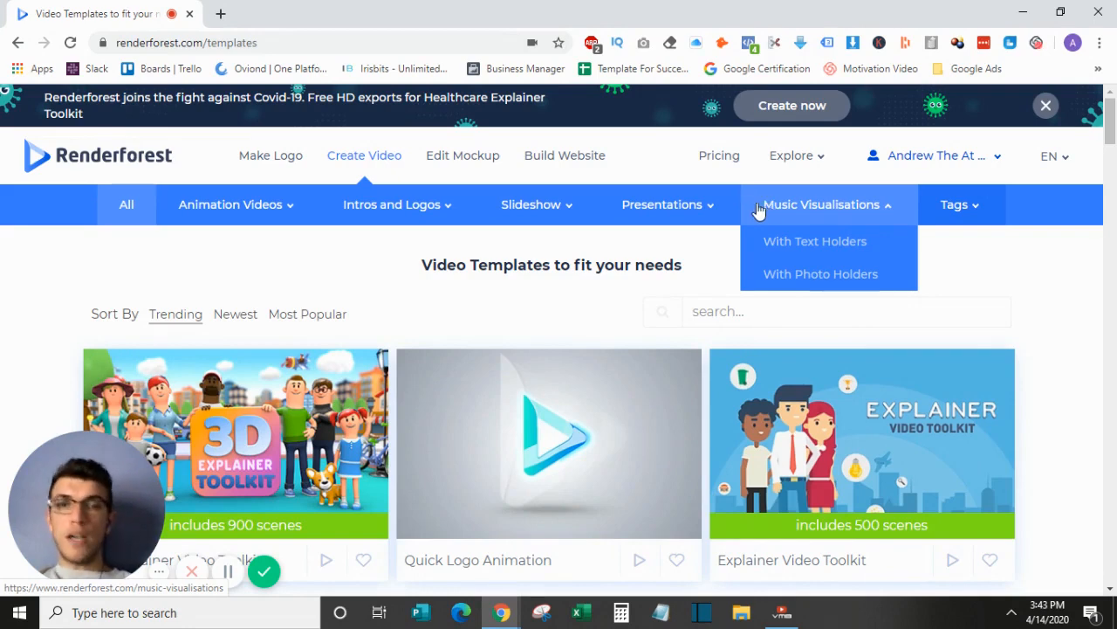
pyautogui.moveTo(545, 316)
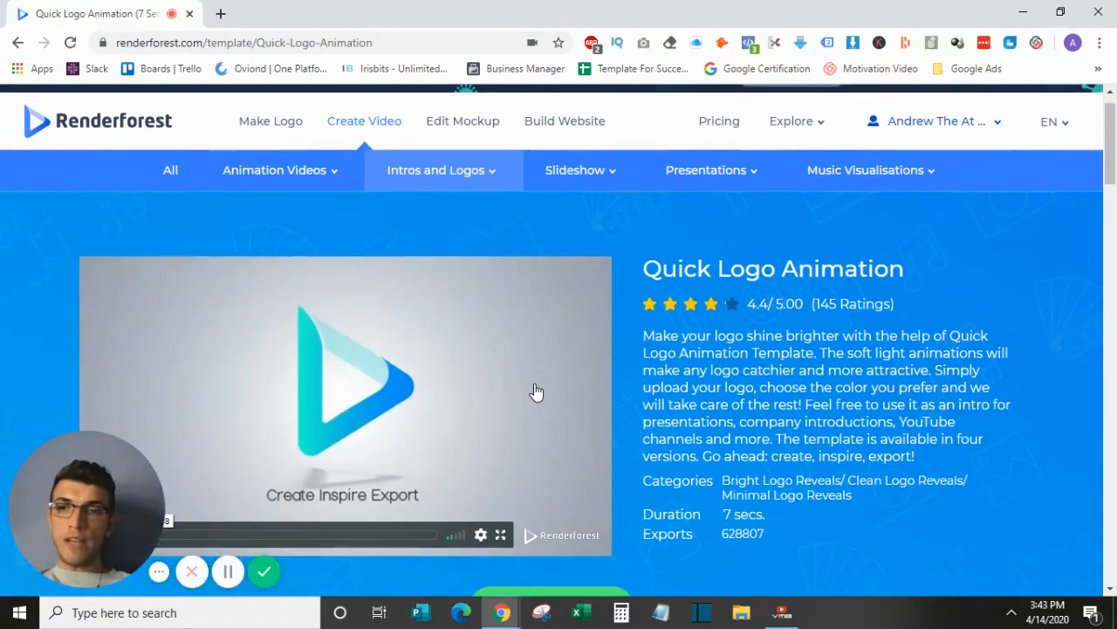
# Step: Scroll through Quick Logo Animation example videos, then choose CREATE NOW
pyautogui.scroll(-3)
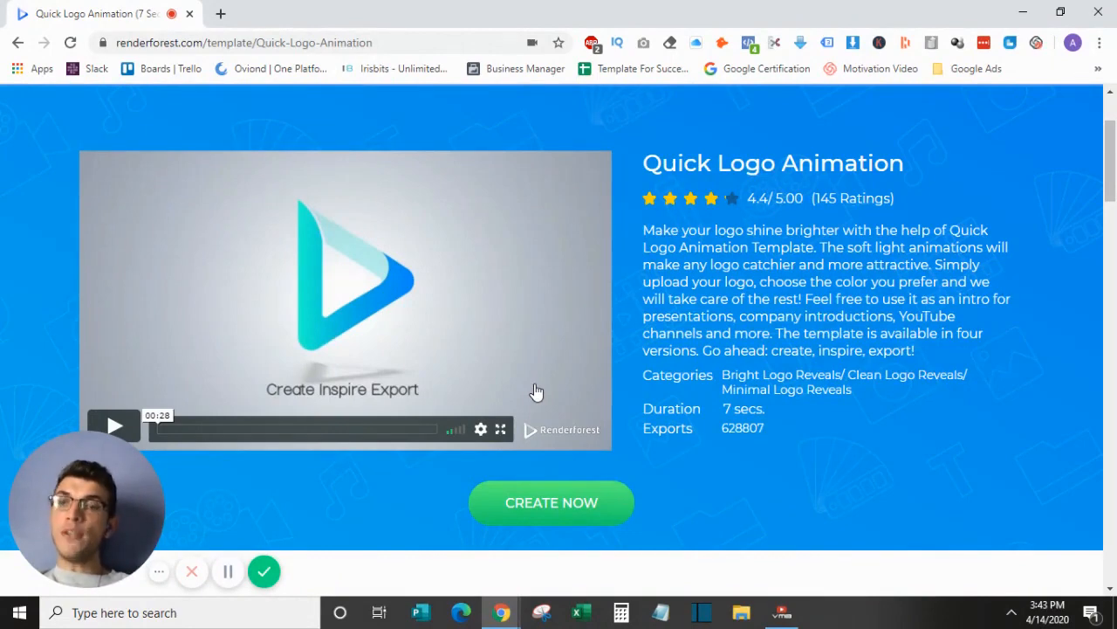
pyautogui.scroll(-3)
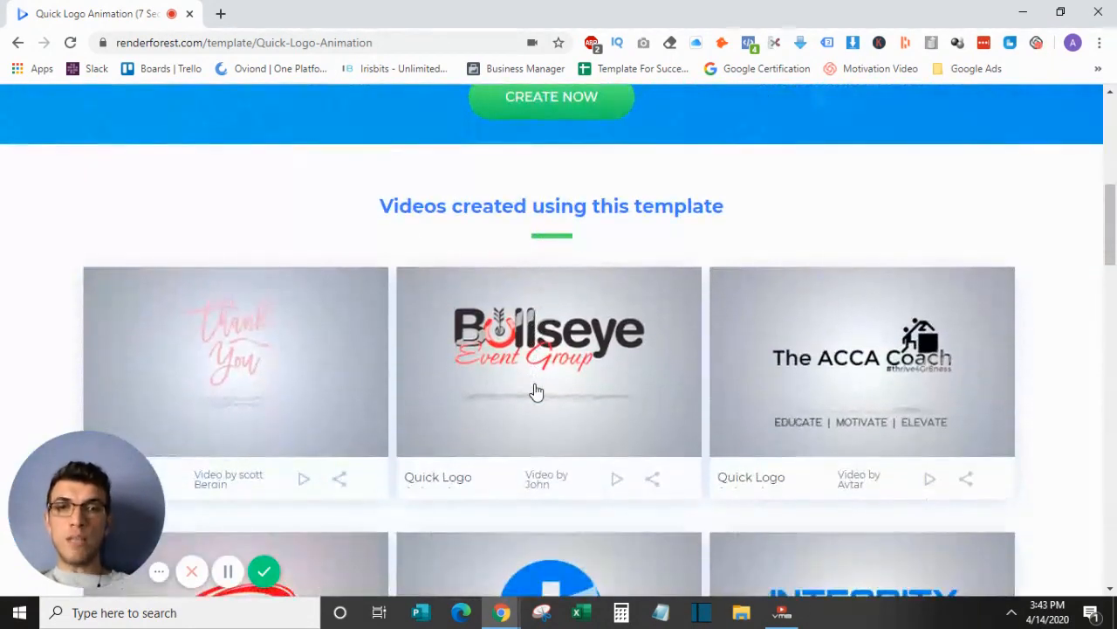
pyautogui.scroll(-3)
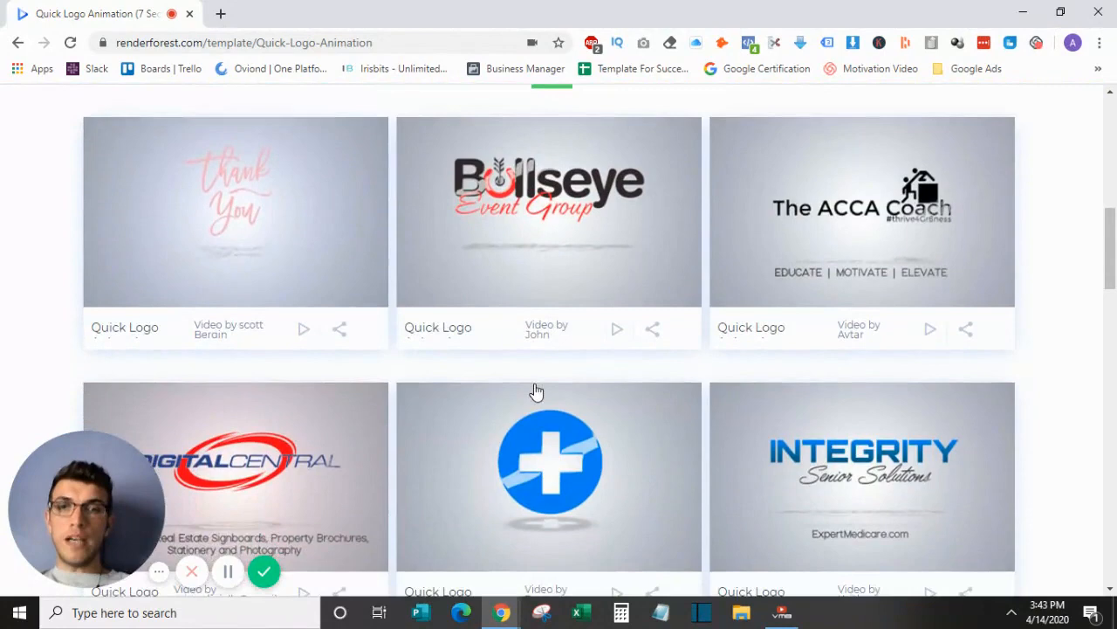
pyautogui.scroll(3)
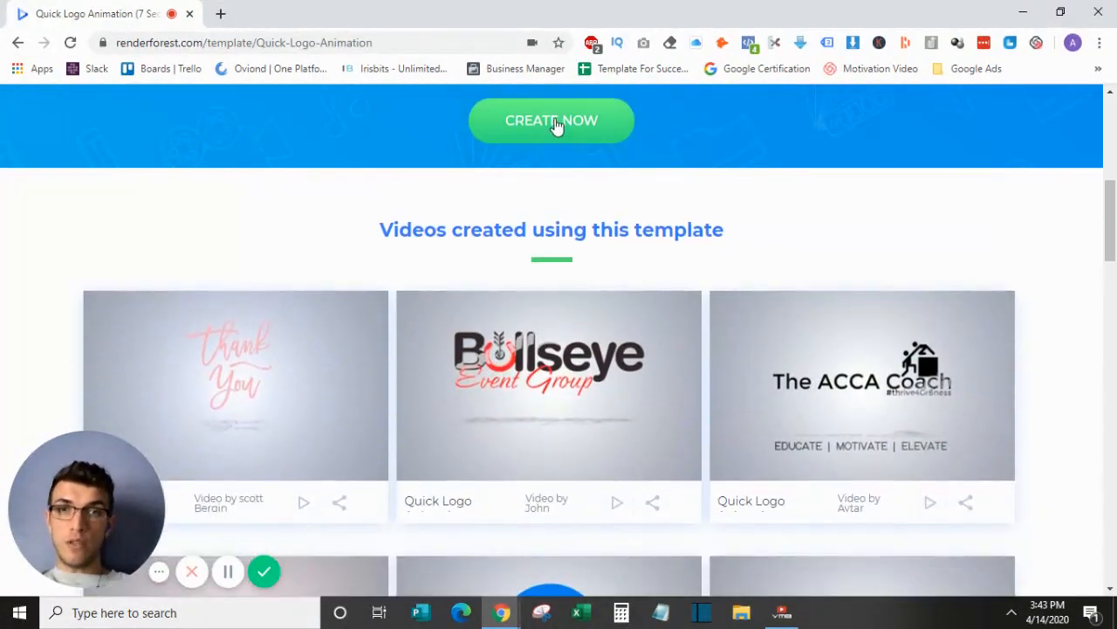
pyautogui.click(551, 121)
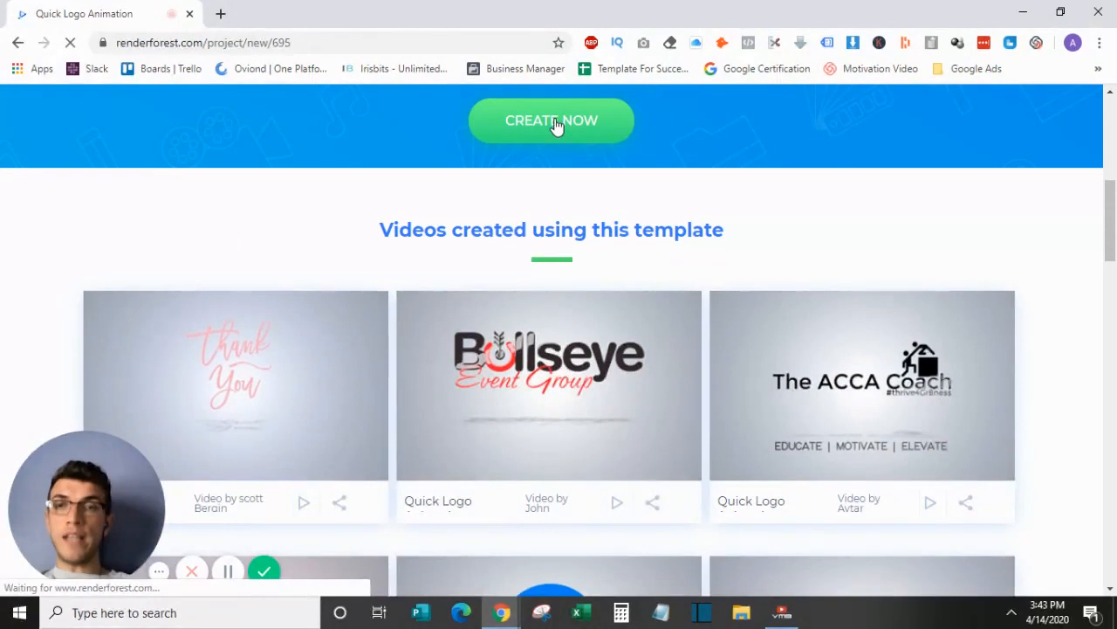
# Step: Pick the animation's overall look and move to its colour settings
pyautogui.click(550, 121)
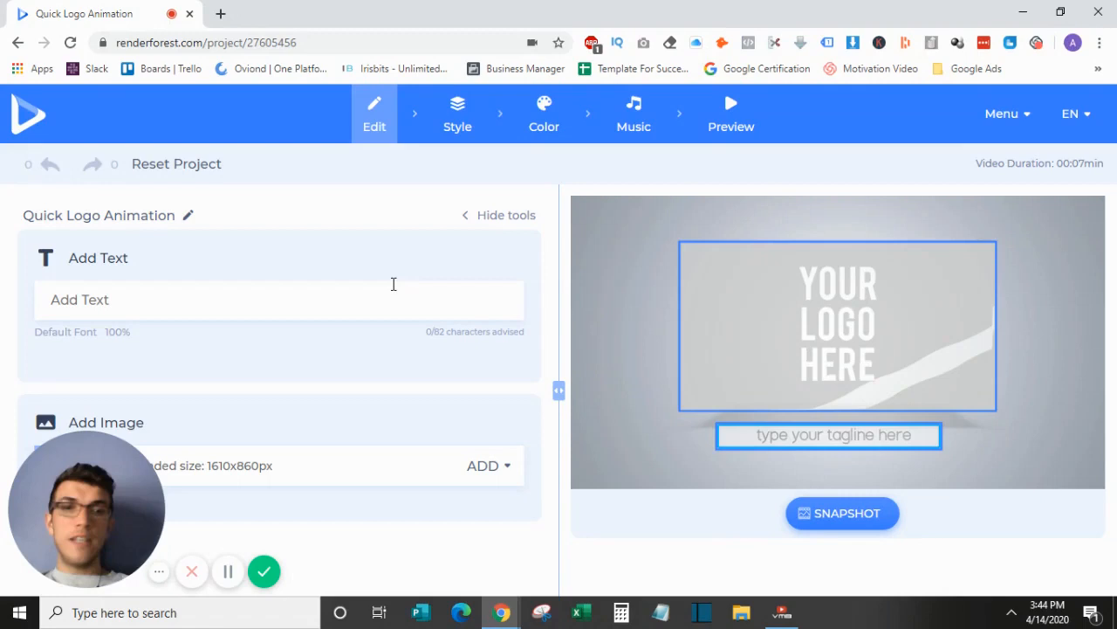
pyautogui.moveTo(889, 358)
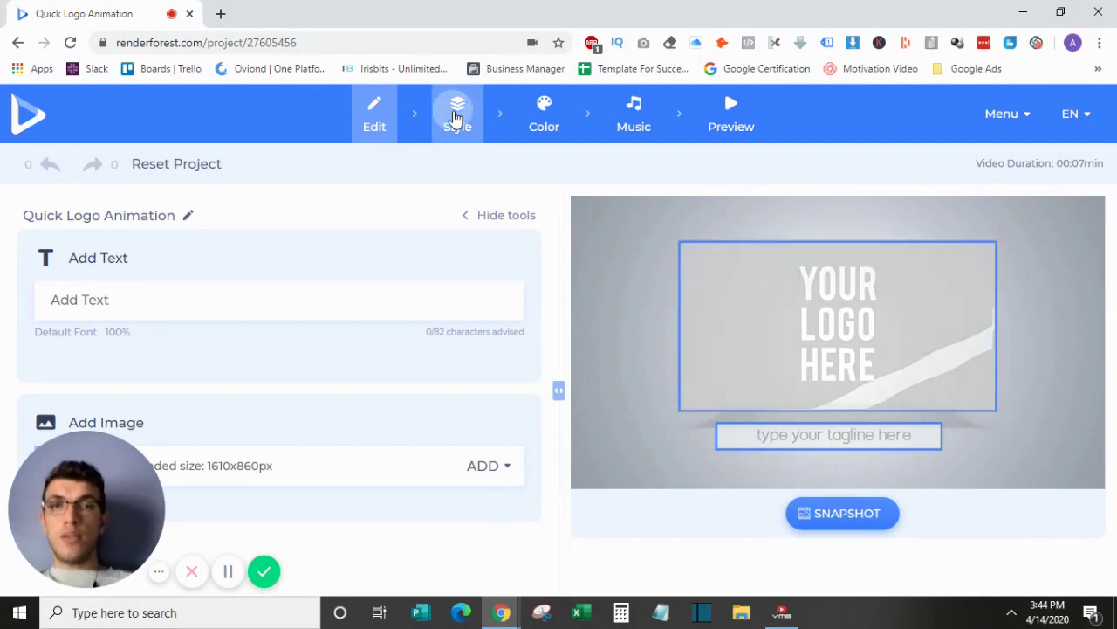
pyautogui.click(457, 105)
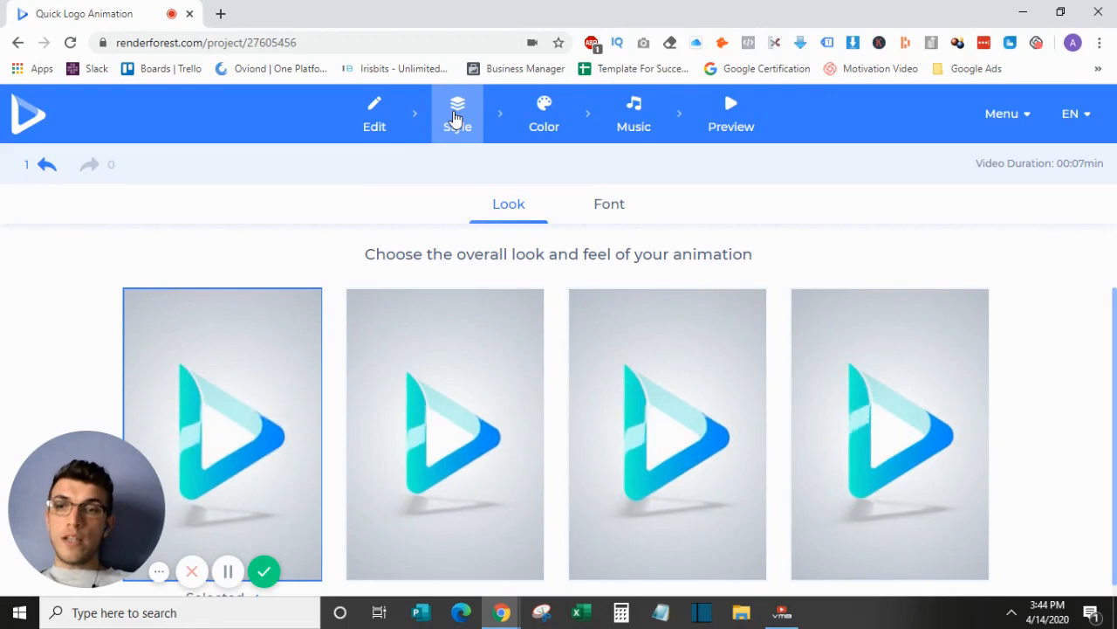
pyautogui.click(537, 114)
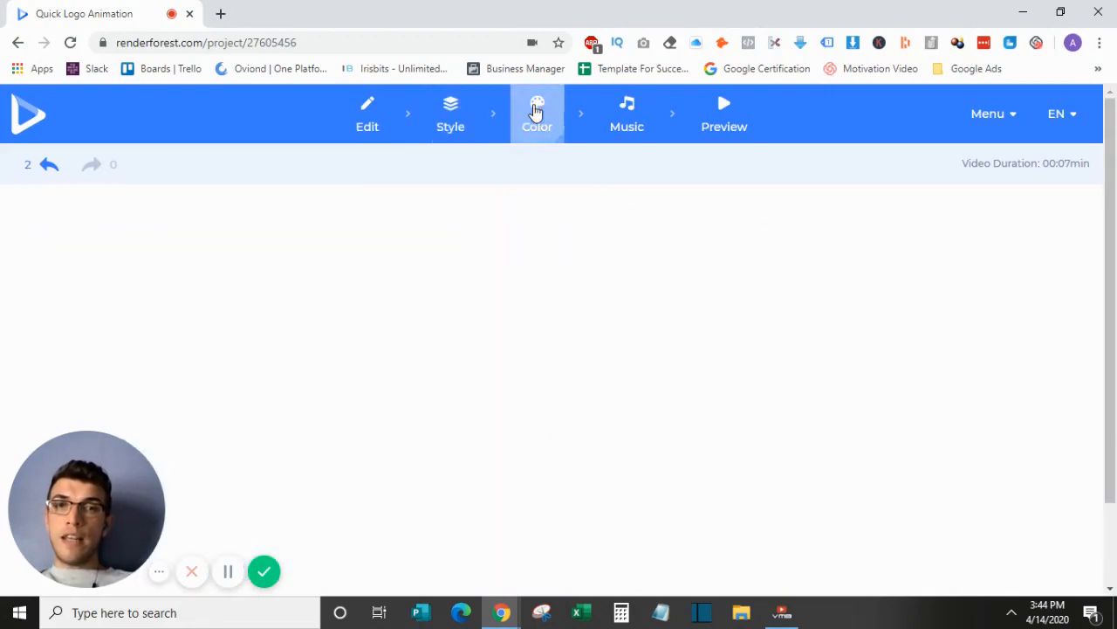
pyautogui.click(537, 111)
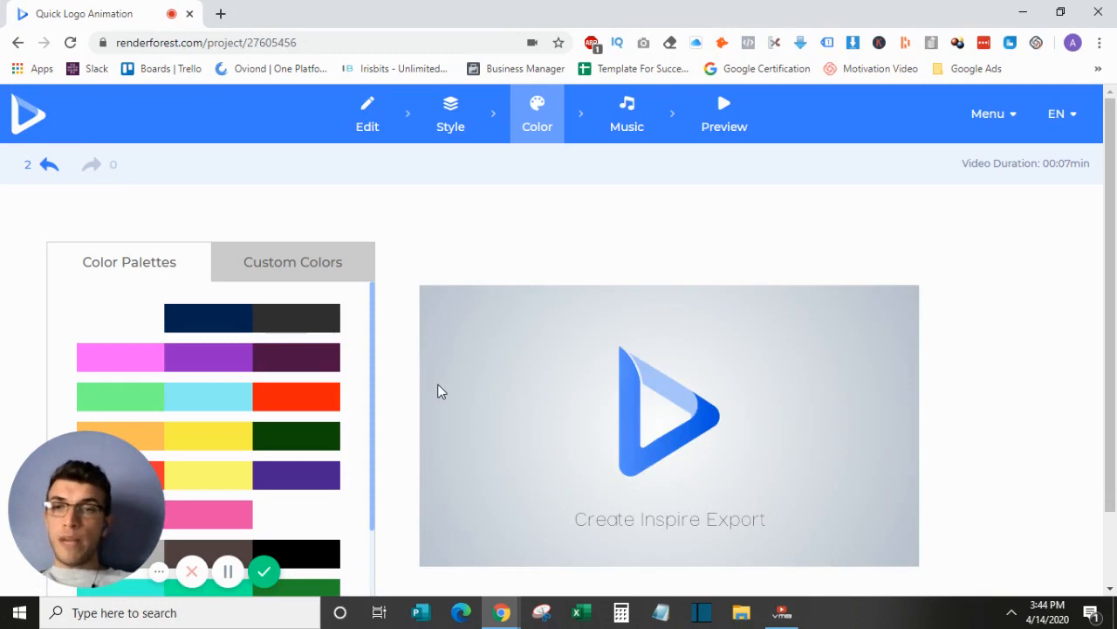
pyautogui.moveTo(444, 379)
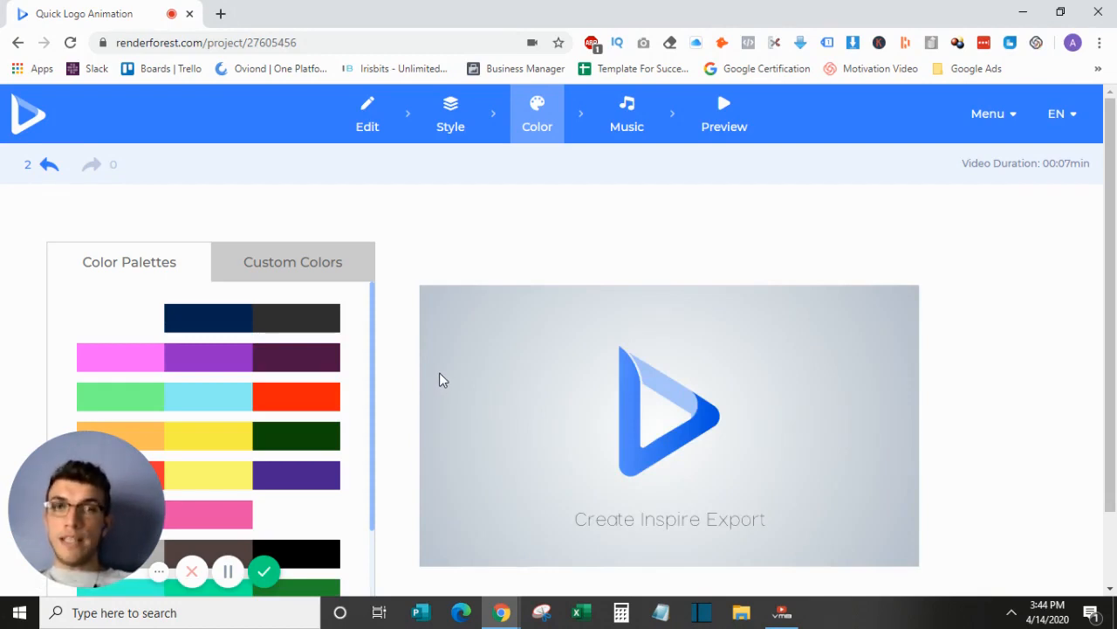
pyautogui.moveTo(632, 118)
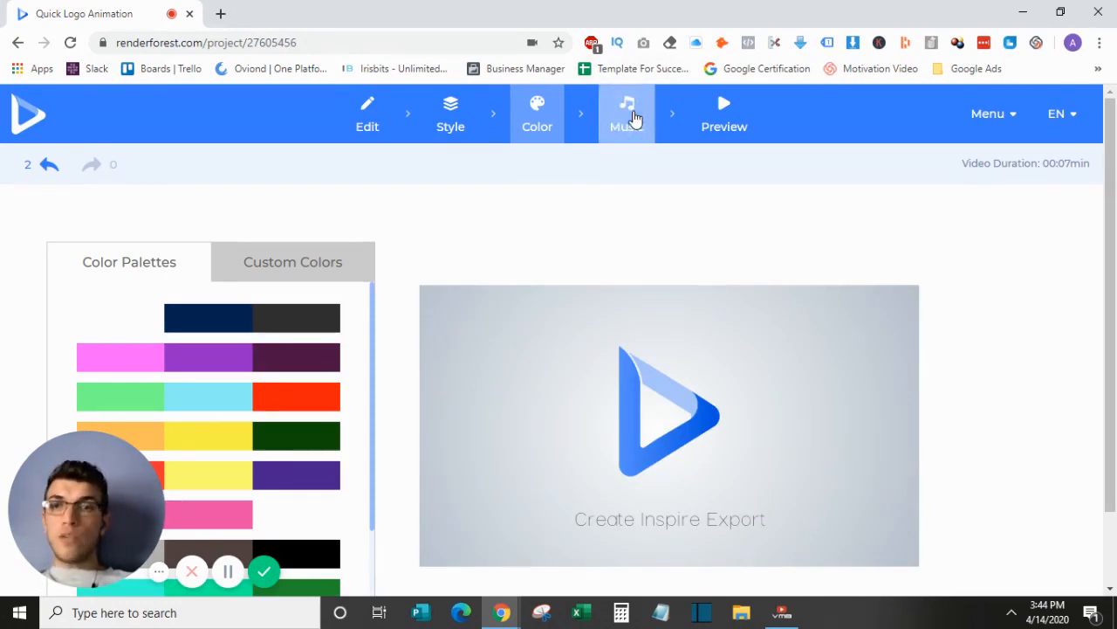
# Step: Browse the music library, then go to the Preview page
pyautogui.click(626, 113)
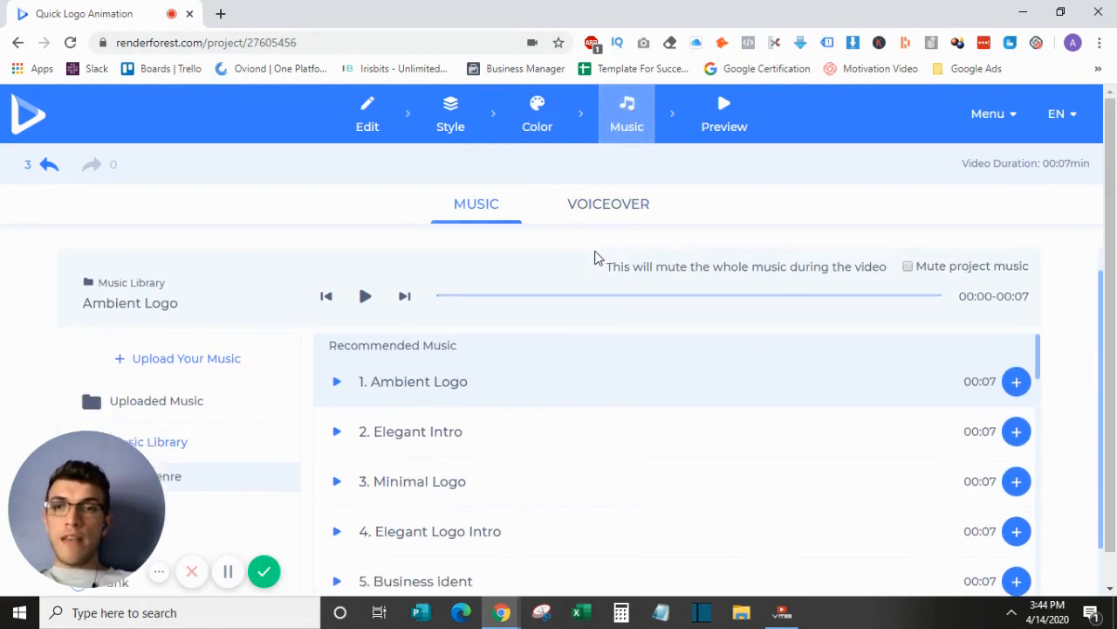
pyautogui.scroll(-3)
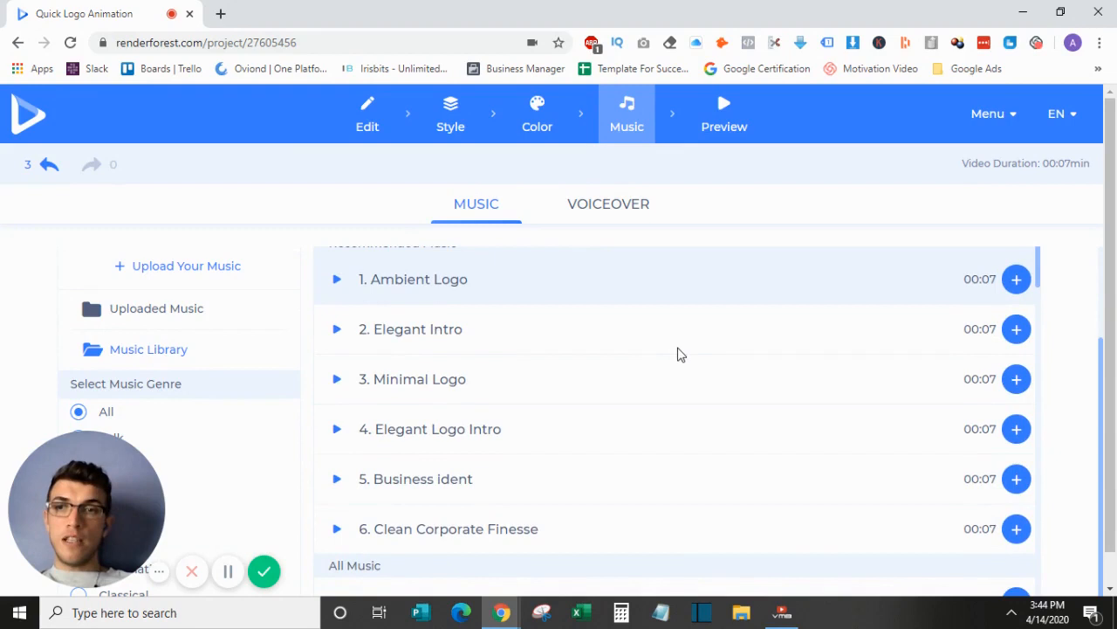
pyautogui.scroll(-3)
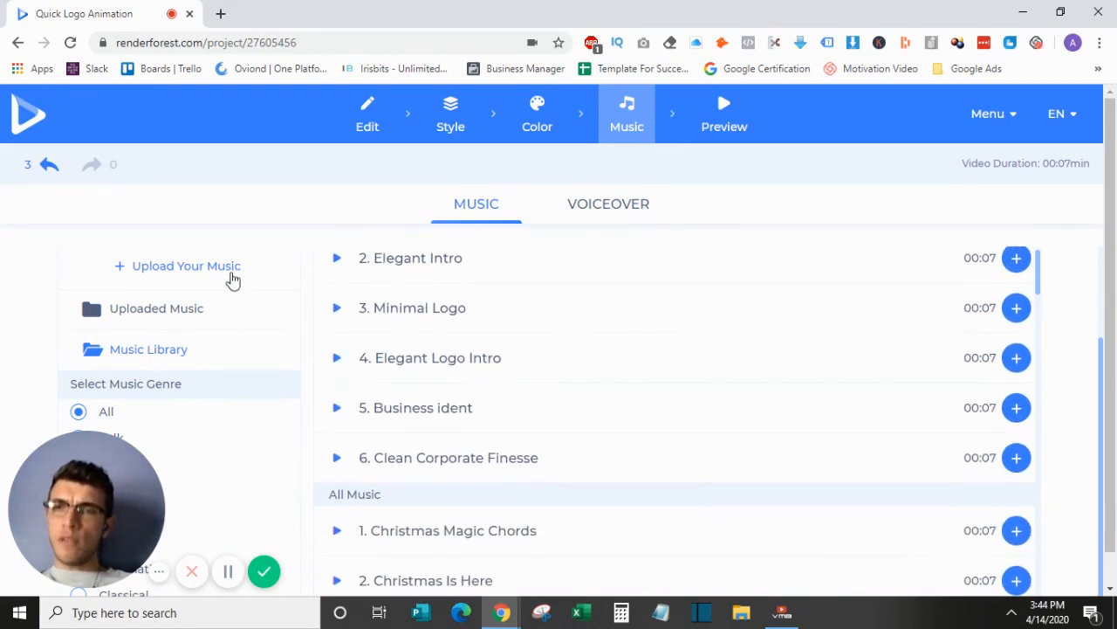
pyautogui.moveTo(234, 284)
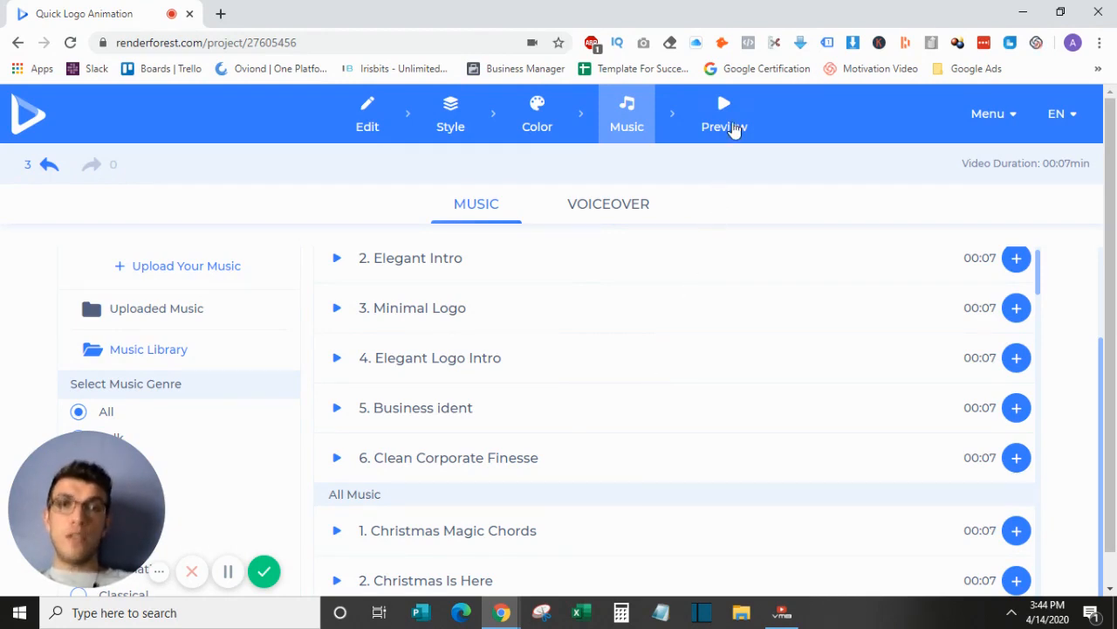
pyautogui.click(725, 115)
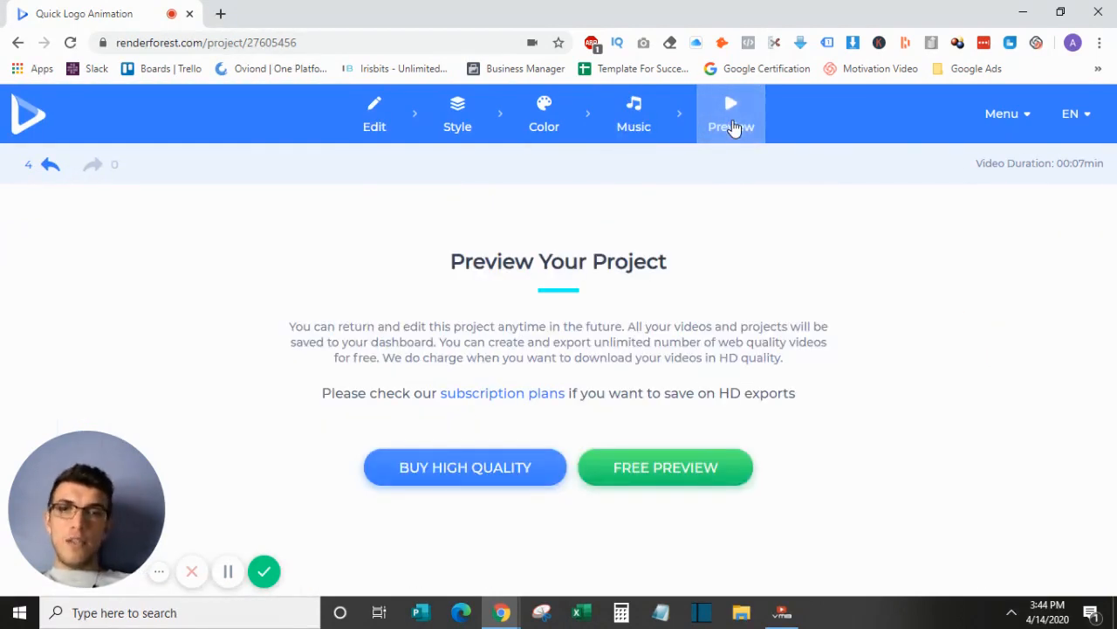
pyautogui.moveTo(668, 395)
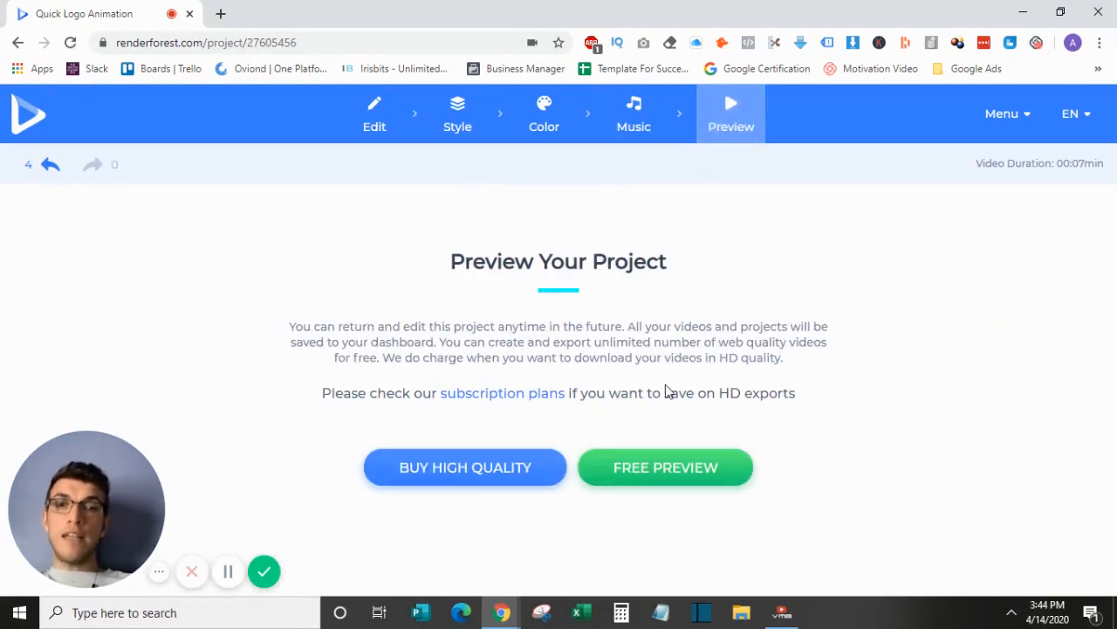
pyautogui.moveTo(538, 487)
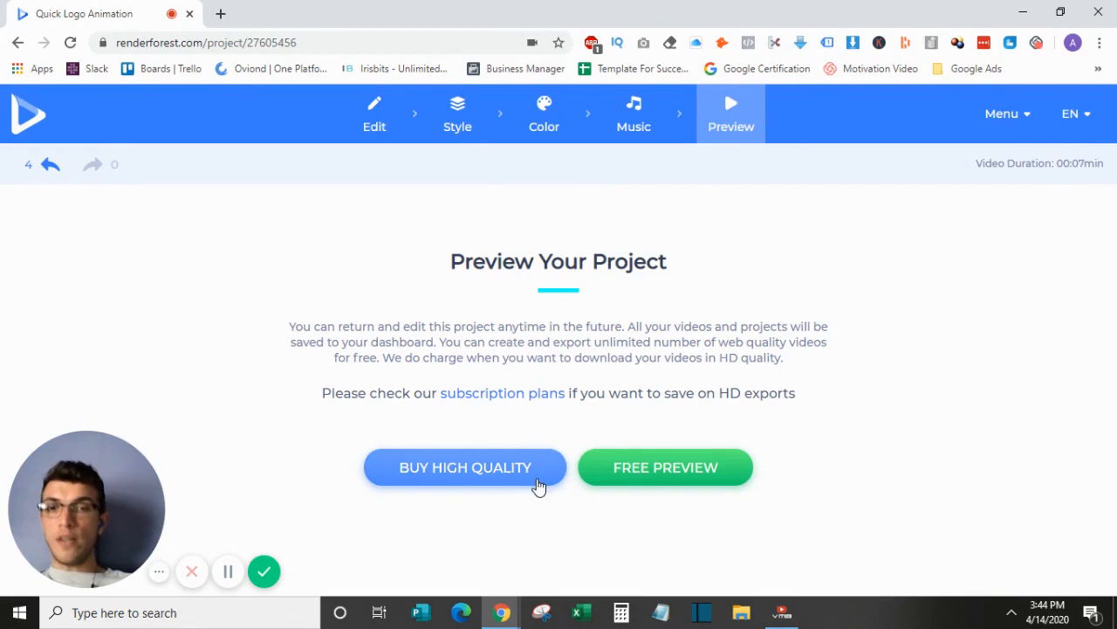
pyautogui.moveTo(575, 440)
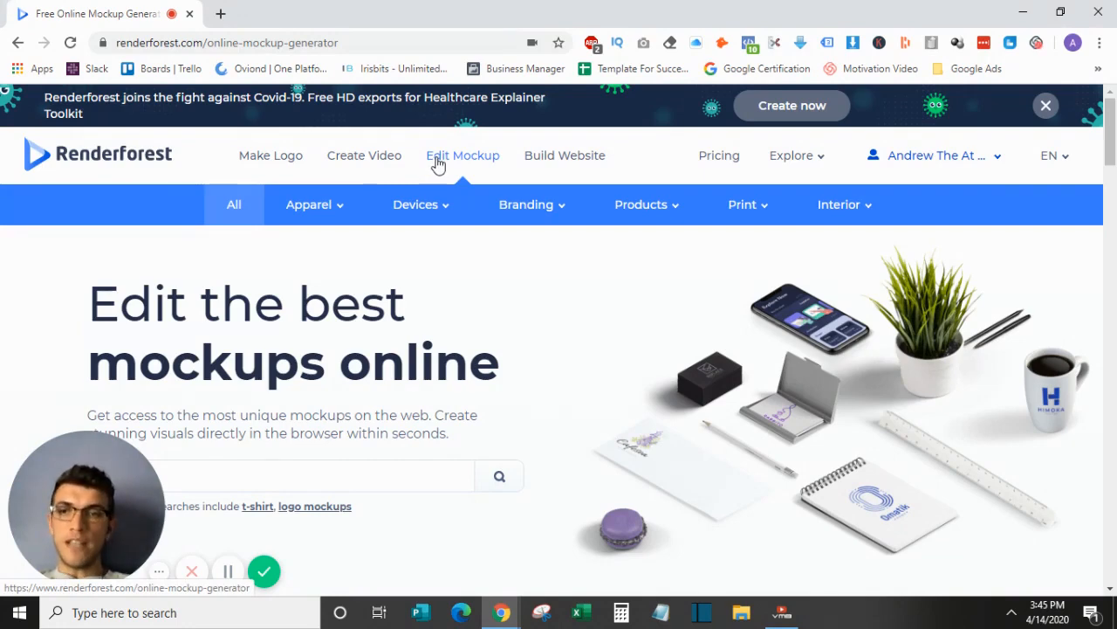
# Step: Expand the device mockup subcategories, then choose the T-shirt mockups
pyautogui.click(416, 204)
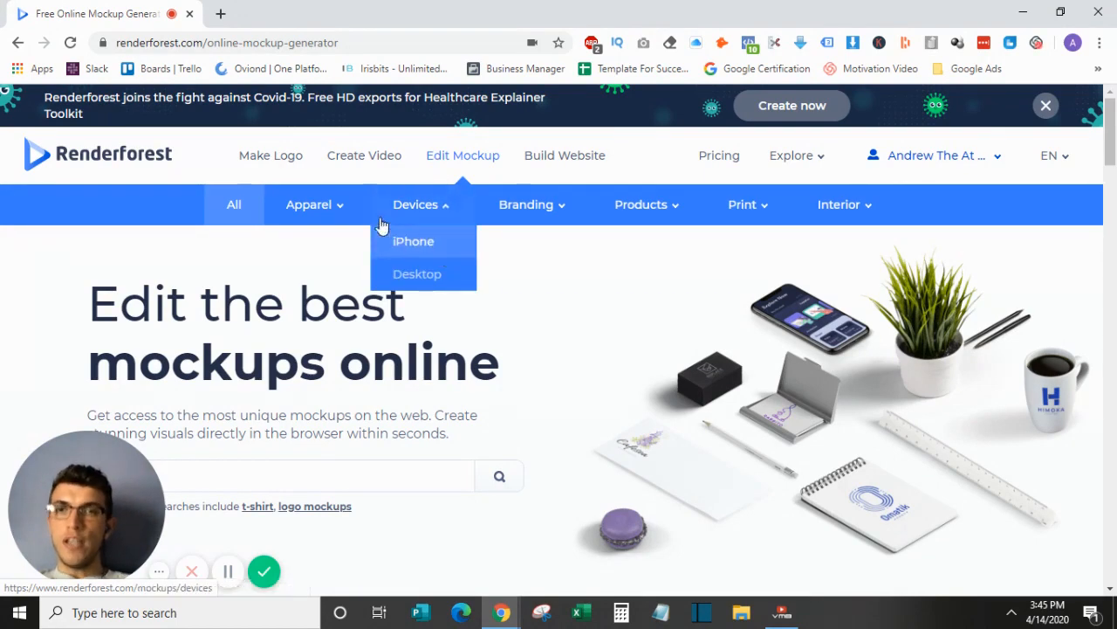
pyautogui.moveTo(330, 205)
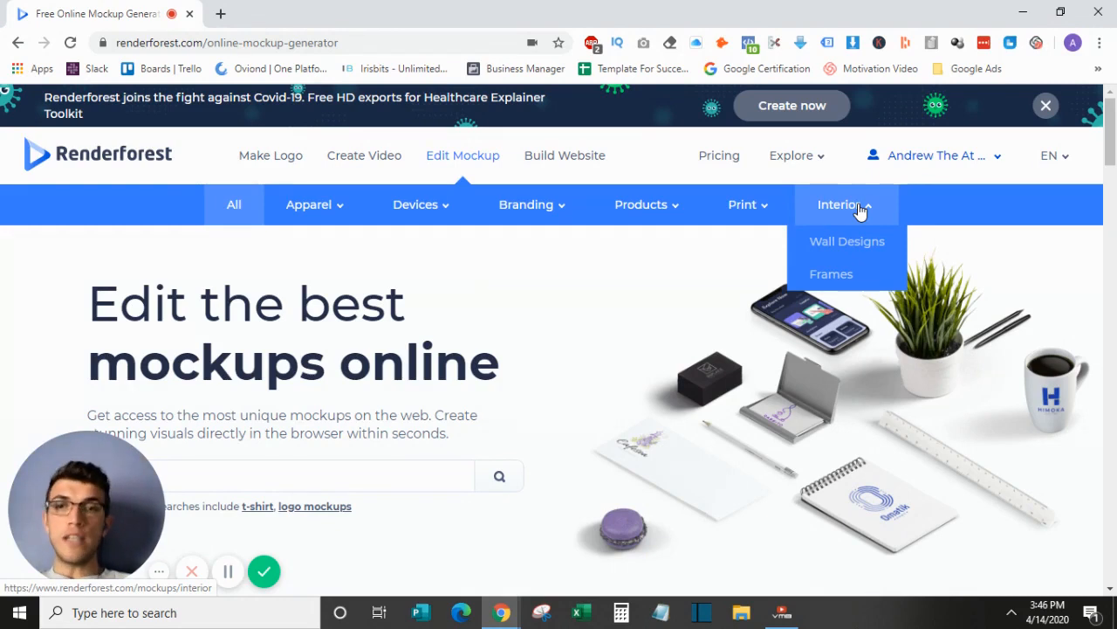
pyautogui.moveTo(308, 204)
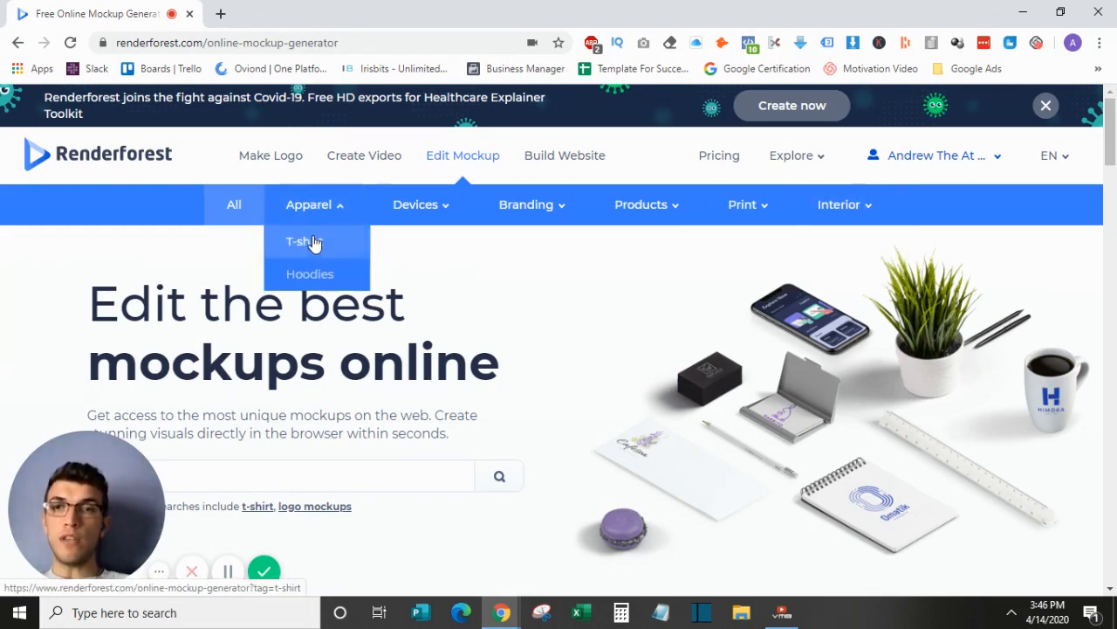
pyautogui.click(302, 241)
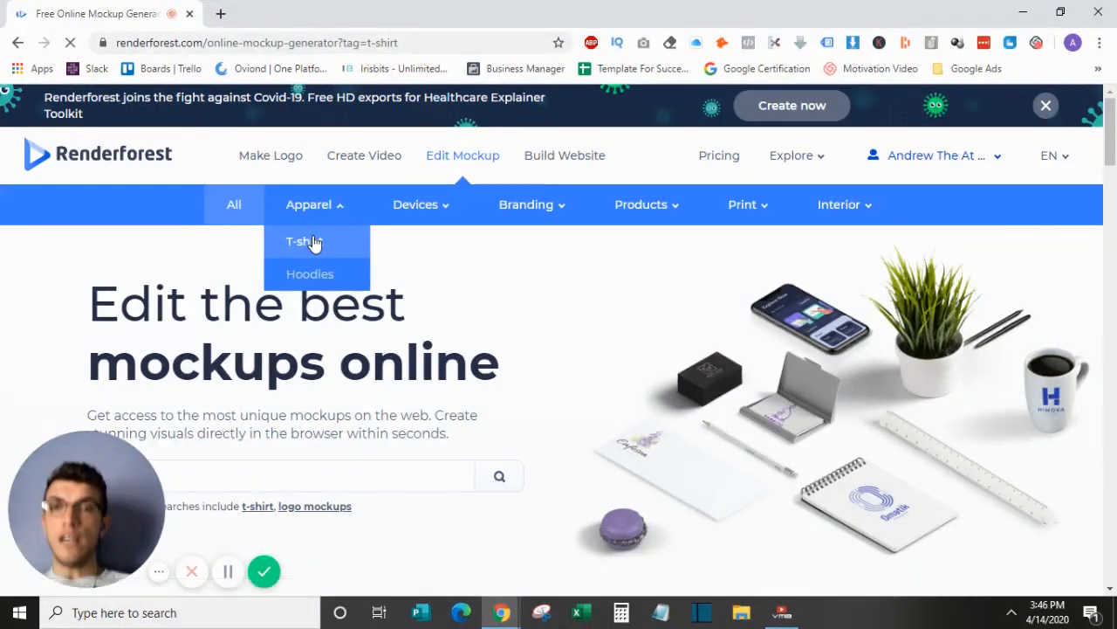
# Step: Scroll through the T-shirt mockup results, then go to the Build Website page
pyautogui.click(301, 242)
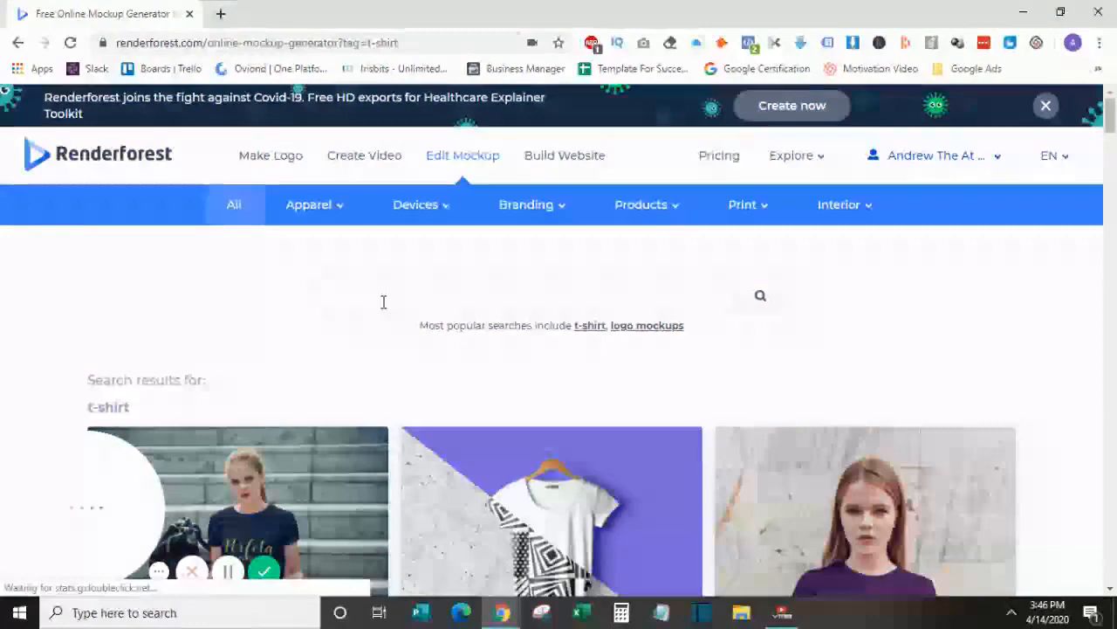
pyautogui.scroll(-3)
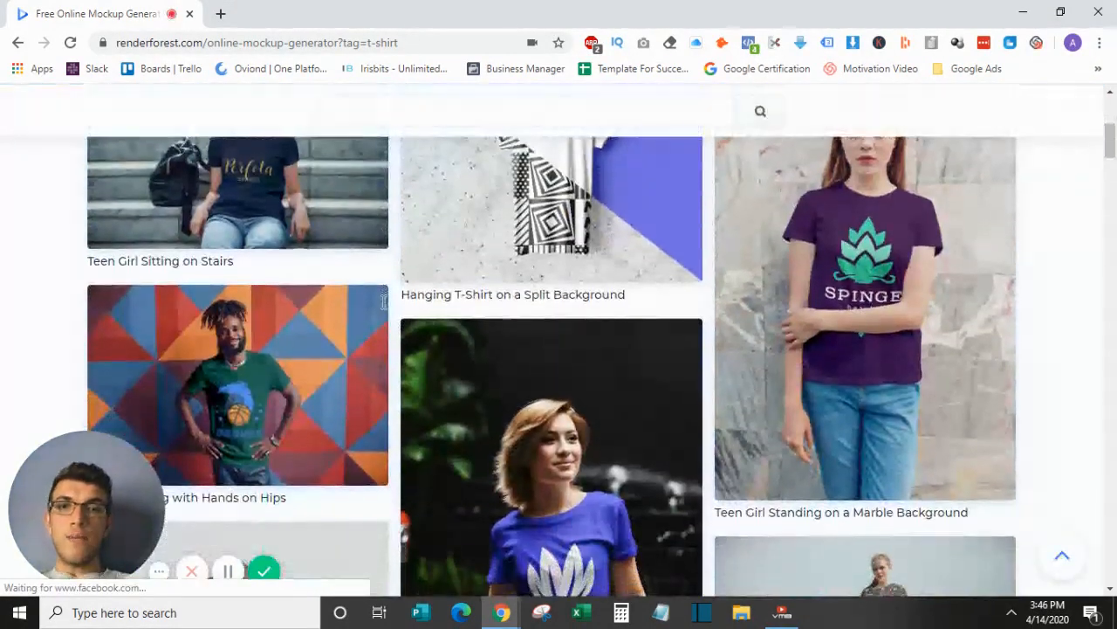
pyautogui.scroll(-3)
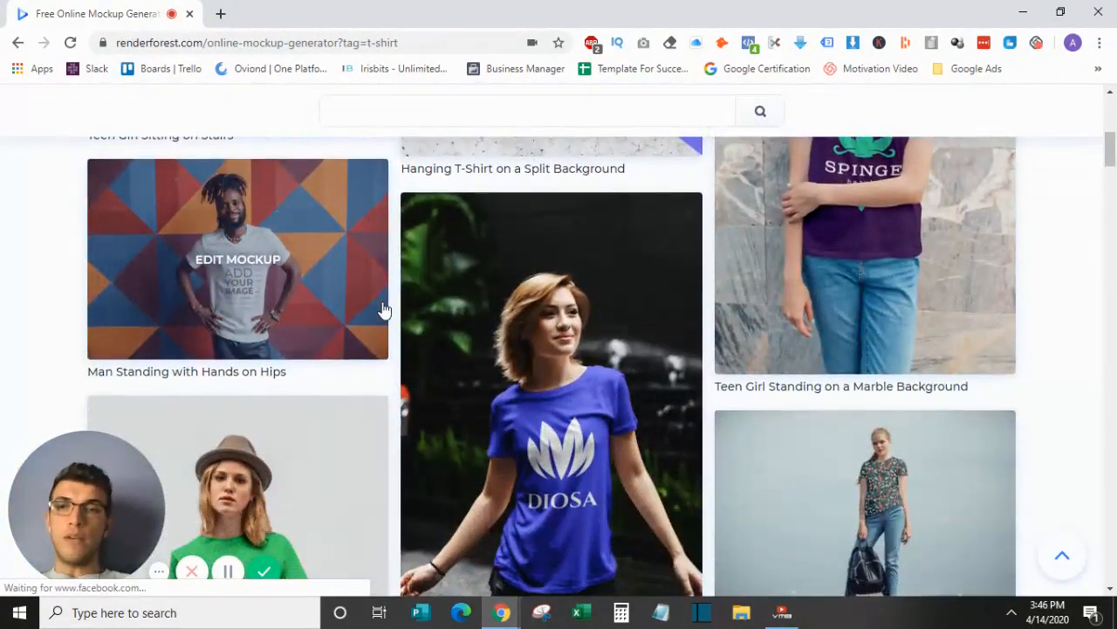
pyautogui.scroll(-3)
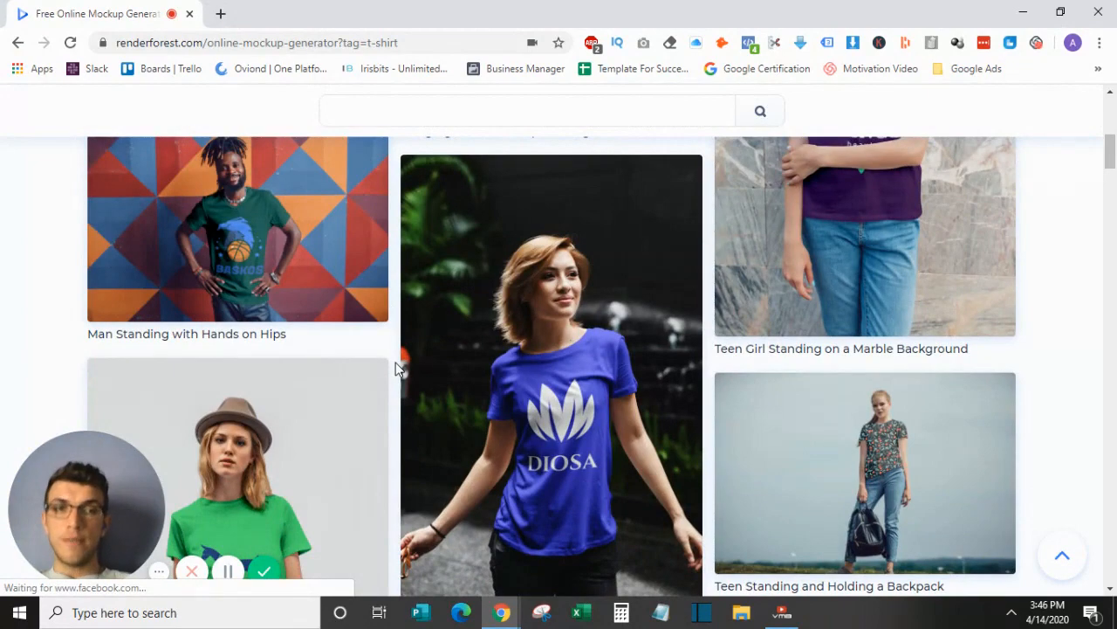
pyautogui.scroll(-3)
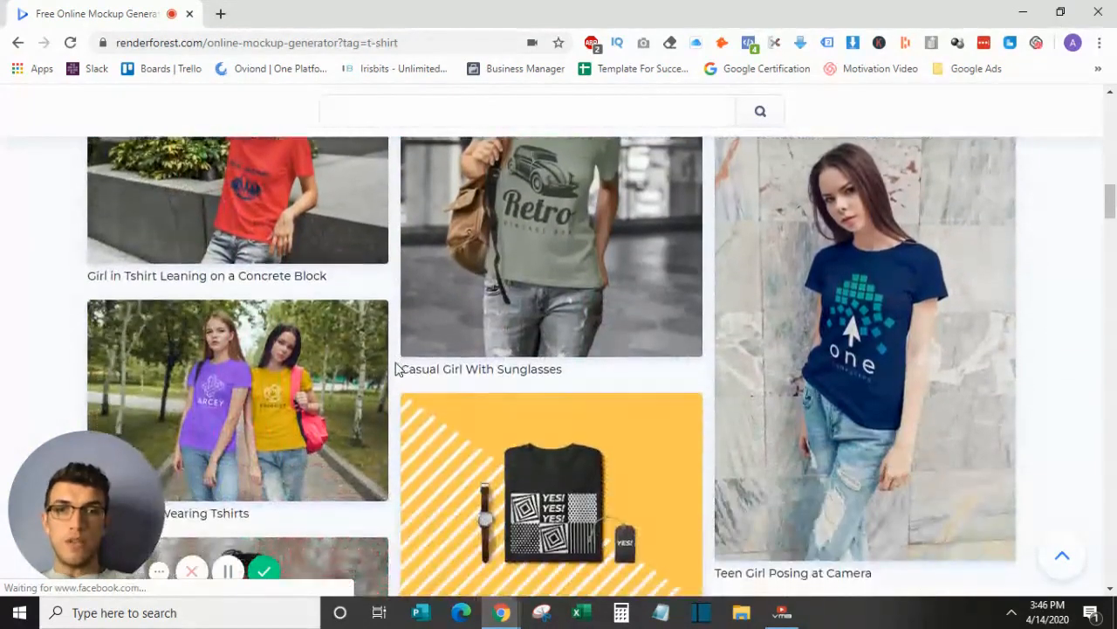
pyautogui.scroll(-3)
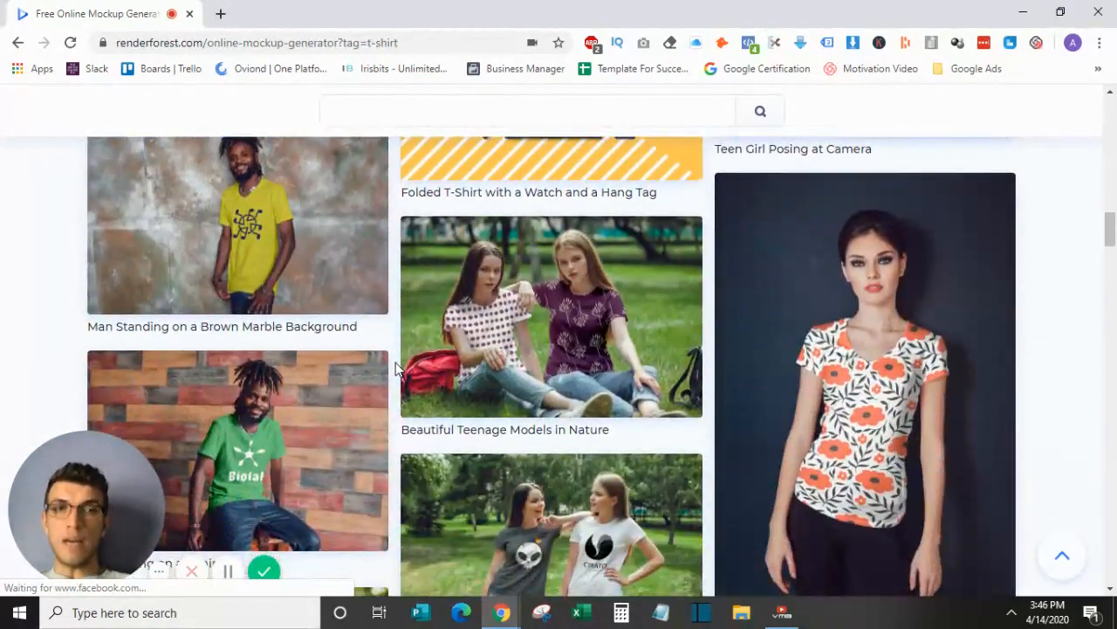
pyautogui.scroll(-3)
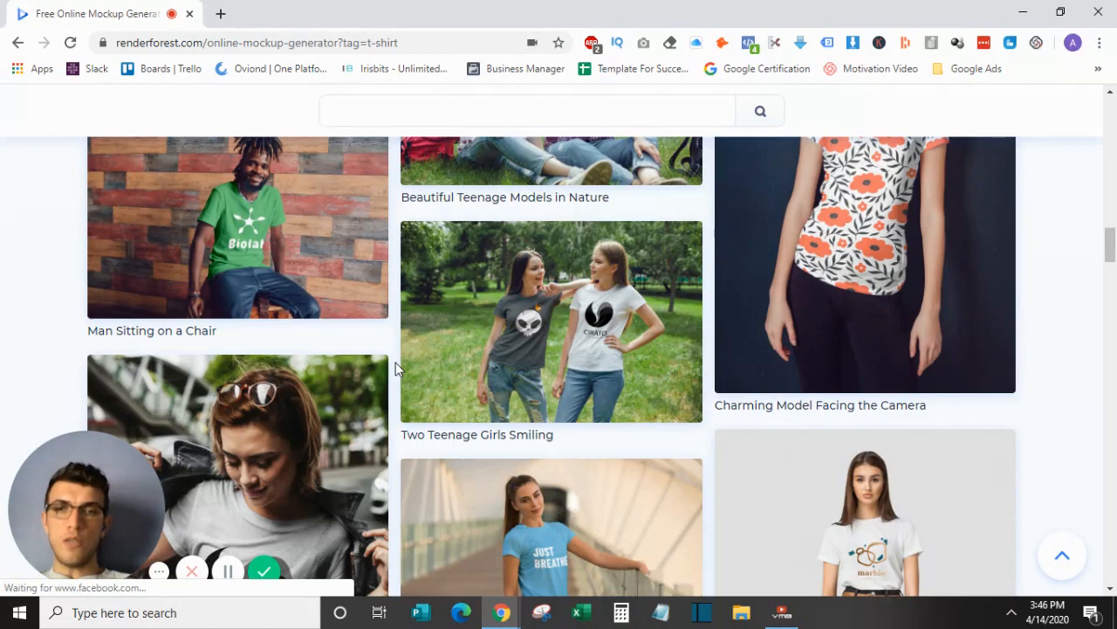
pyautogui.scroll(-3)
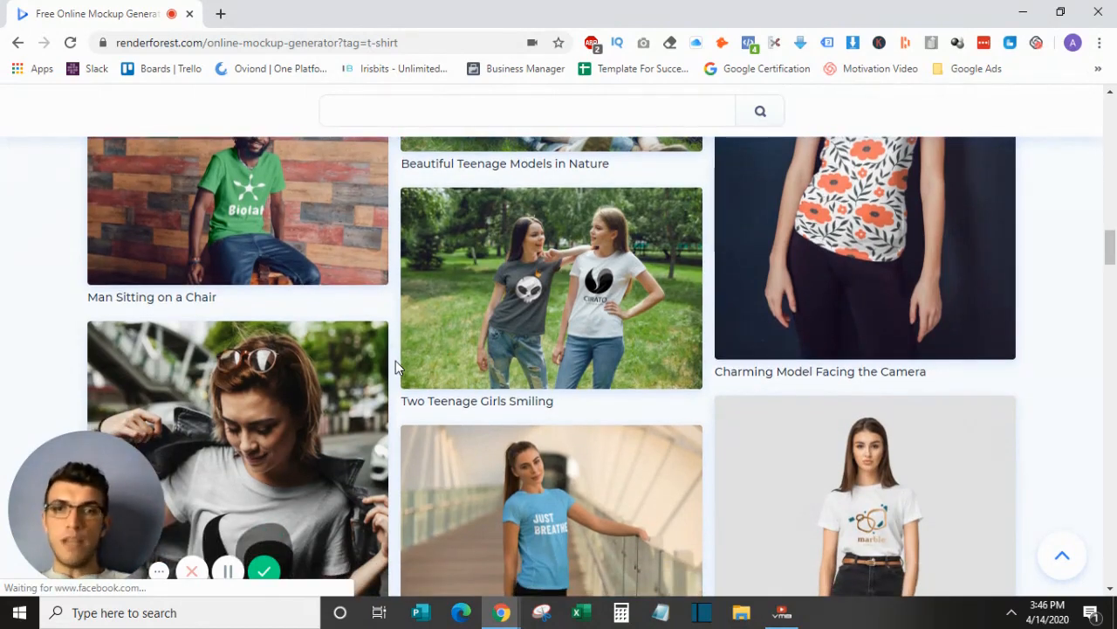
pyautogui.scroll(-3)
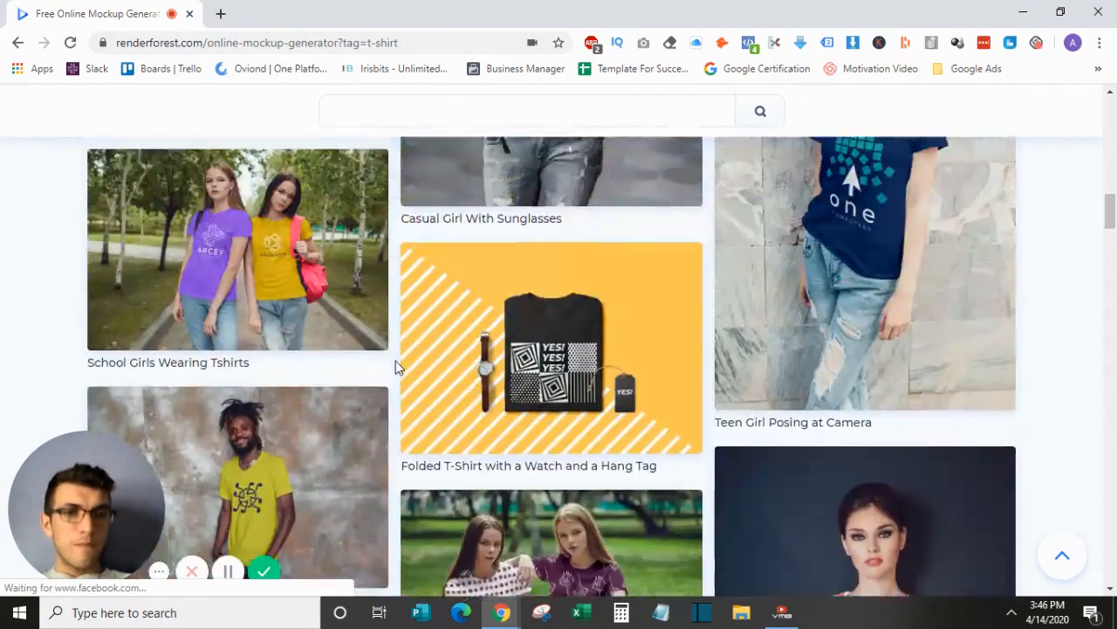
pyautogui.scroll(3)
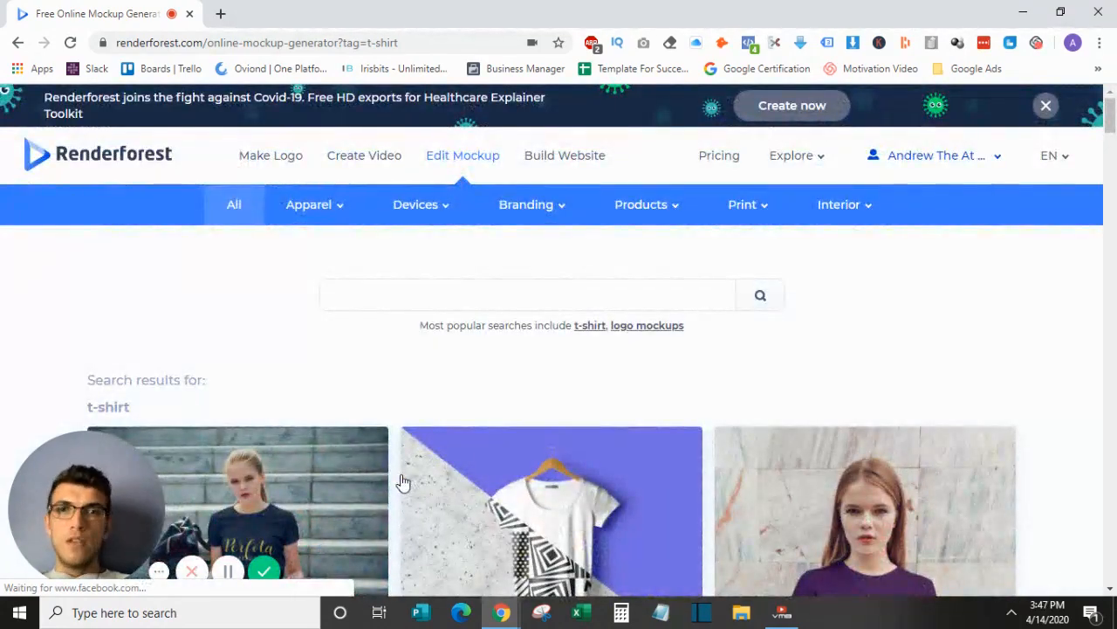
pyautogui.moveTo(403, 482)
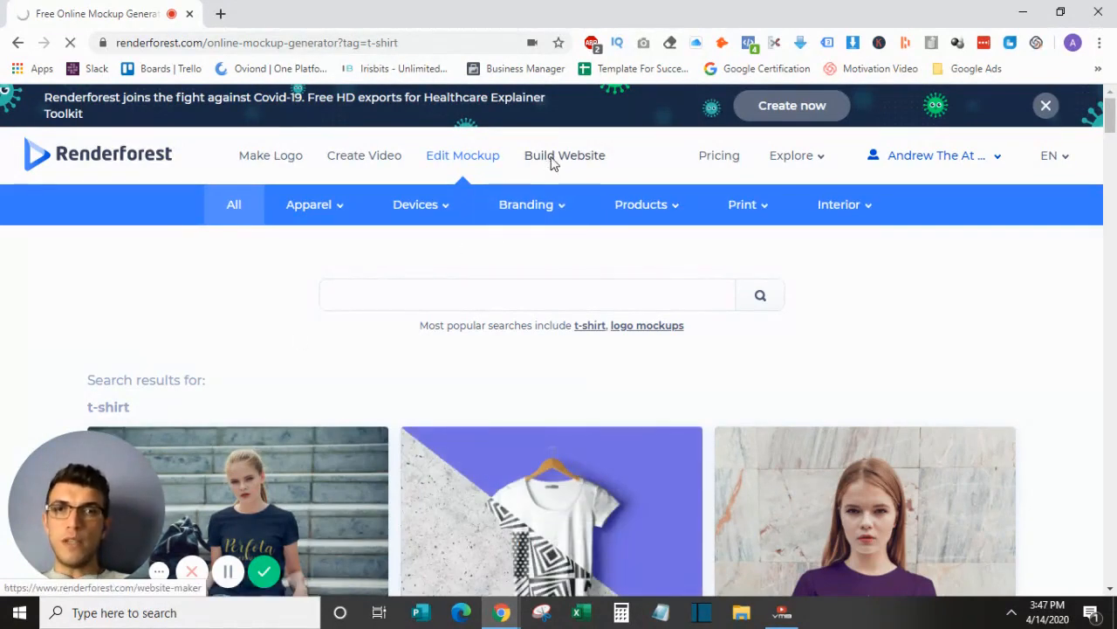
pyautogui.click(564, 155)
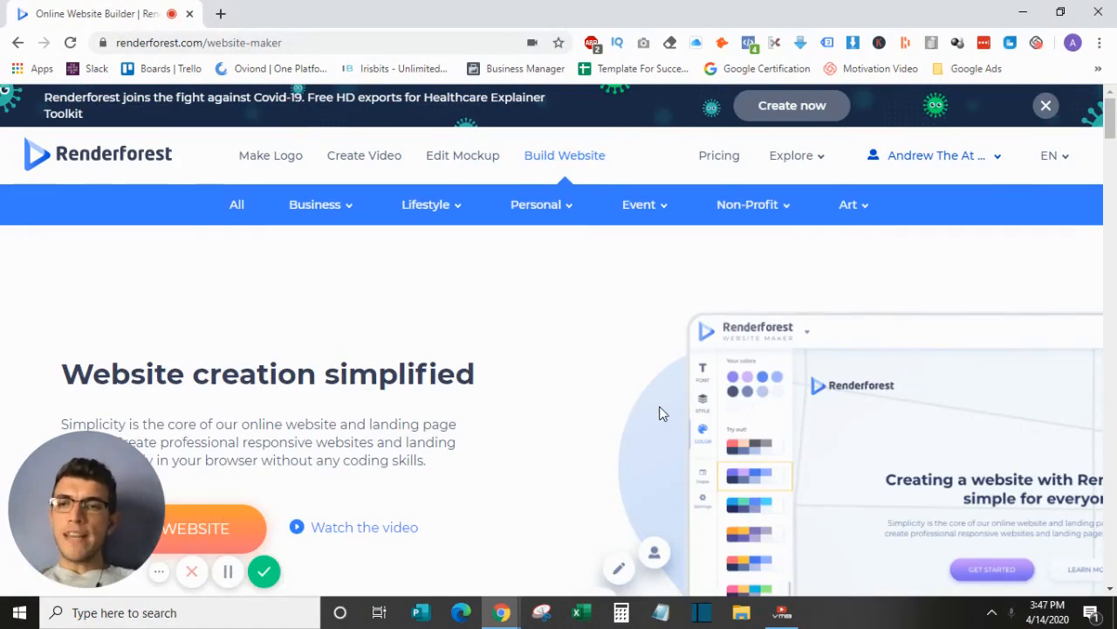
# Step: Browse the Lifestyle and Business website categories, then create a new website project
pyautogui.click(430, 204)
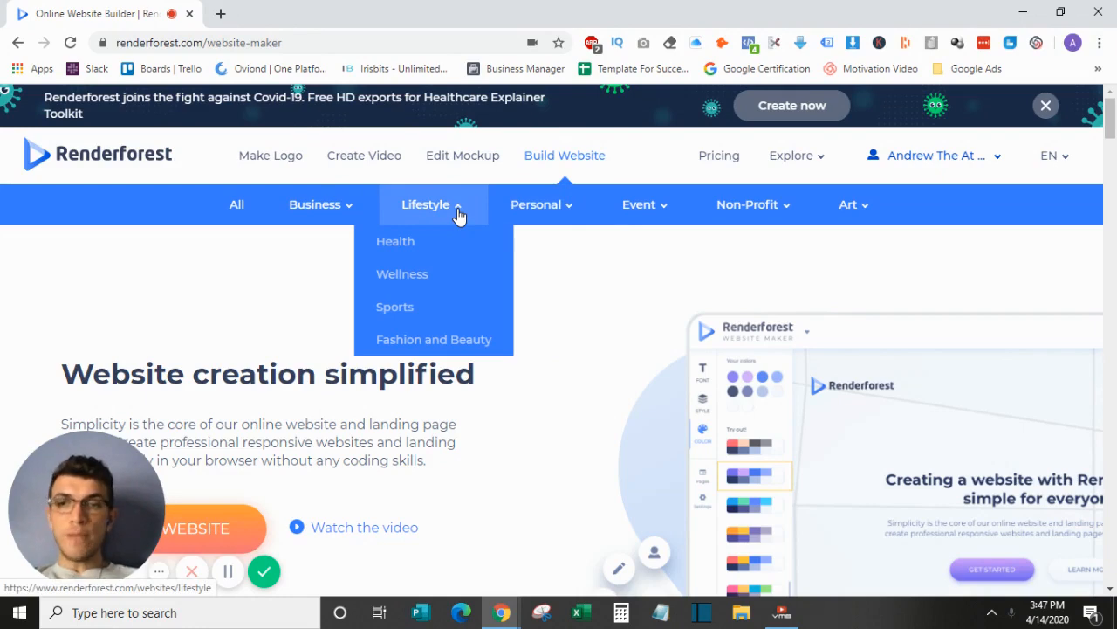
pyautogui.click(314, 204)
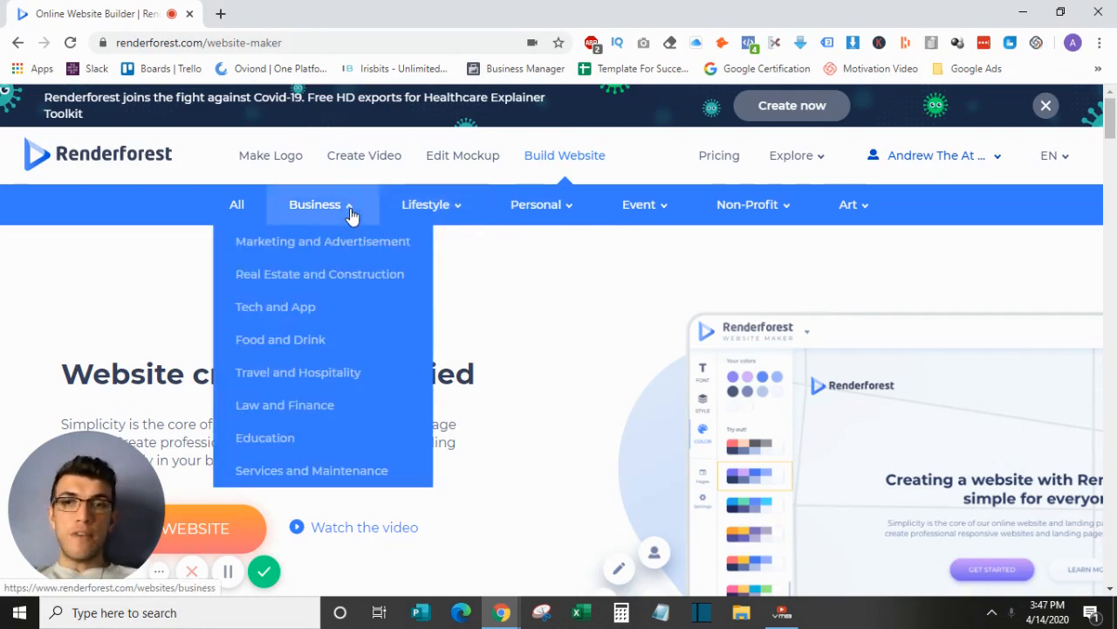
pyautogui.click(425, 205)
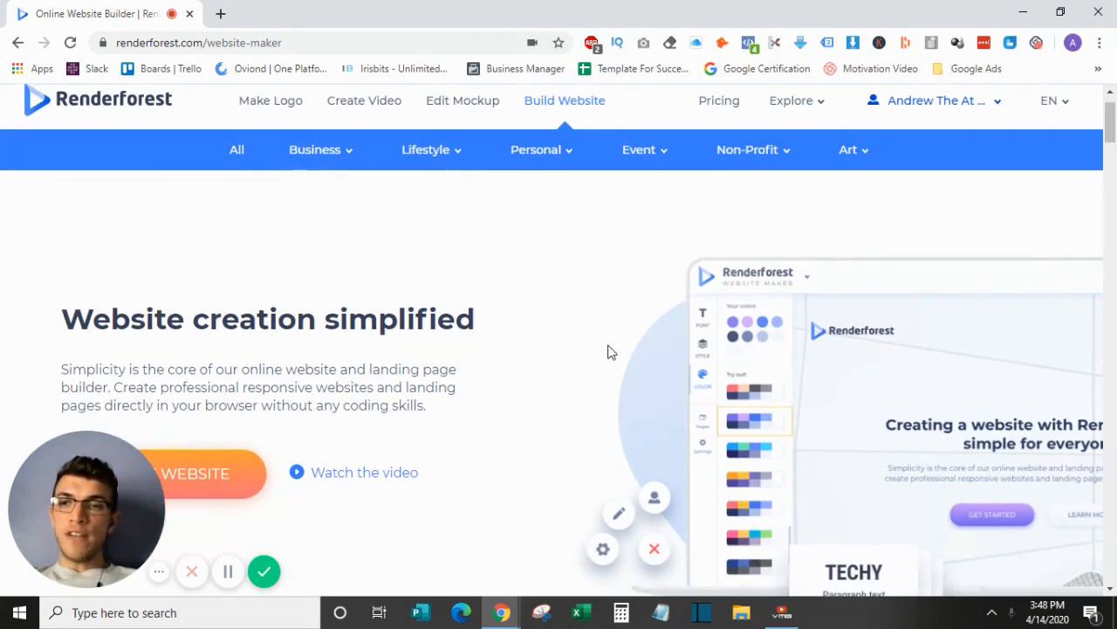
pyautogui.scroll(-3)
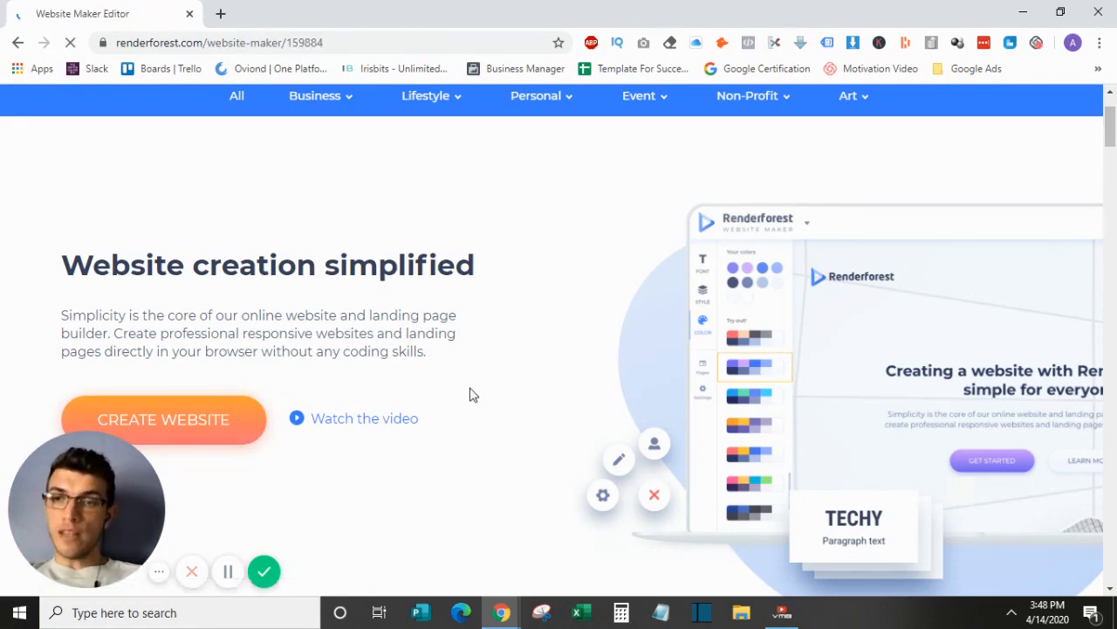
pyautogui.click(163, 419)
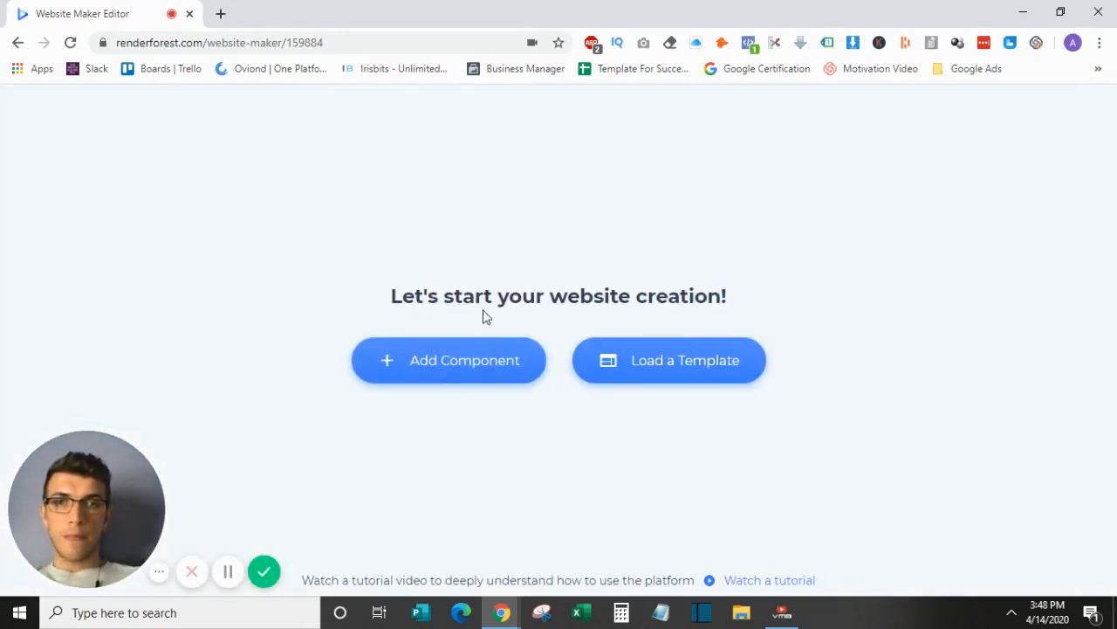
# Step: Load the Digital Marketing Agency template from the Marketing and Advertisement category
pyautogui.click(668, 359)
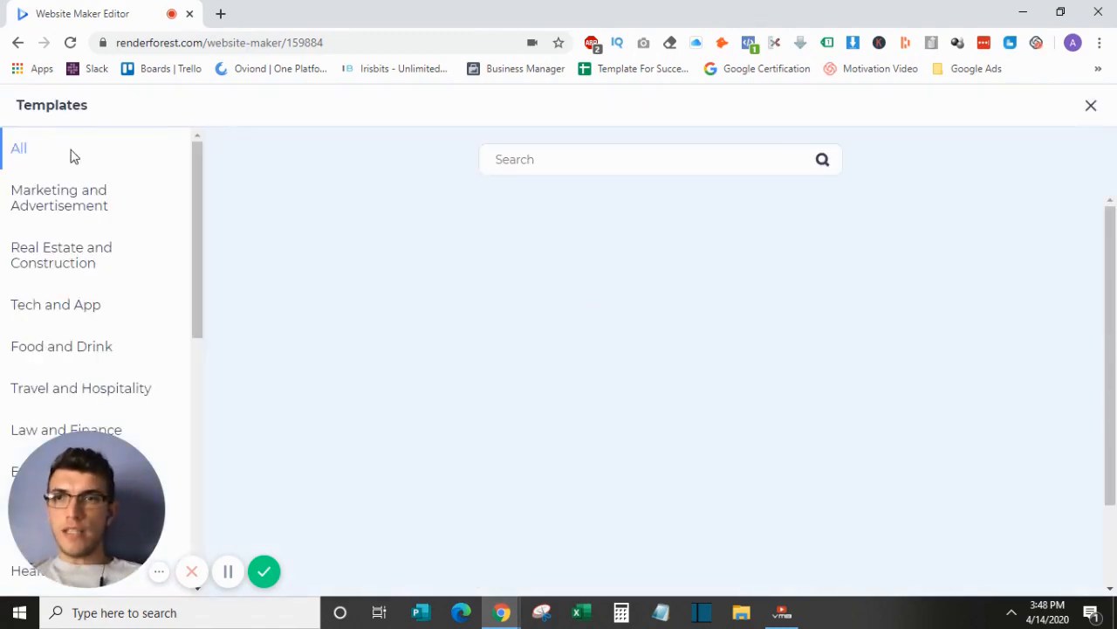
pyautogui.moveTo(57, 196)
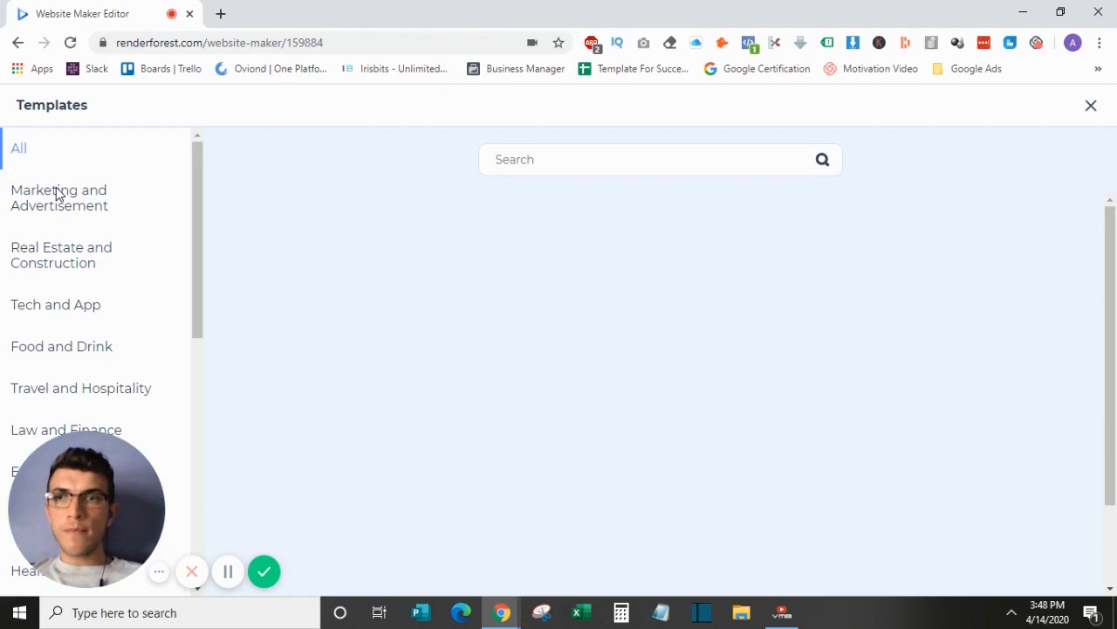
pyautogui.click(59, 198)
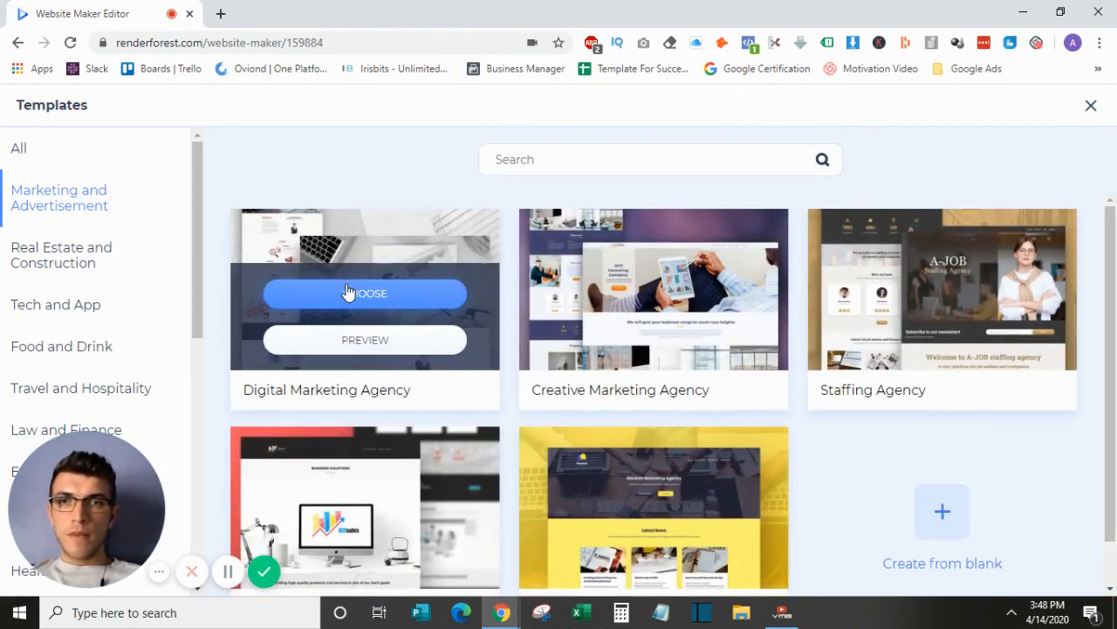
pyautogui.click(364, 292)
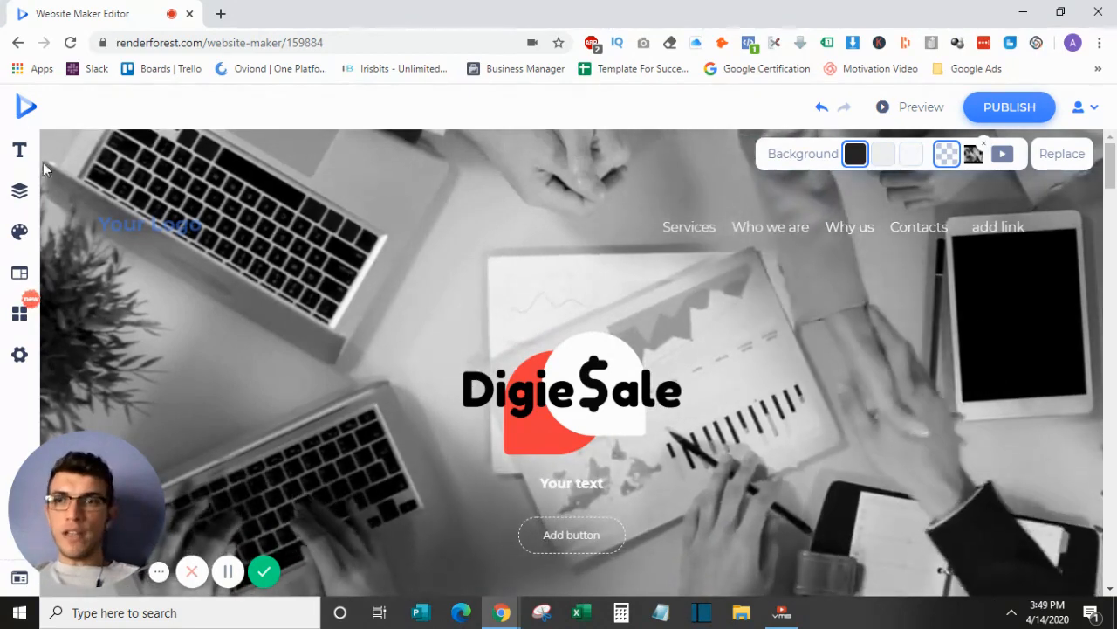
pyautogui.moveTo(20, 190)
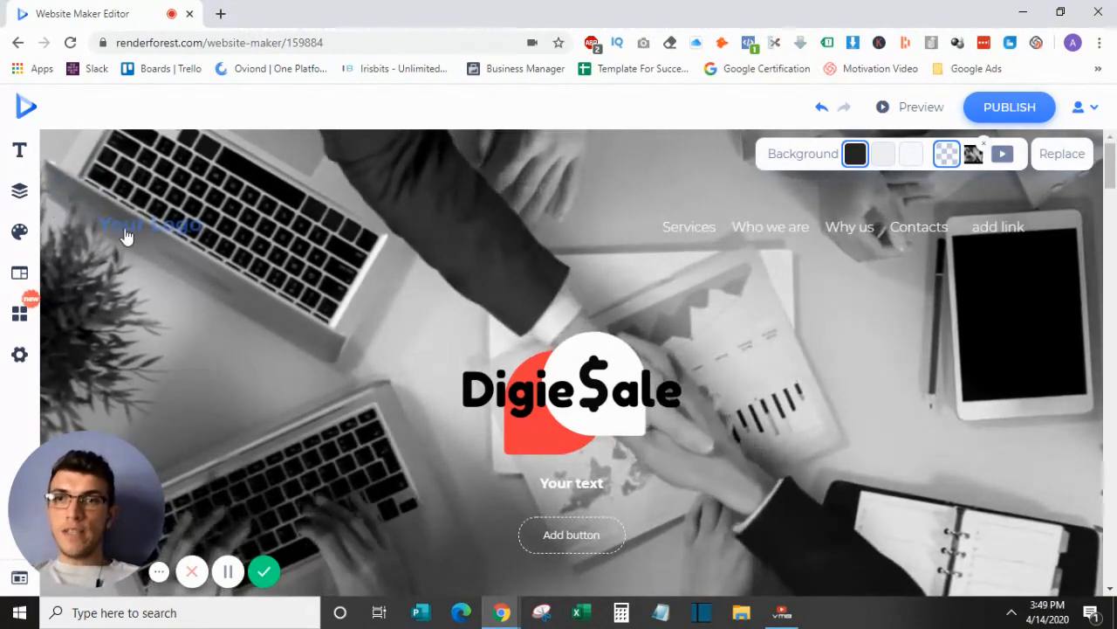
# Step: Select the DigieSale logo placeholder, then the Services navigation link to see their toolbars
pyautogui.click(148, 227)
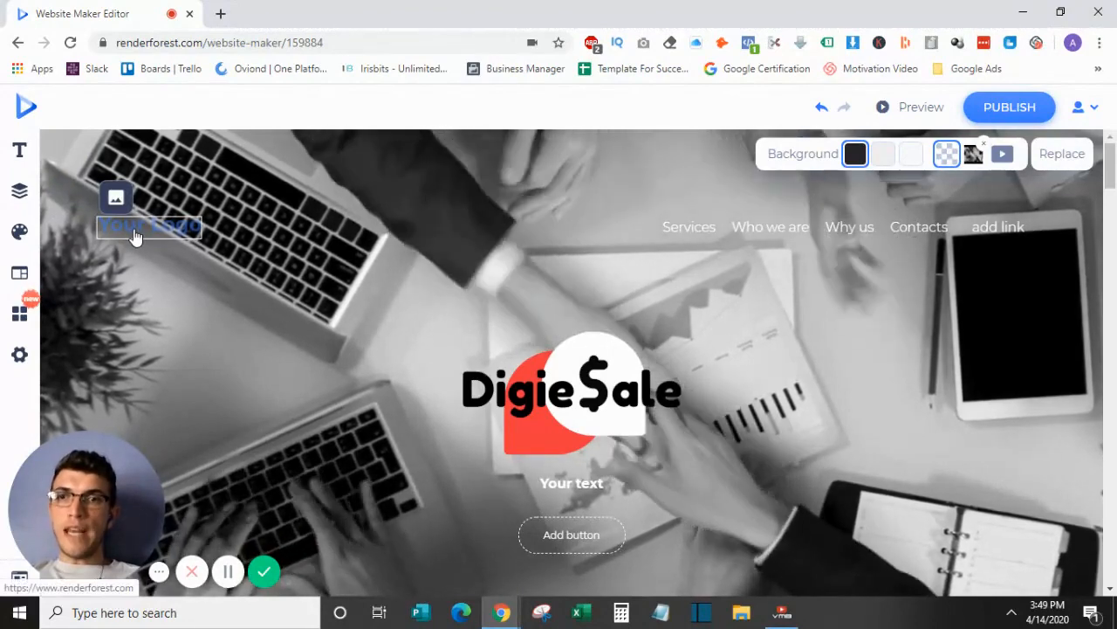
pyautogui.click(689, 226)
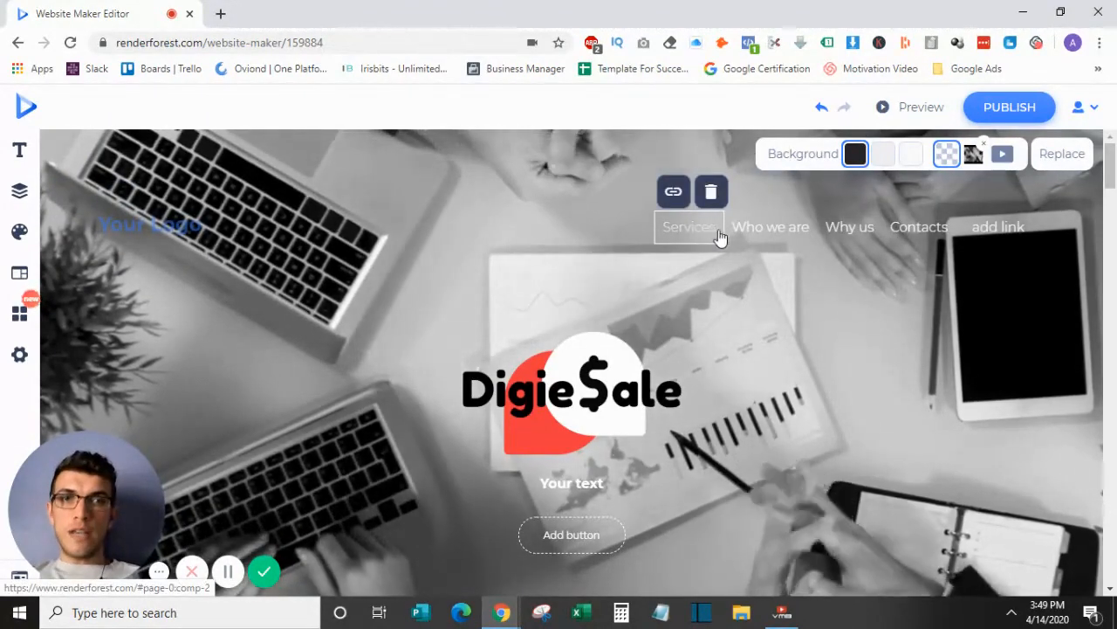
pyautogui.click(918, 226)
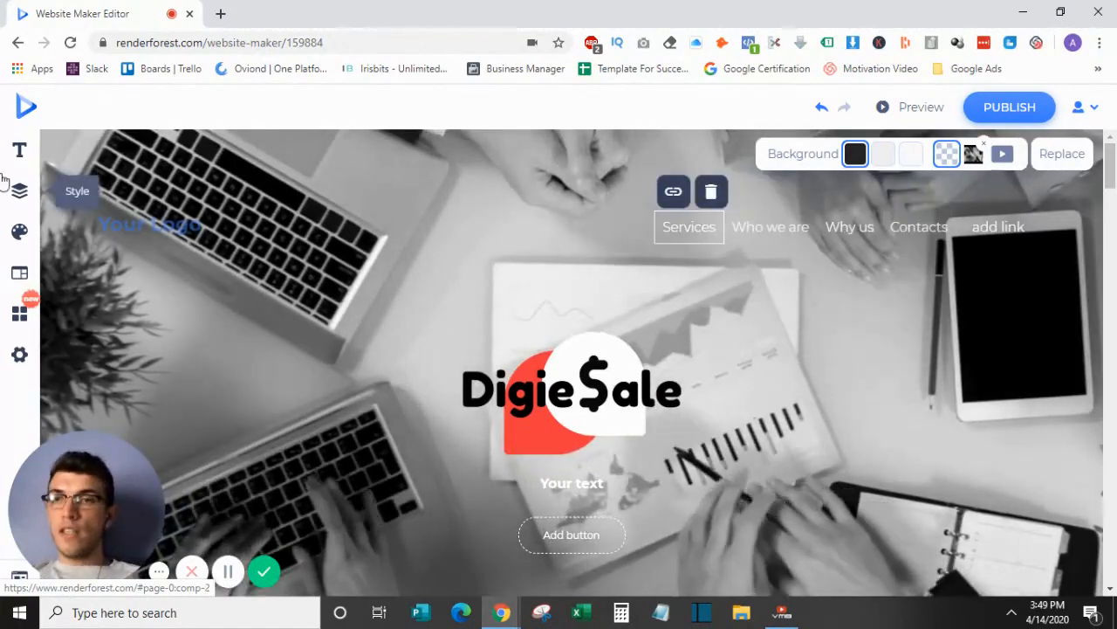
# Step: Review the Style, Color and Pages panels, ending on the Widgets live chat integrations
pyautogui.click(19, 190)
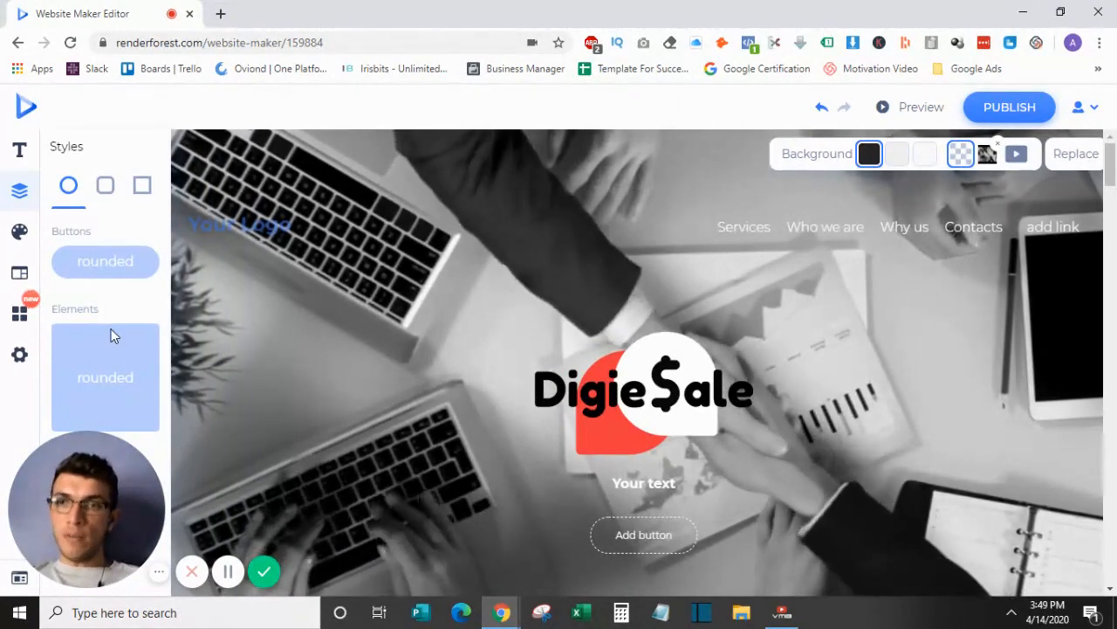
pyautogui.moveTo(19, 231)
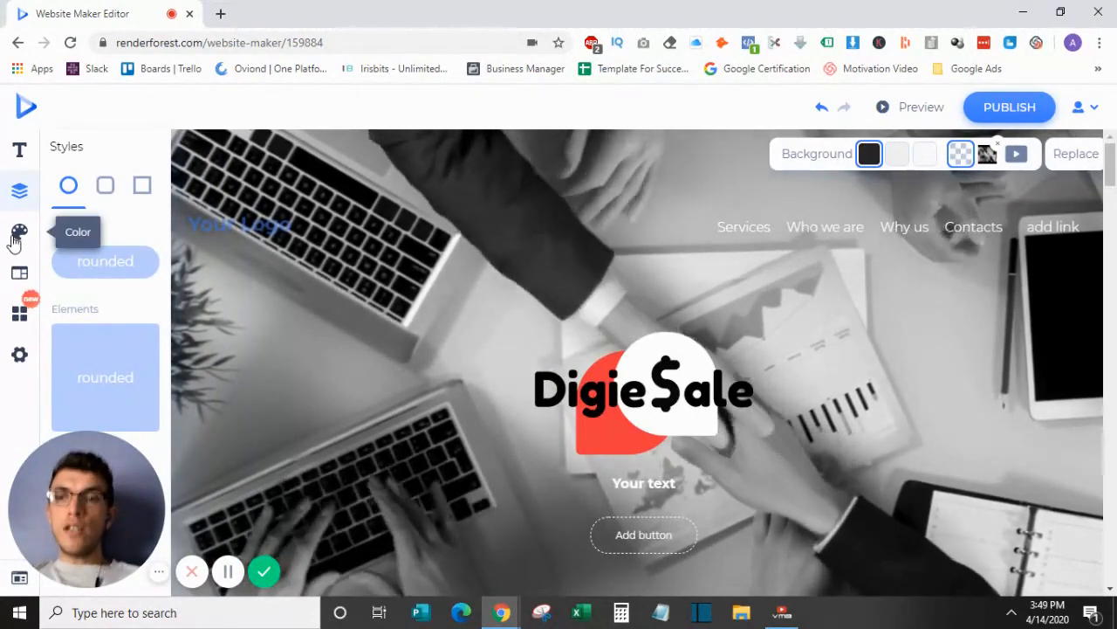
pyautogui.click(20, 231)
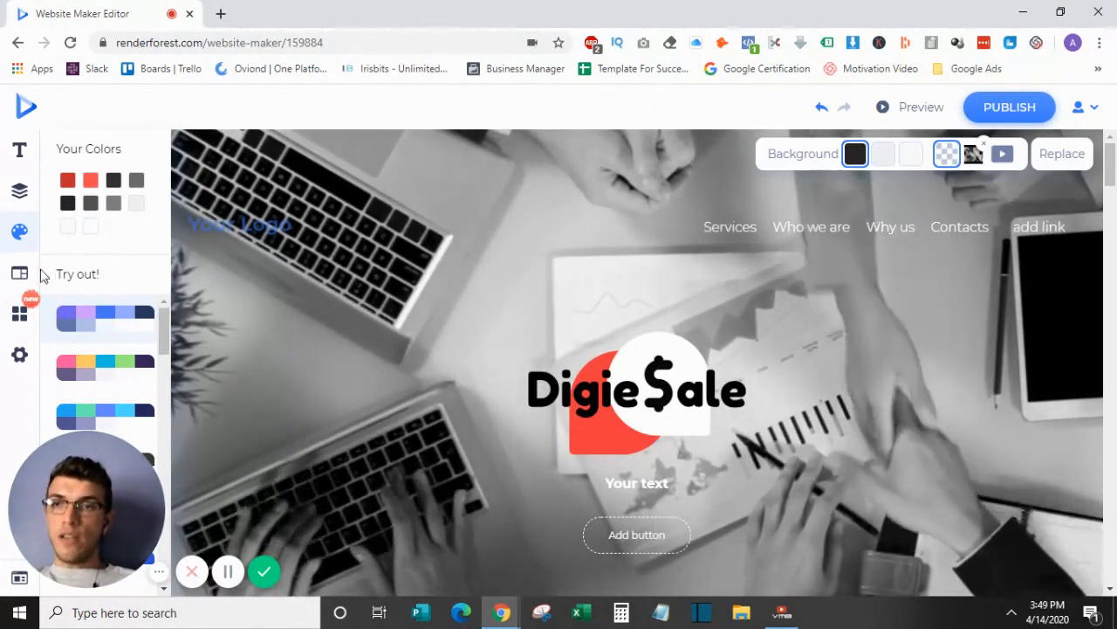
pyautogui.click(19, 273)
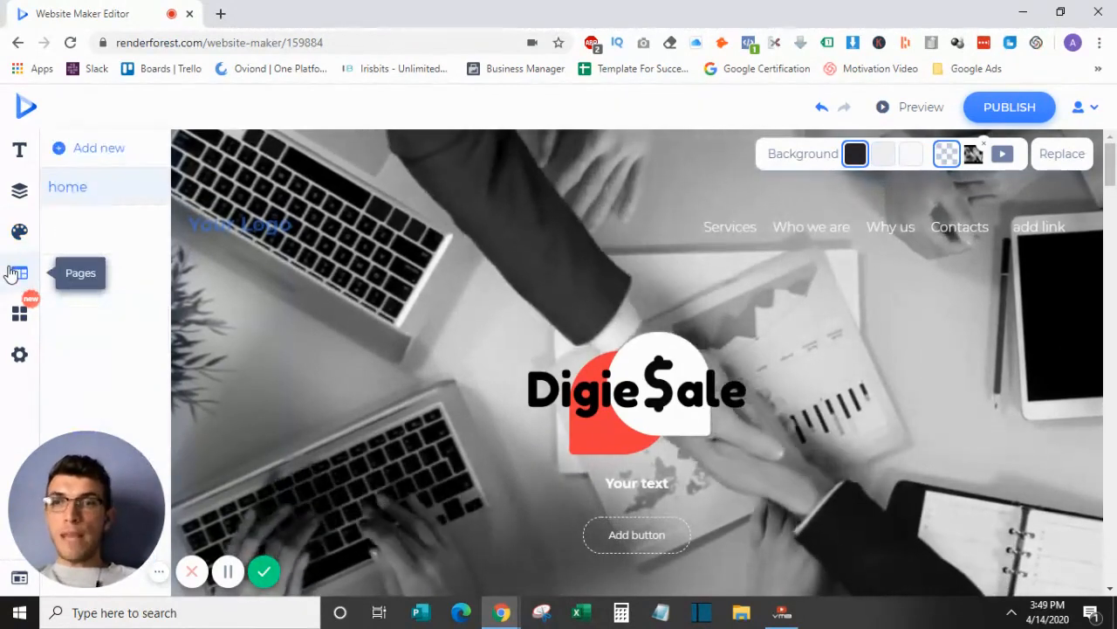
pyautogui.moveTo(95, 282)
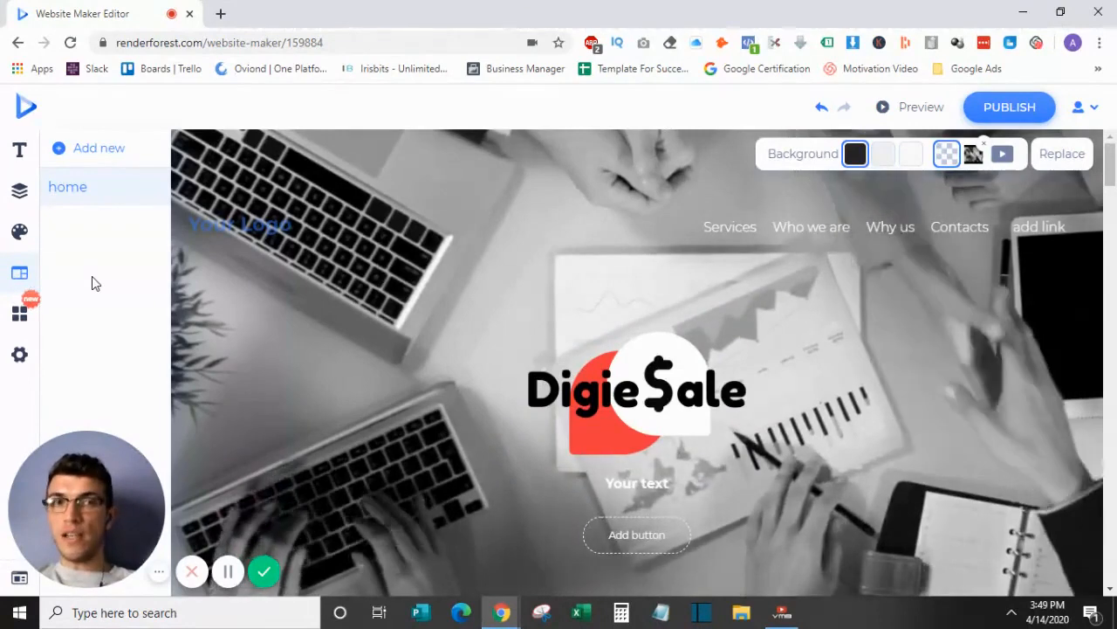
pyautogui.click(730, 227)
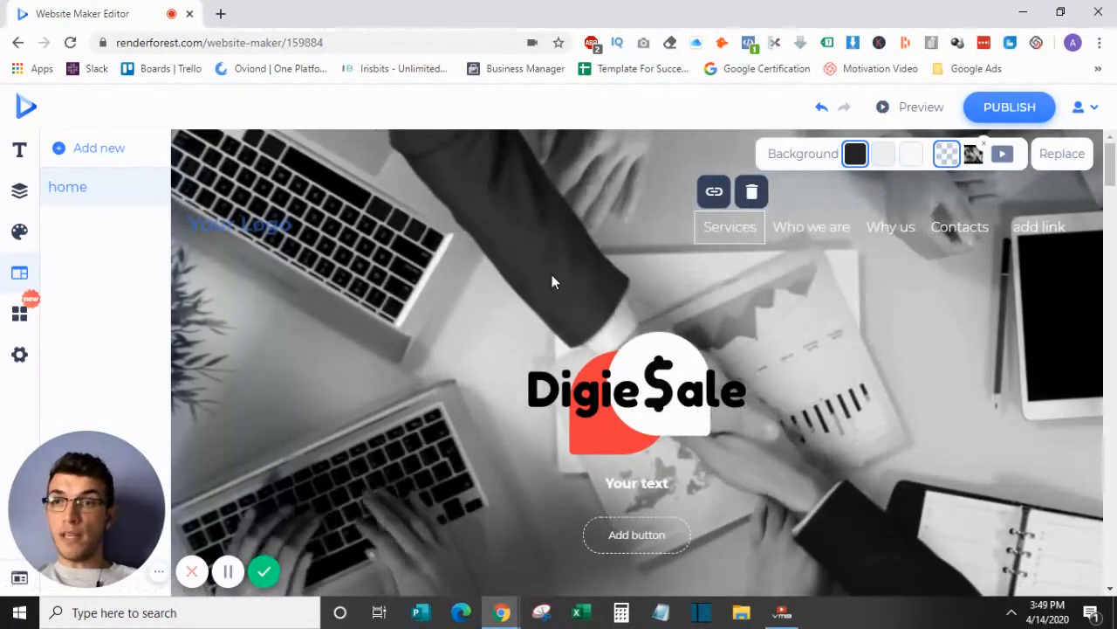
pyautogui.click(19, 312)
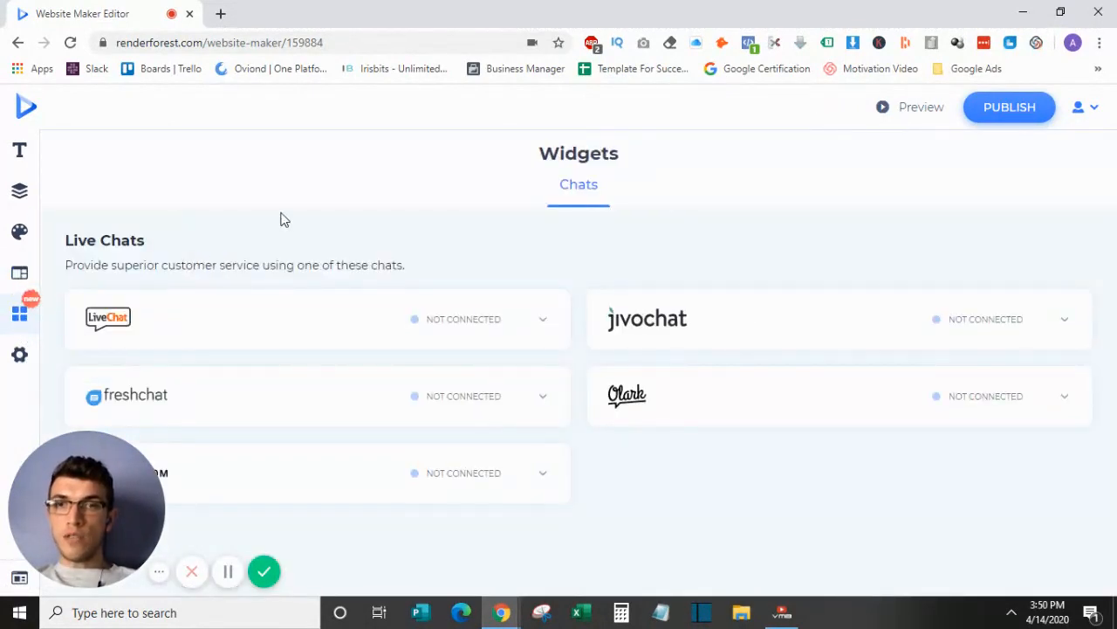
pyautogui.moveTo(304, 318)
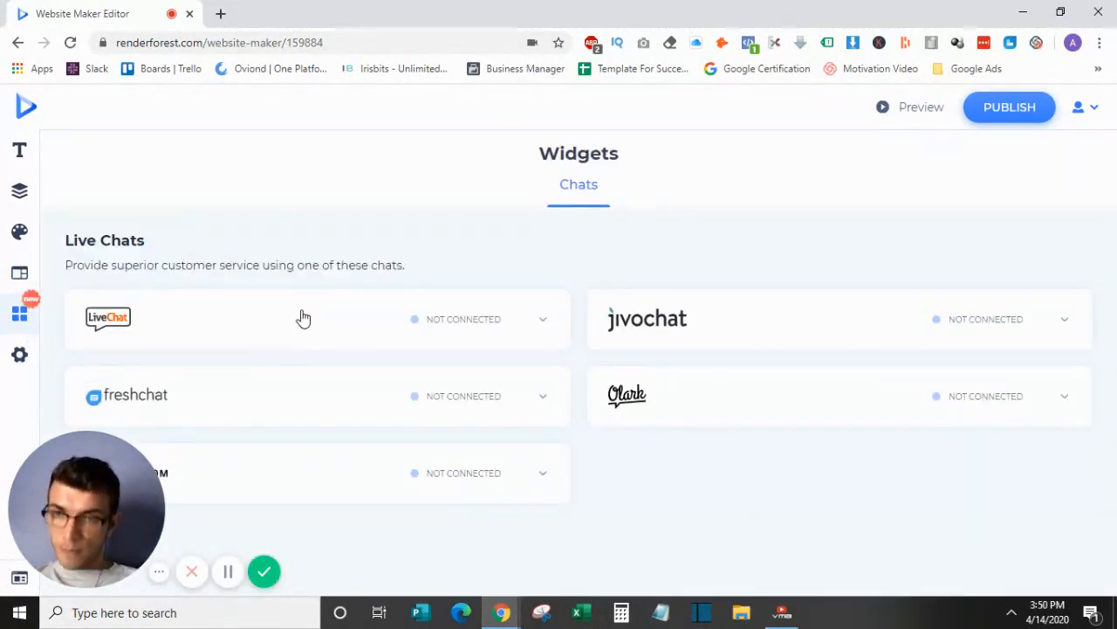
pyautogui.moveTo(928, 251)
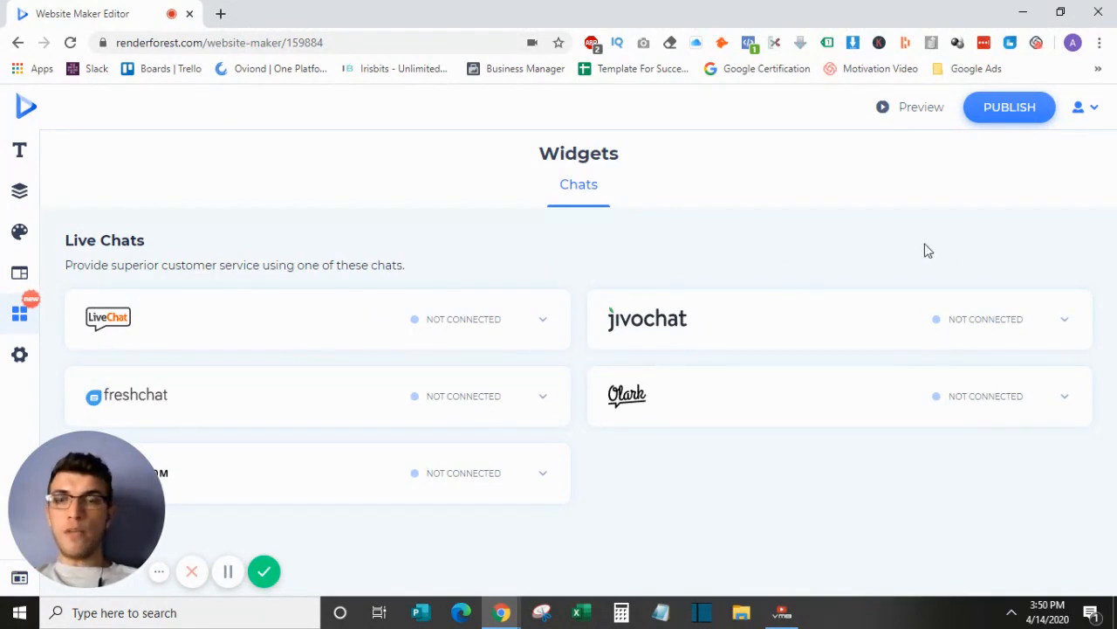
pyautogui.moveTo(574, 285)
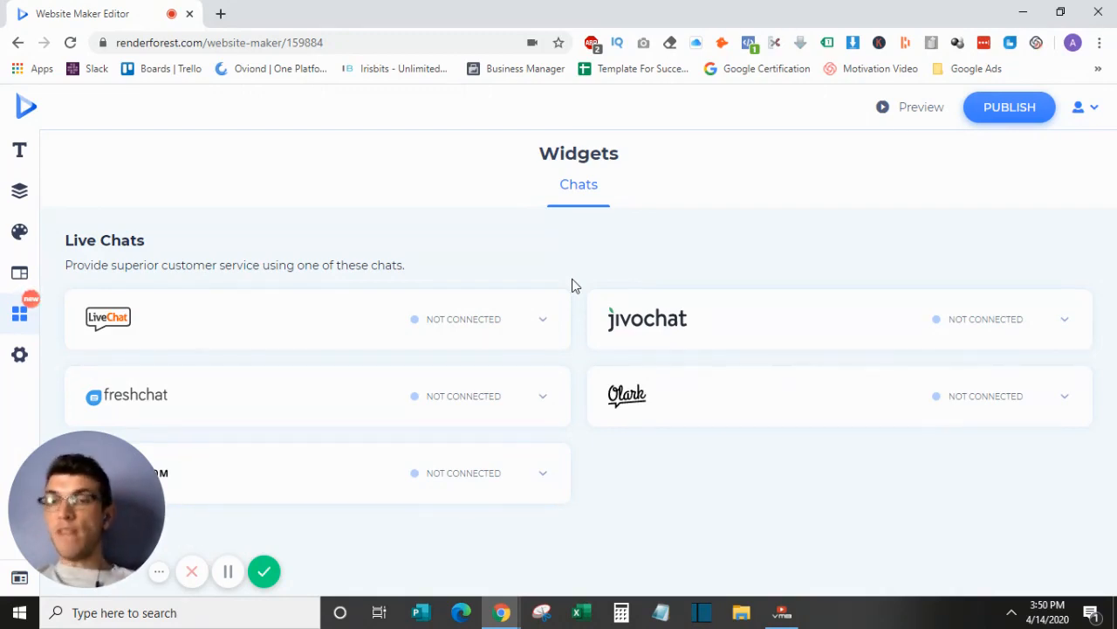
pyautogui.moveTo(436, 273)
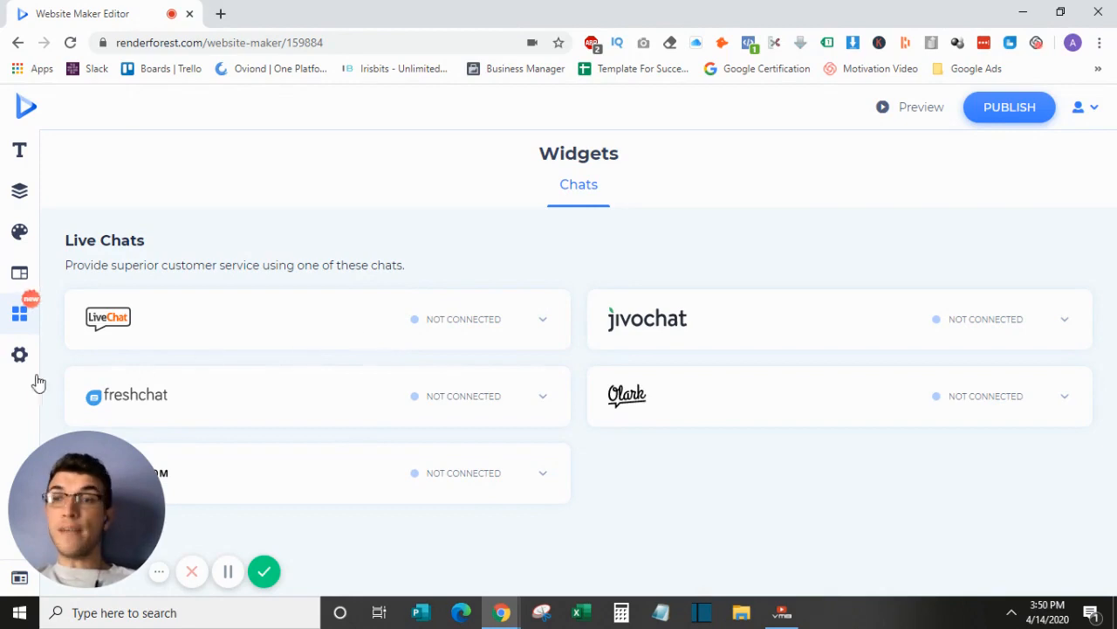
# Step: Scroll General settings down to the Facebook pixel ID, then view the Page tab
pyautogui.click(19, 347)
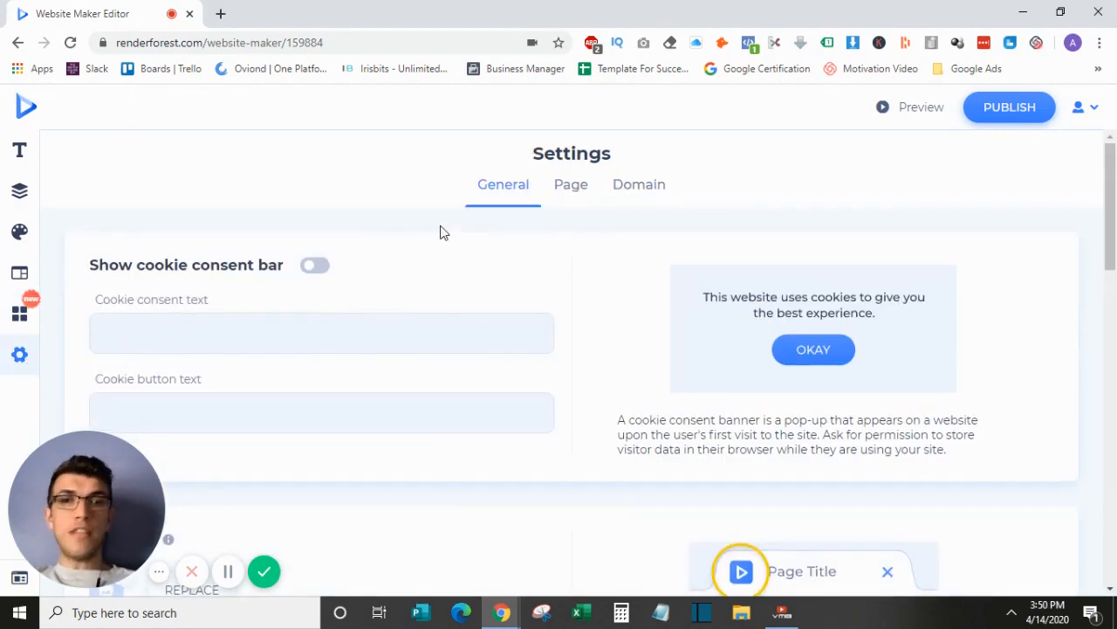
pyautogui.moveTo(519, 272)
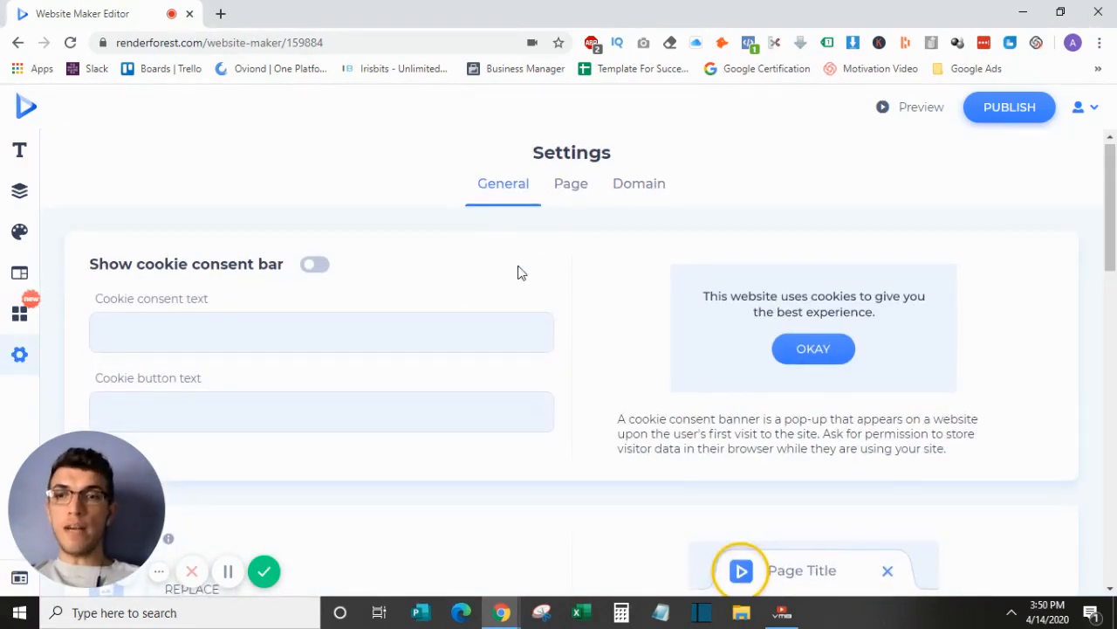
pyautogui.scroll(-3)
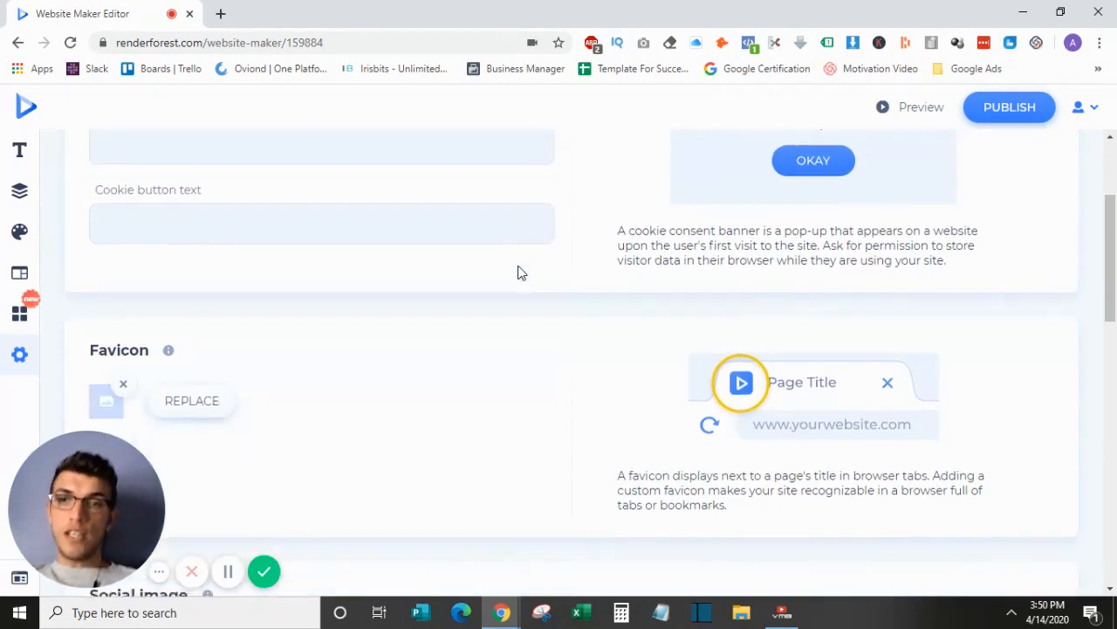
pyautogui.scroll(-3)
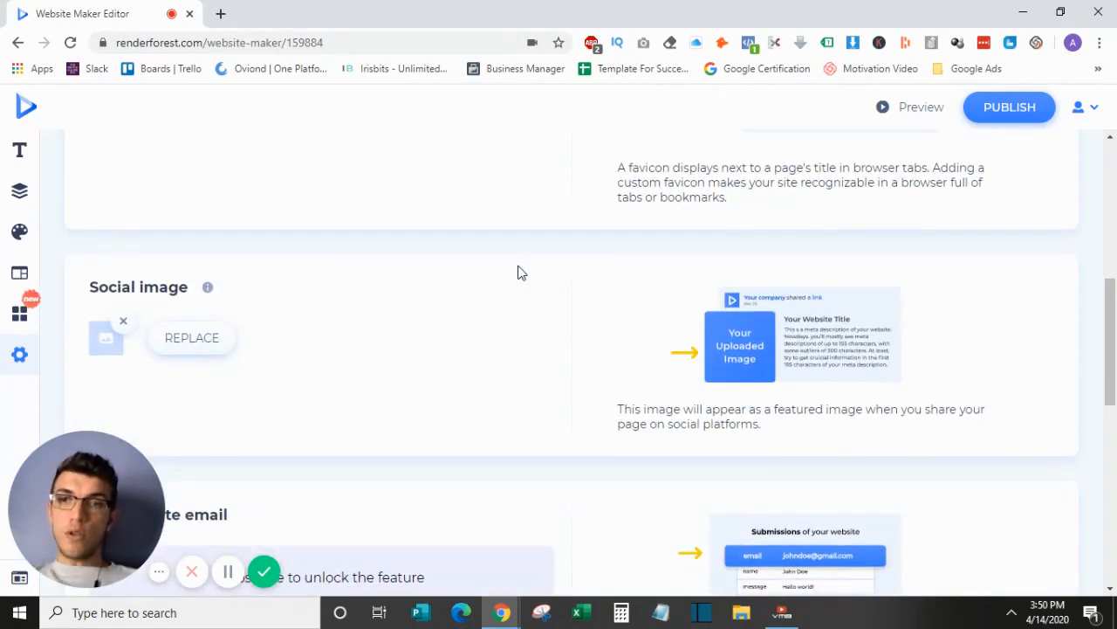
pyautogui.scroll(-3)
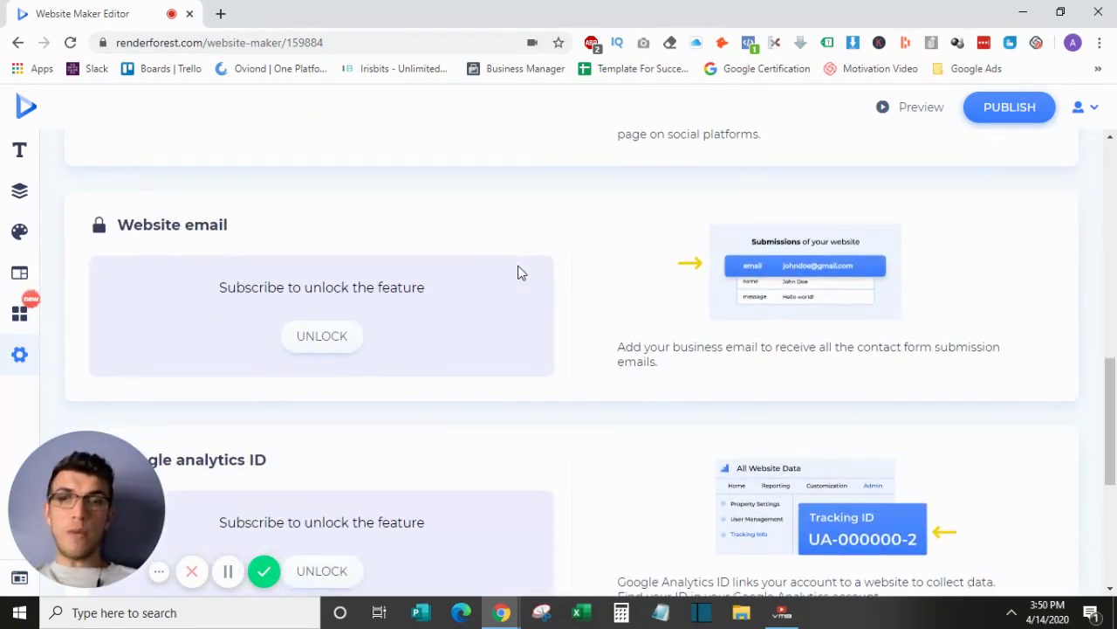
pyautogui.scroll(-3)
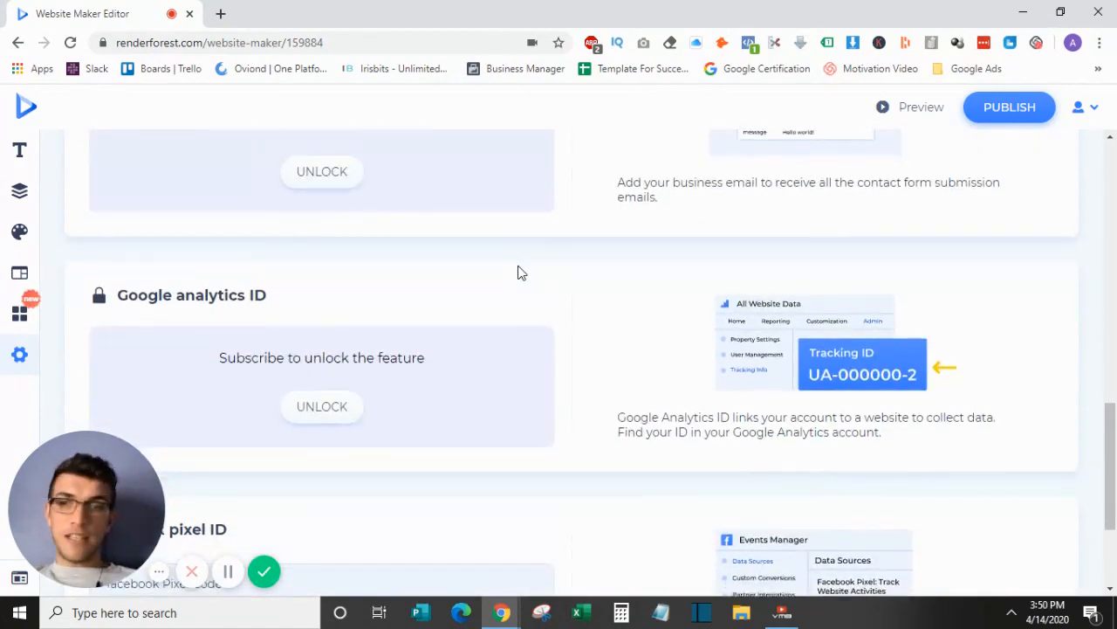
pyautogui.scroll(-3)
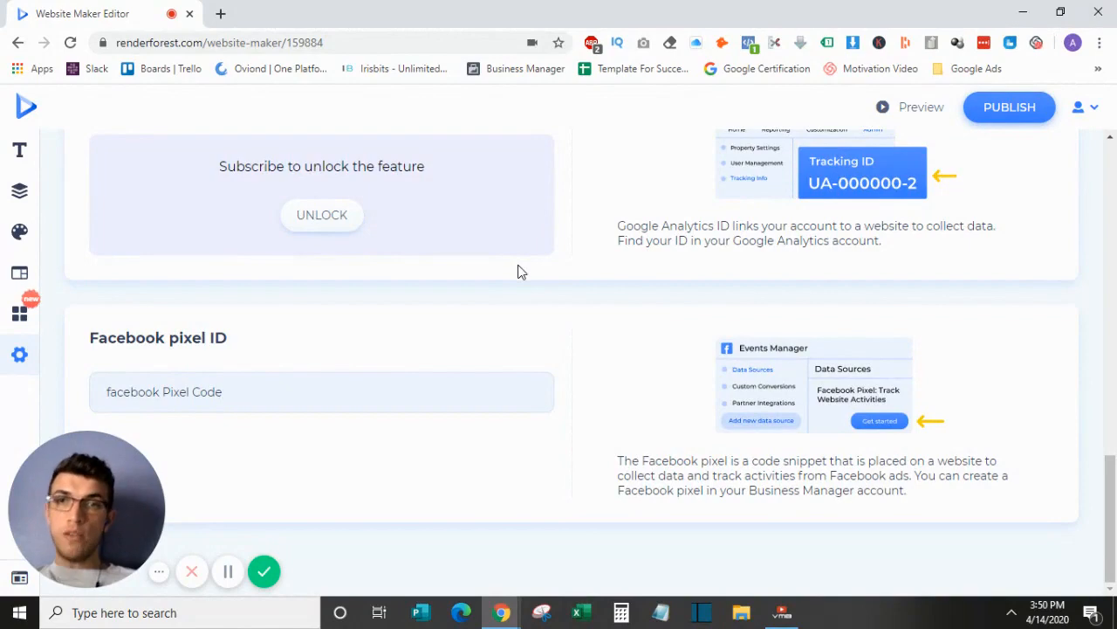
pyautogui.scroll(-3)
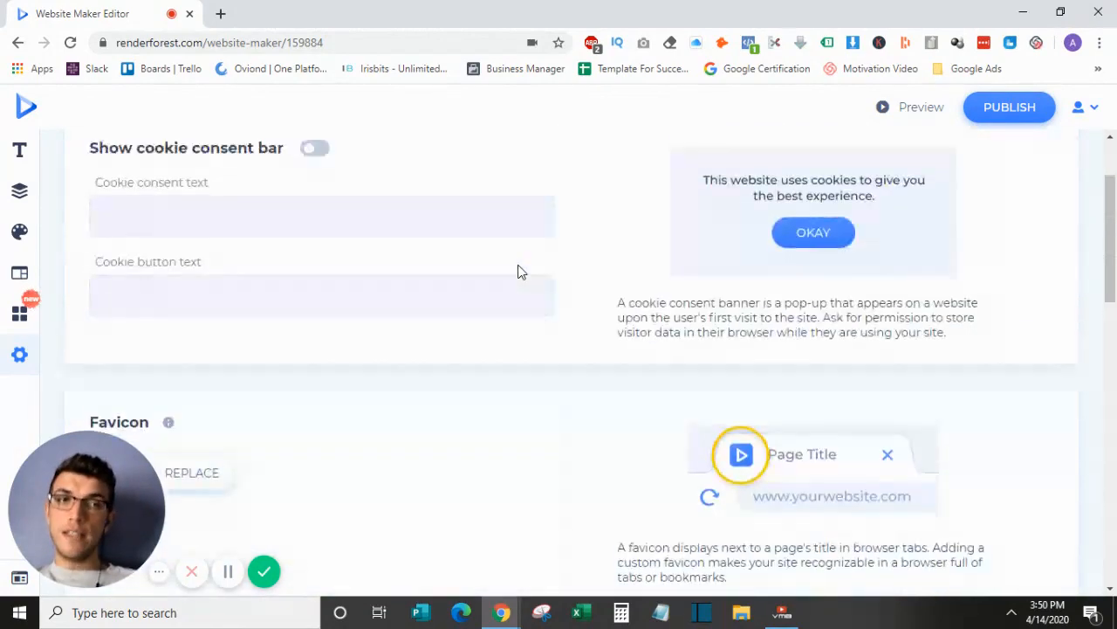
pyautogui.click(571, 184)
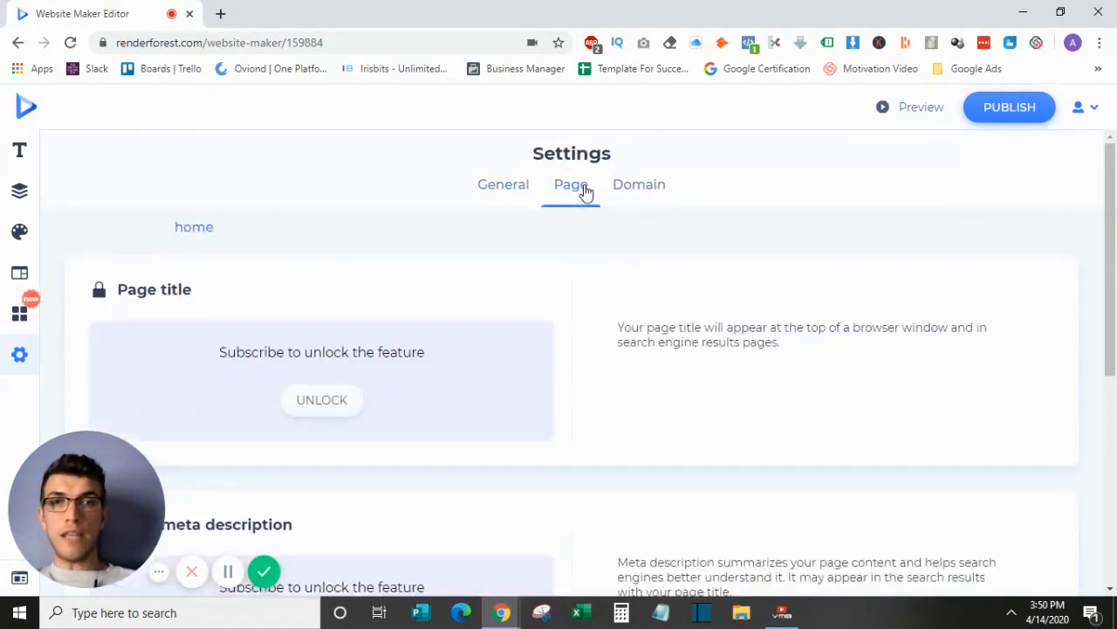
# Step: View the Domain settings tab with its locked custom domain and CNAME instructions
pyautogui.click(639, 184)
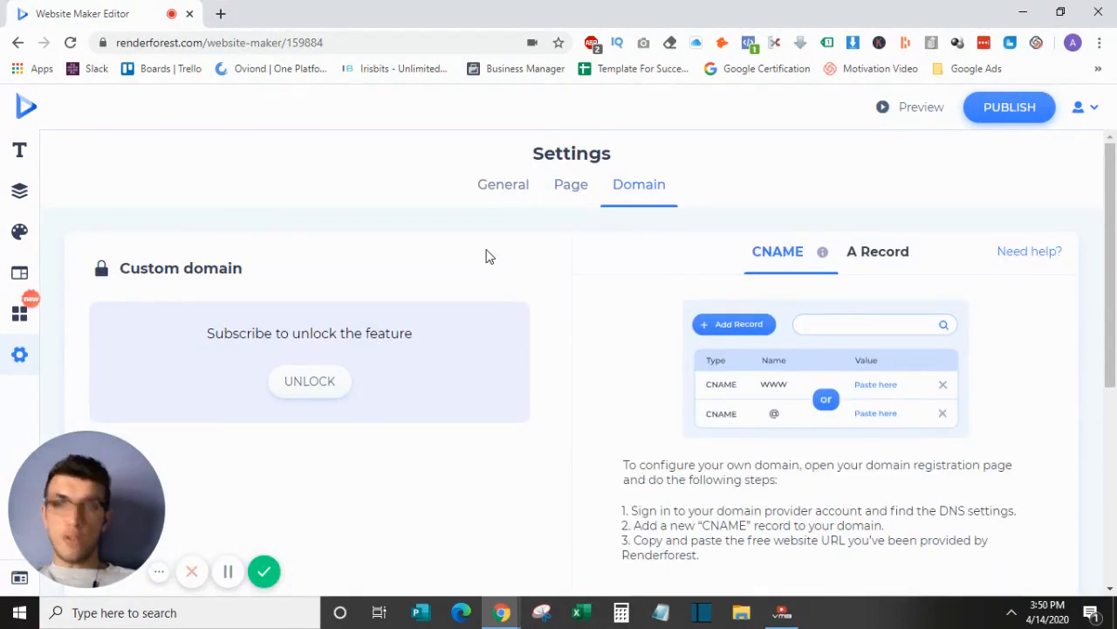
pyautogui.moveTo(438, 271)
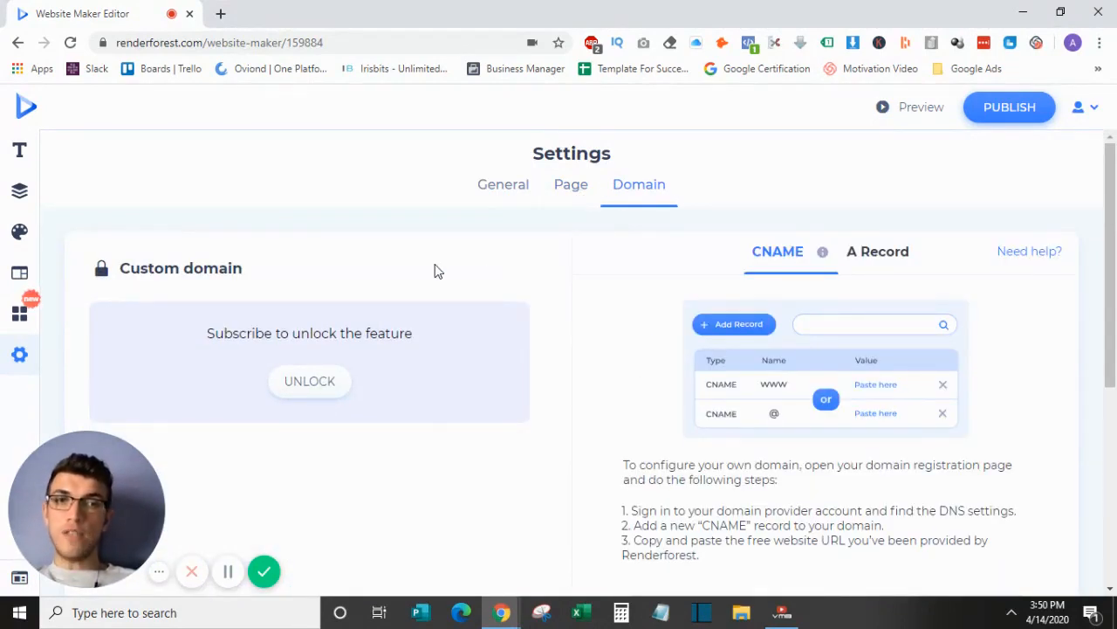
pyautogui.moveTo(557, 202)
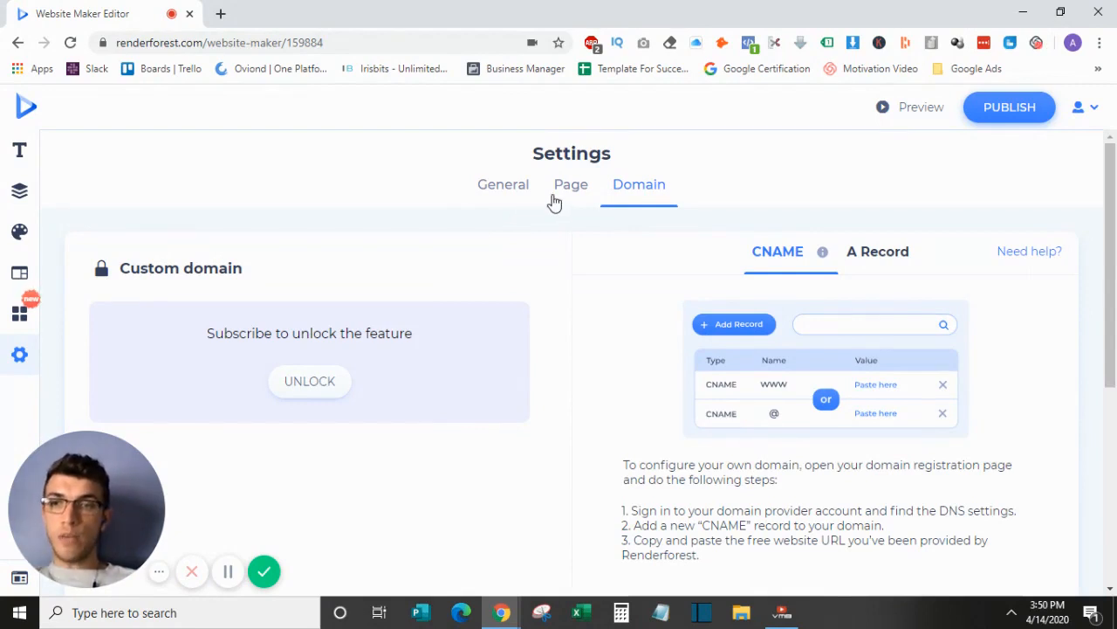
pyautogui.moveTo(208, 163)
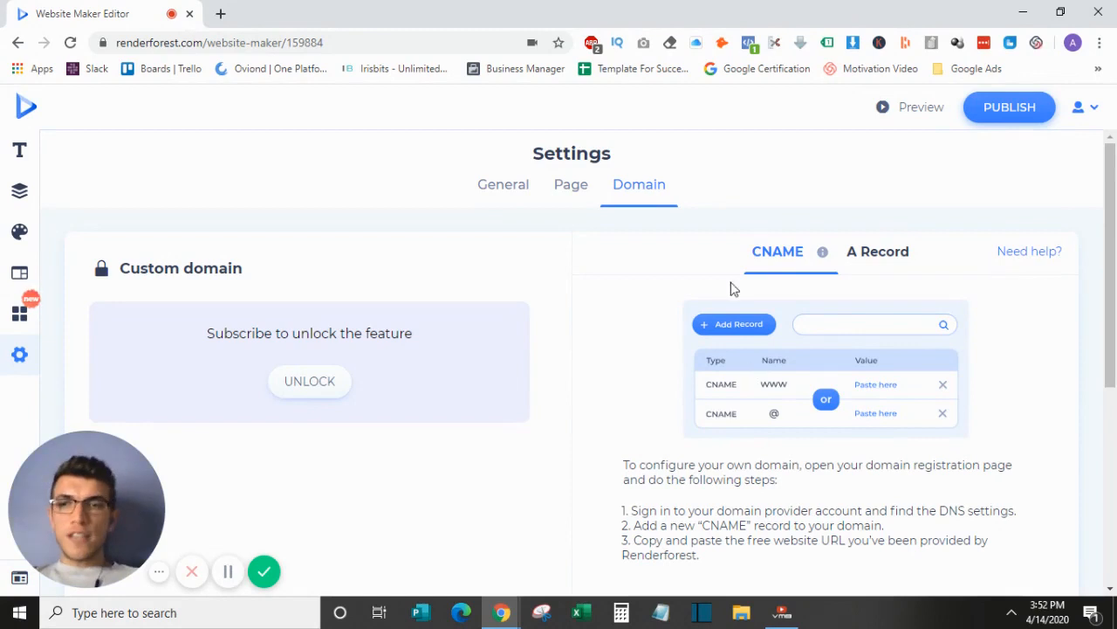
pyautogui.moveTo(707, 285)
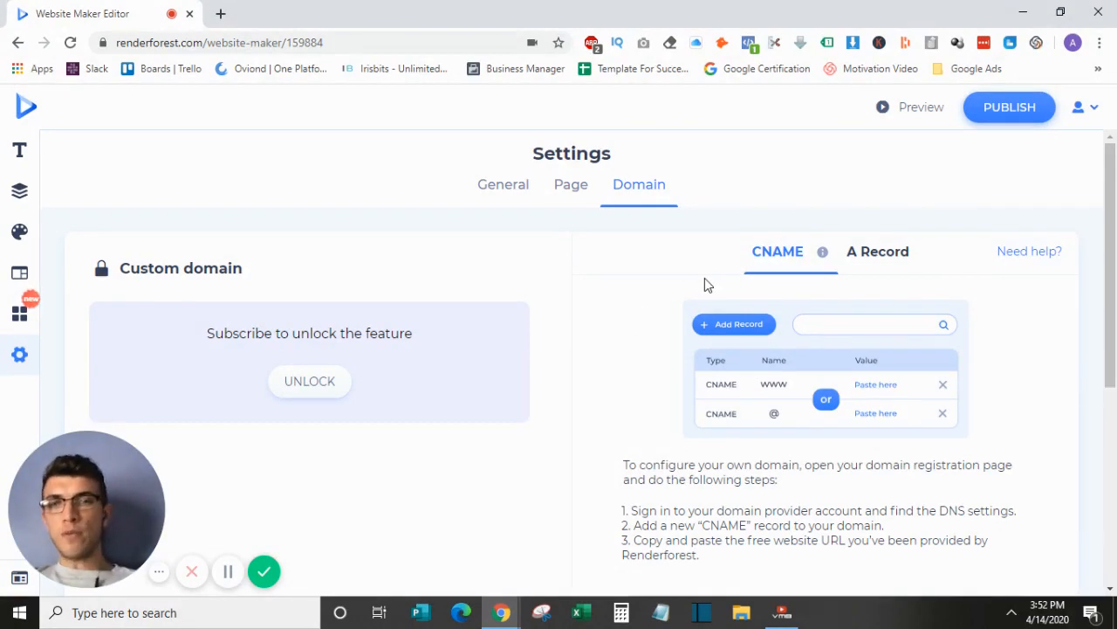
pyautogui.moveTo(992, 118)
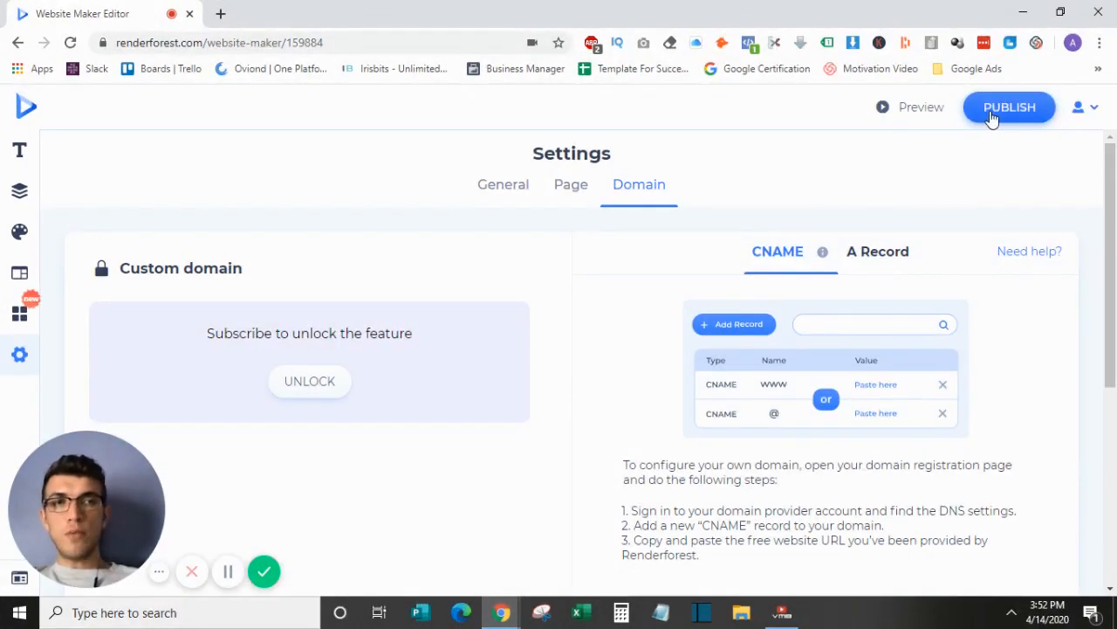
# Step: Publish the DigieSale website under the Free plan
pyautogui.click(1010, 107)
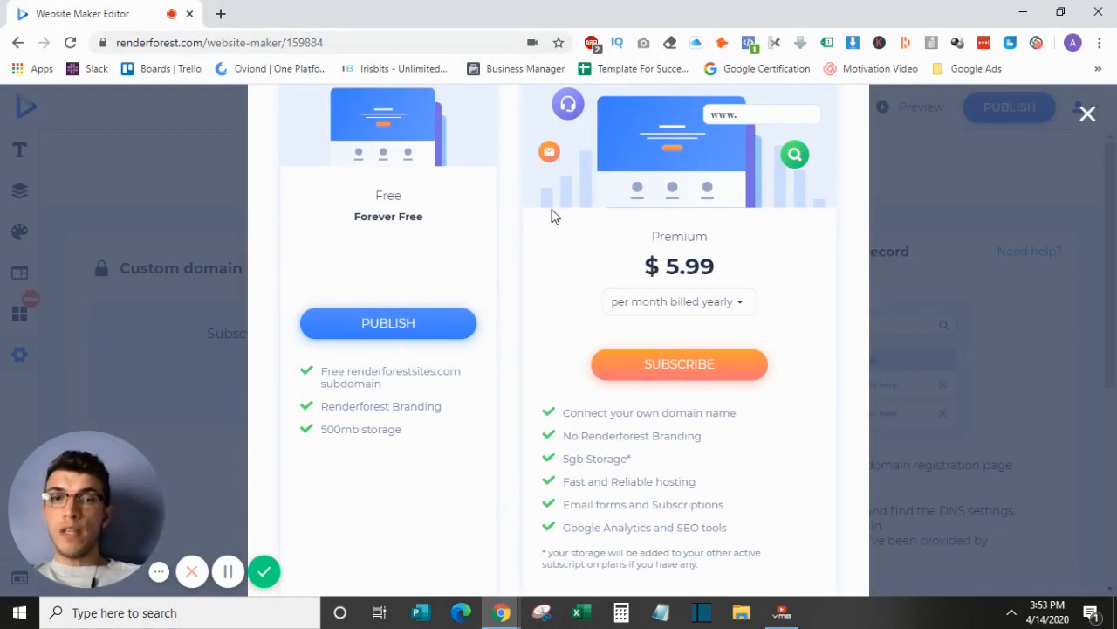
pyautogui.moveTo(403, 308)
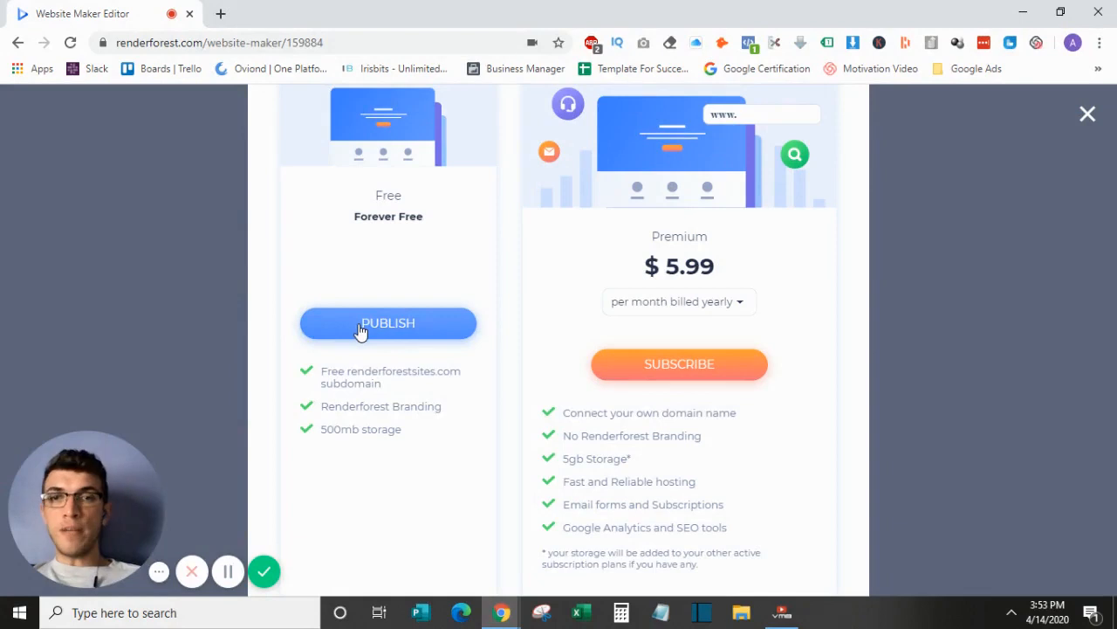
pyautogui.click(388, 323)
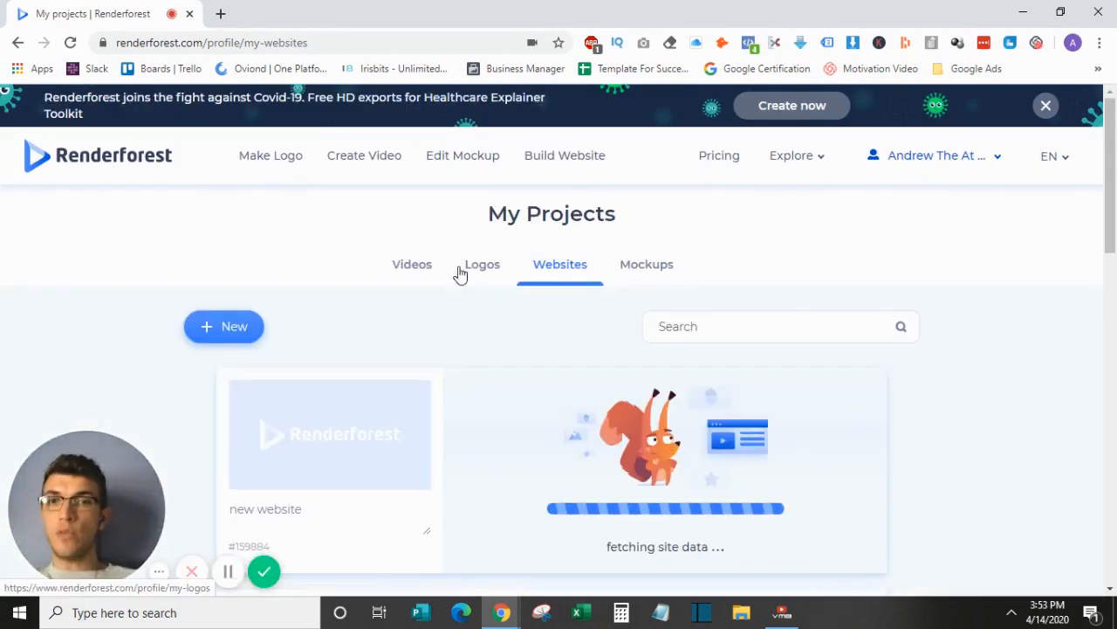
pyautogui.moveTo(404, 273)
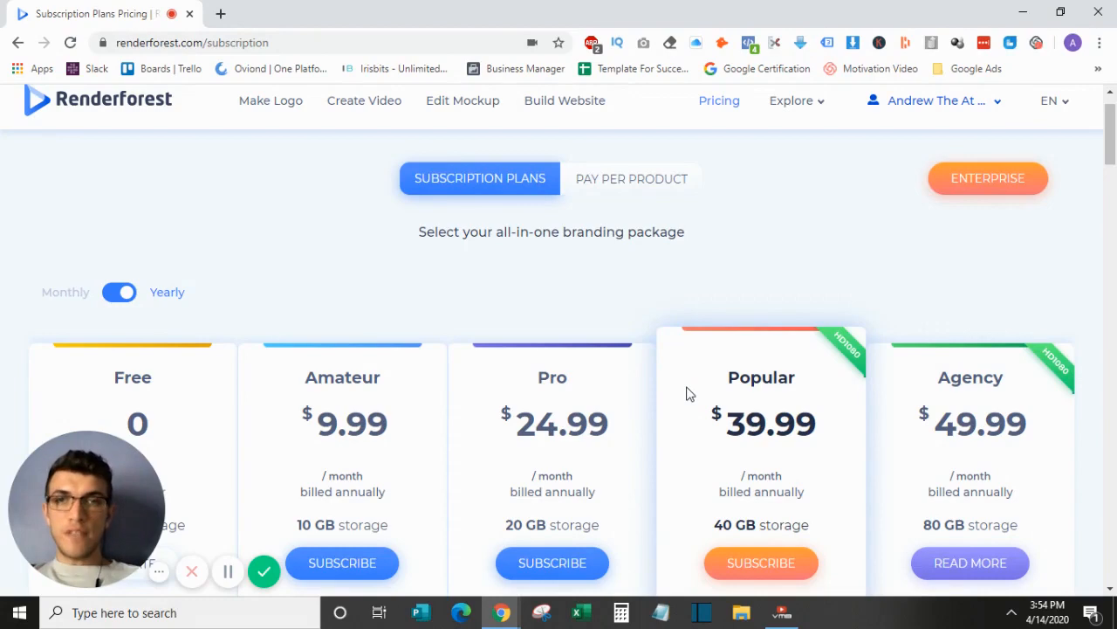
pyautogui.scroll(-3)
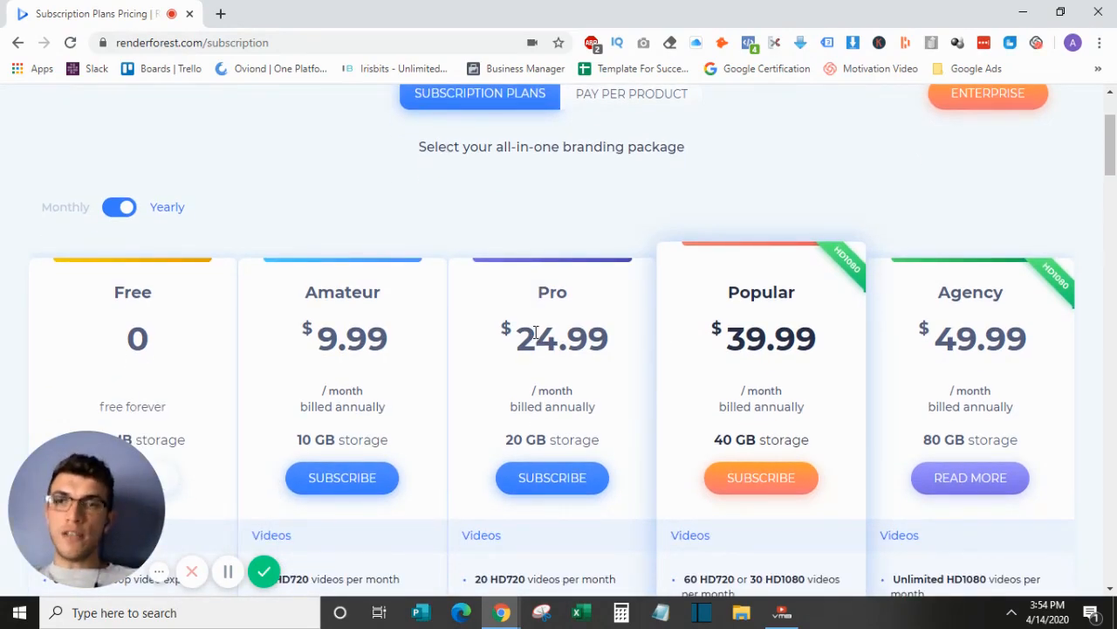
pyautogui.moveTo(492, 334)
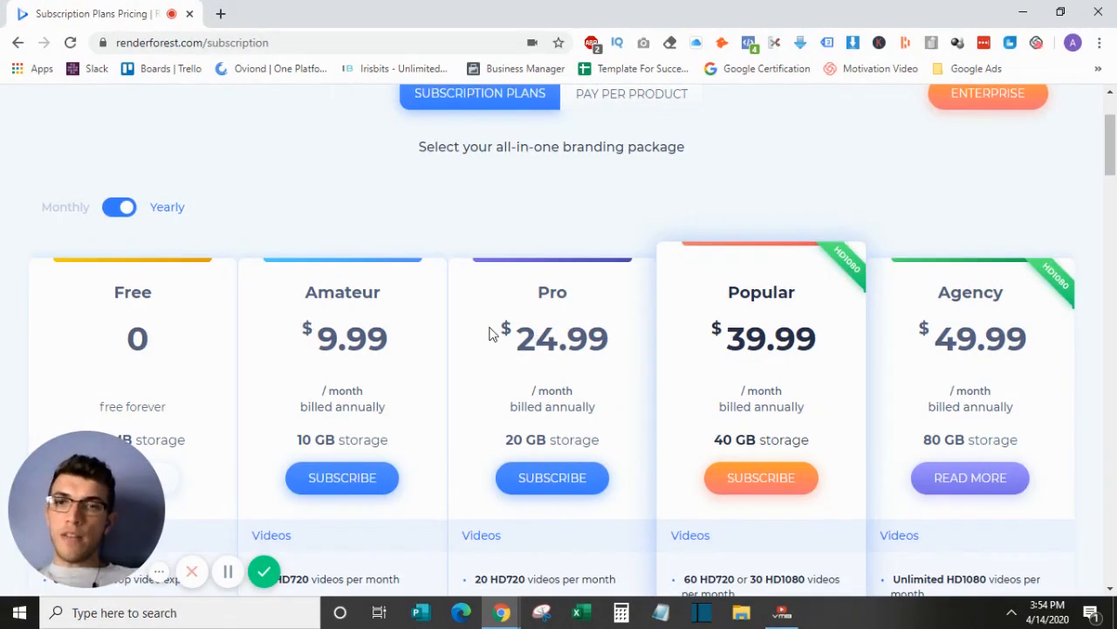
pyautogui.moveTo(460, 324)
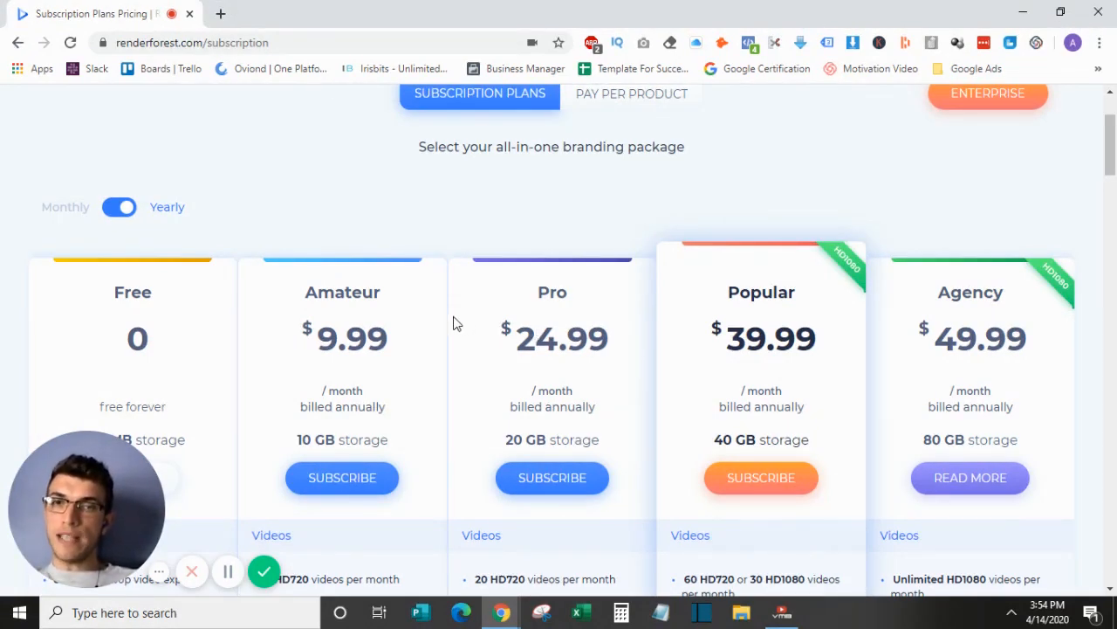
pyautogui.scroll(-3)
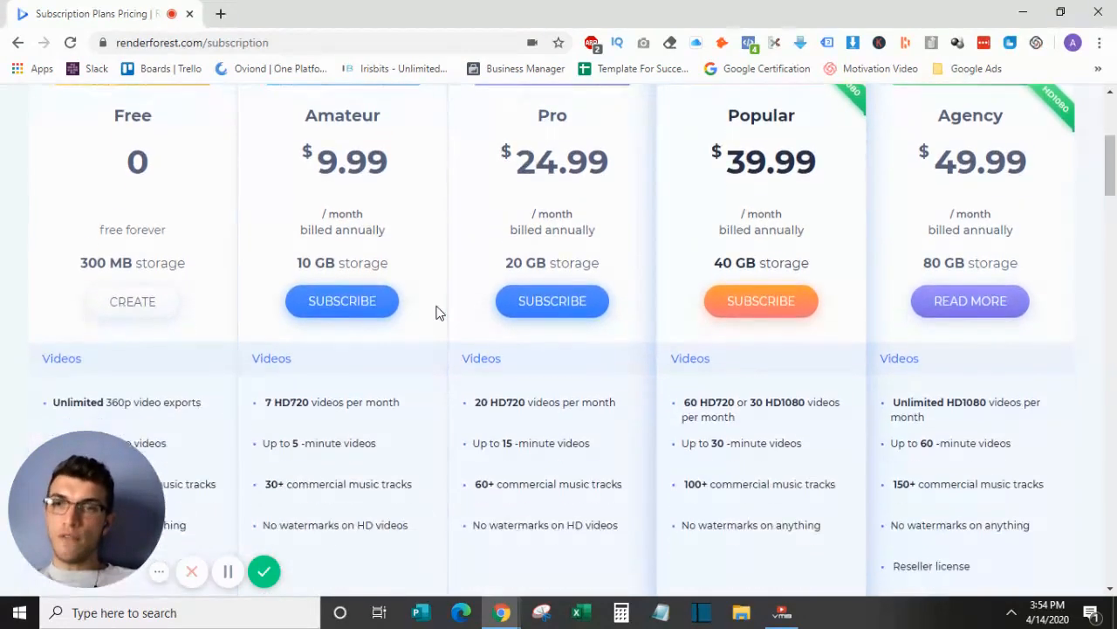
pyautogui.scroll(-3)
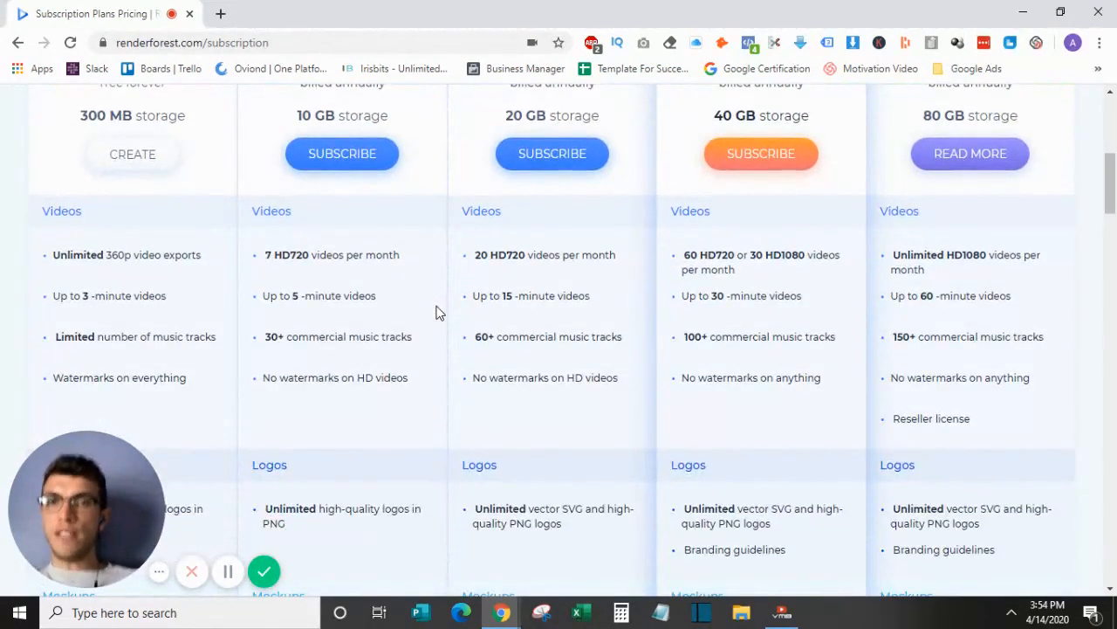
pyautogui.scroll(-3)
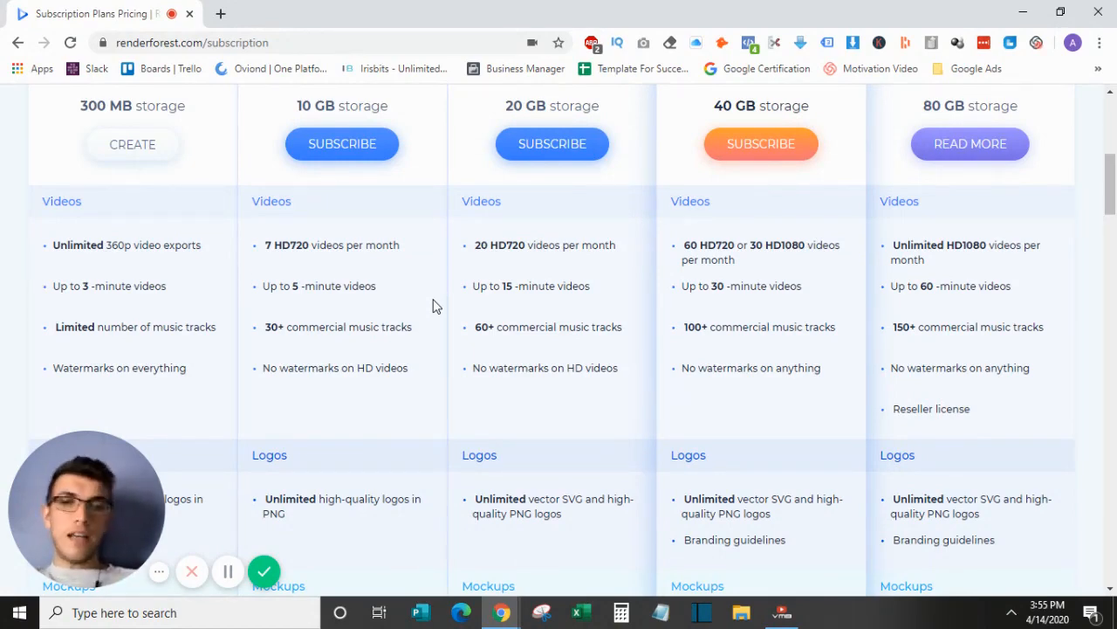
pyautogui.scroll(-3)
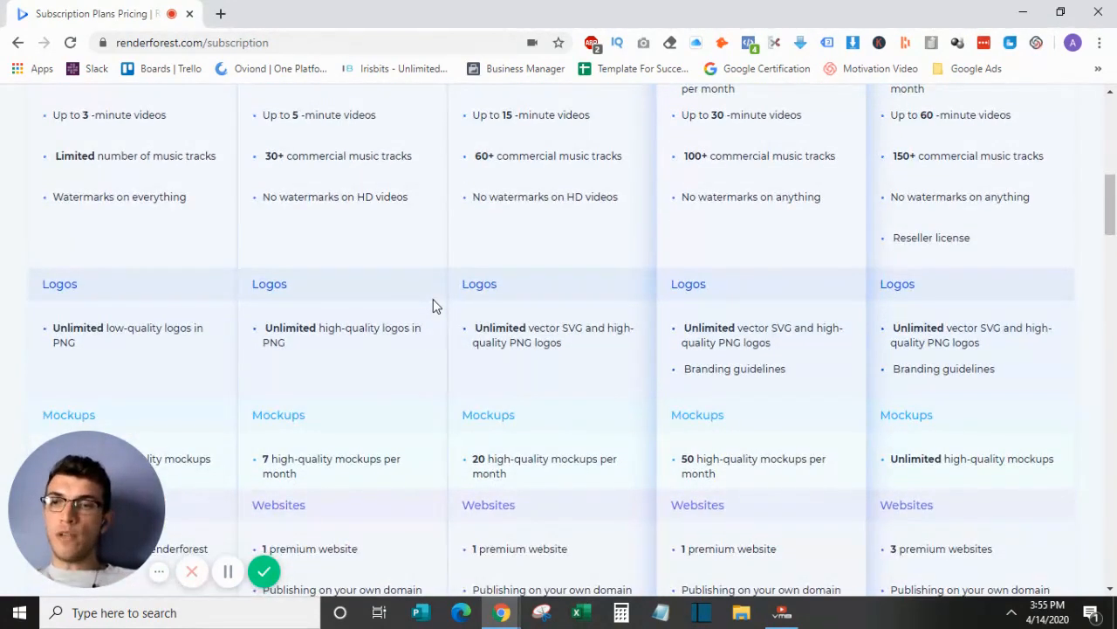
pyautogui.scroll(-3)
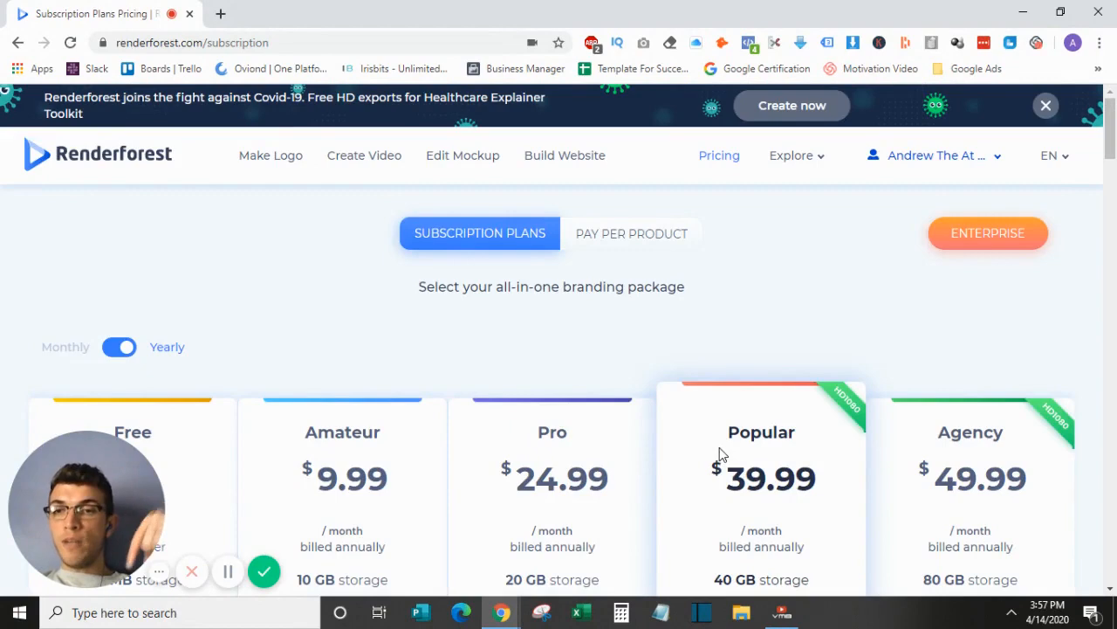
pyautogui.moveTo(595, 360)
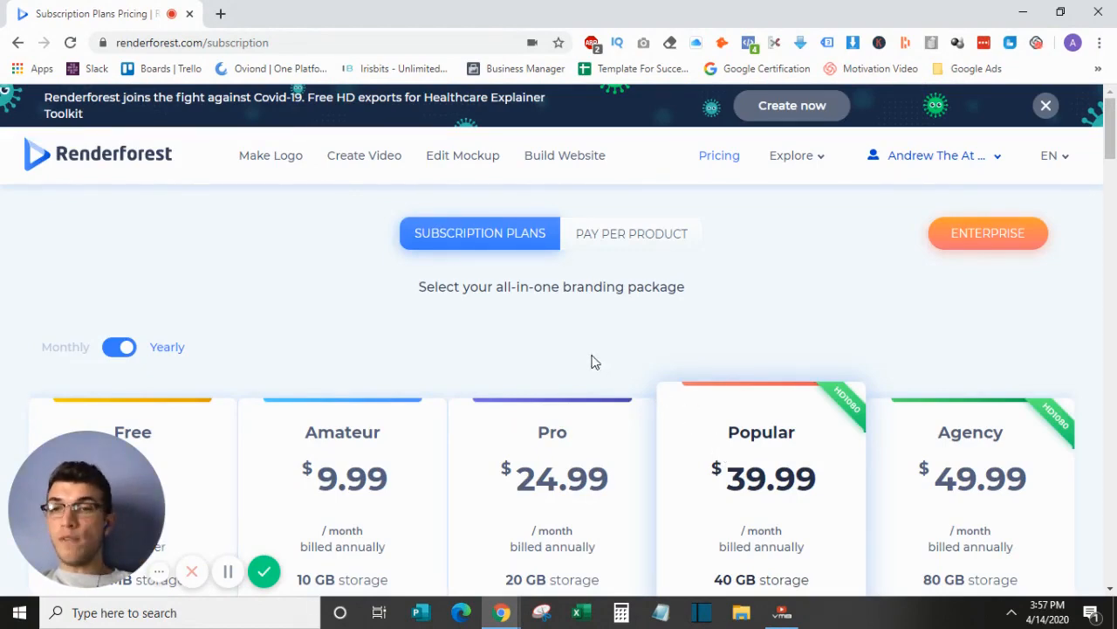
pyautogui.moveTo(556, 358)
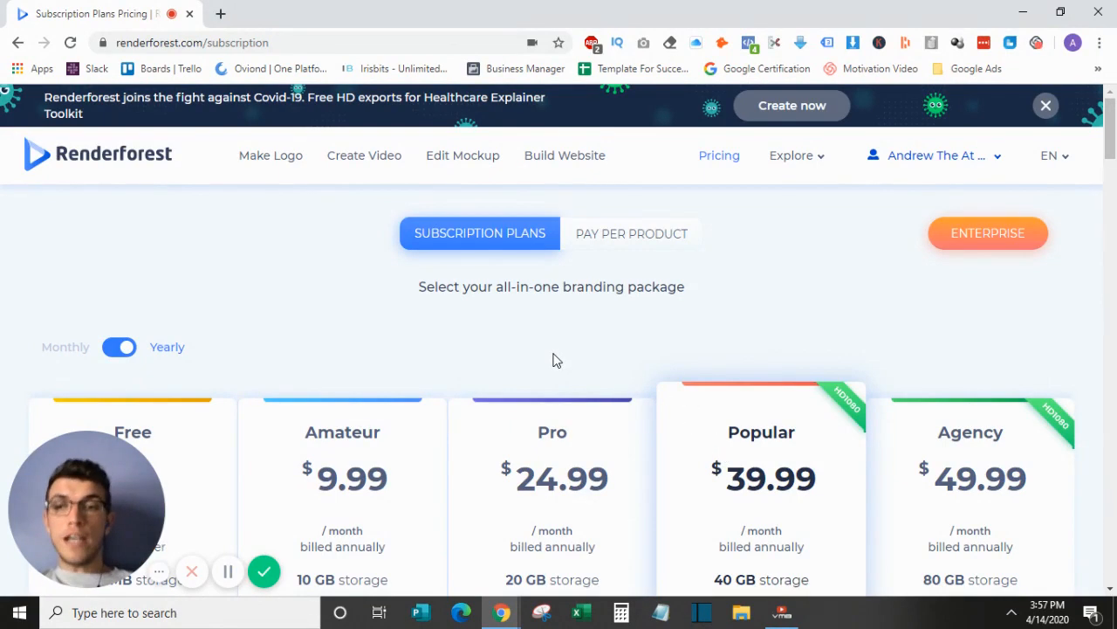